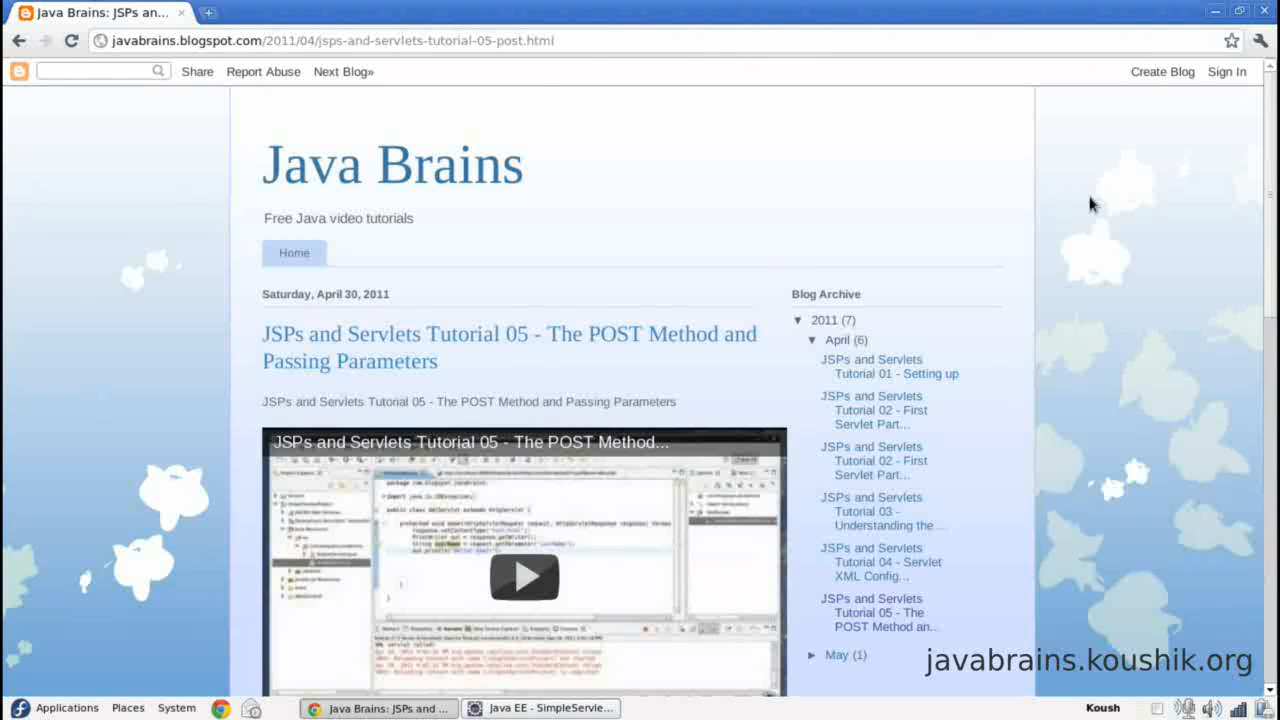
mouse_move(395, 307)
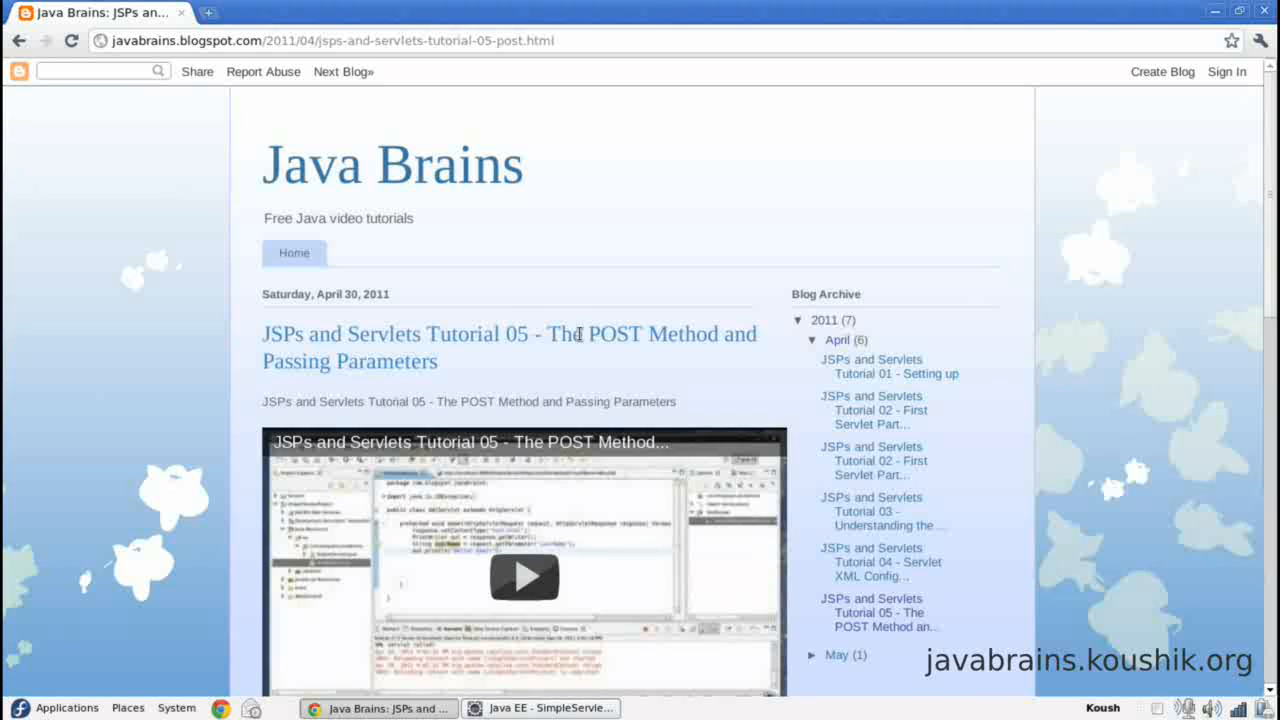
Step: Scroll the blog post and bring up the page's right-click context menu
scroll(down, 3)
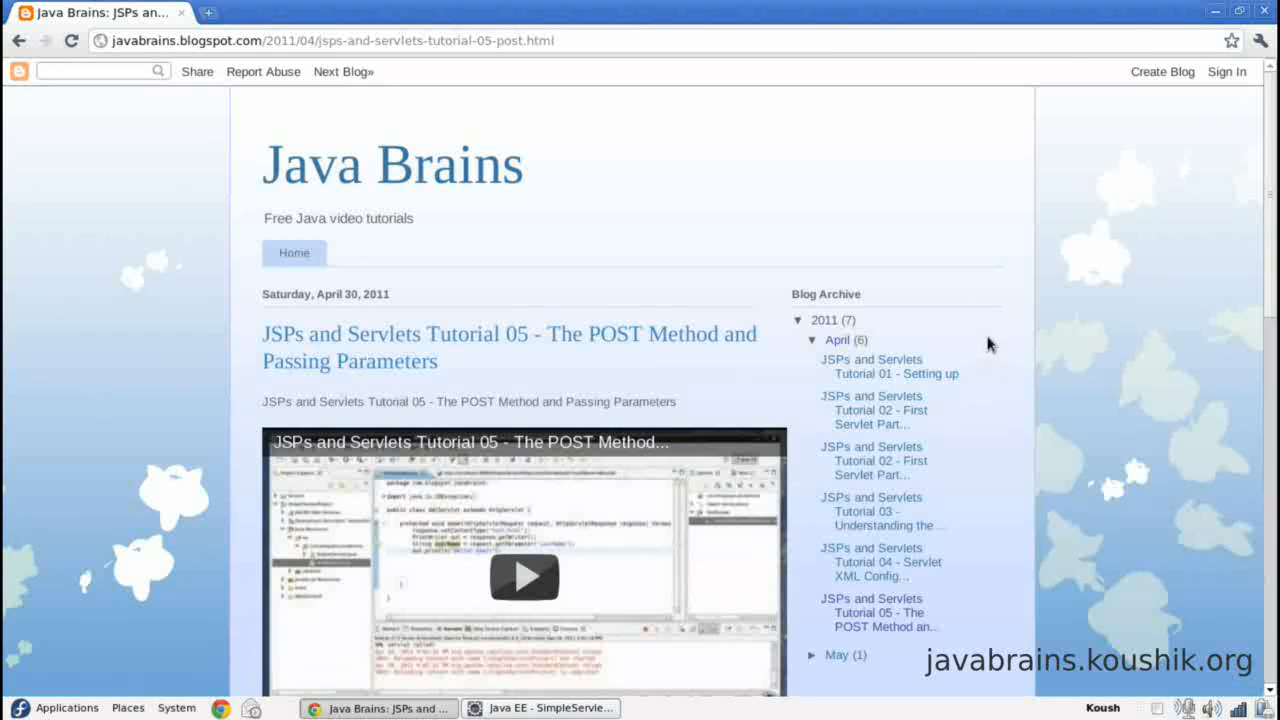
right_click(989, 343)
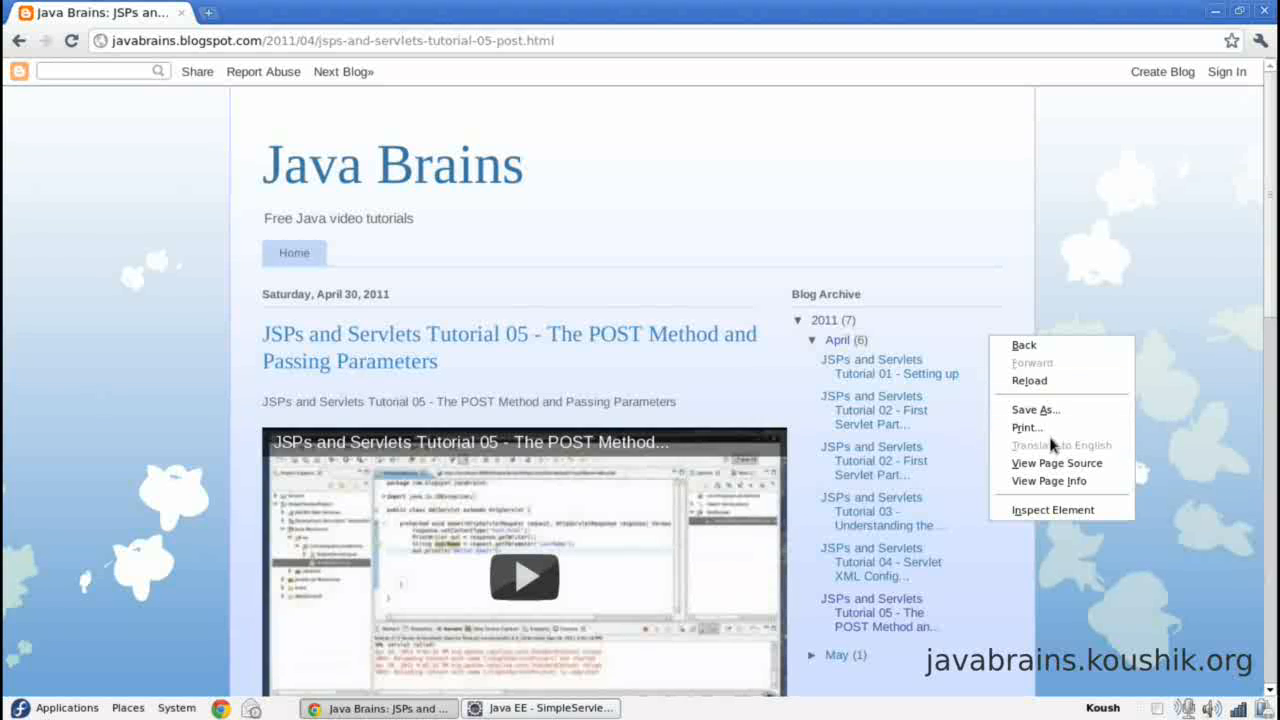
mouse_move(1056, 463)
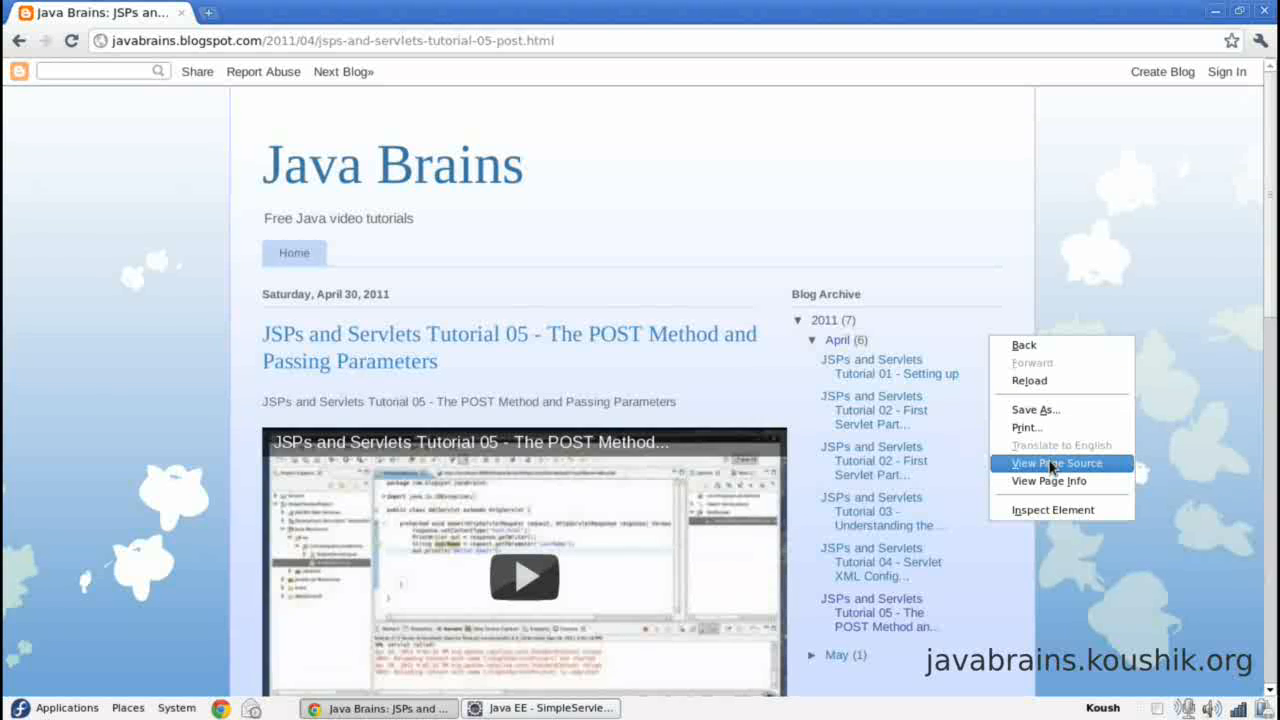
Step: View the blog post's HTML source in a second tab and read through it
click(1058, 463)
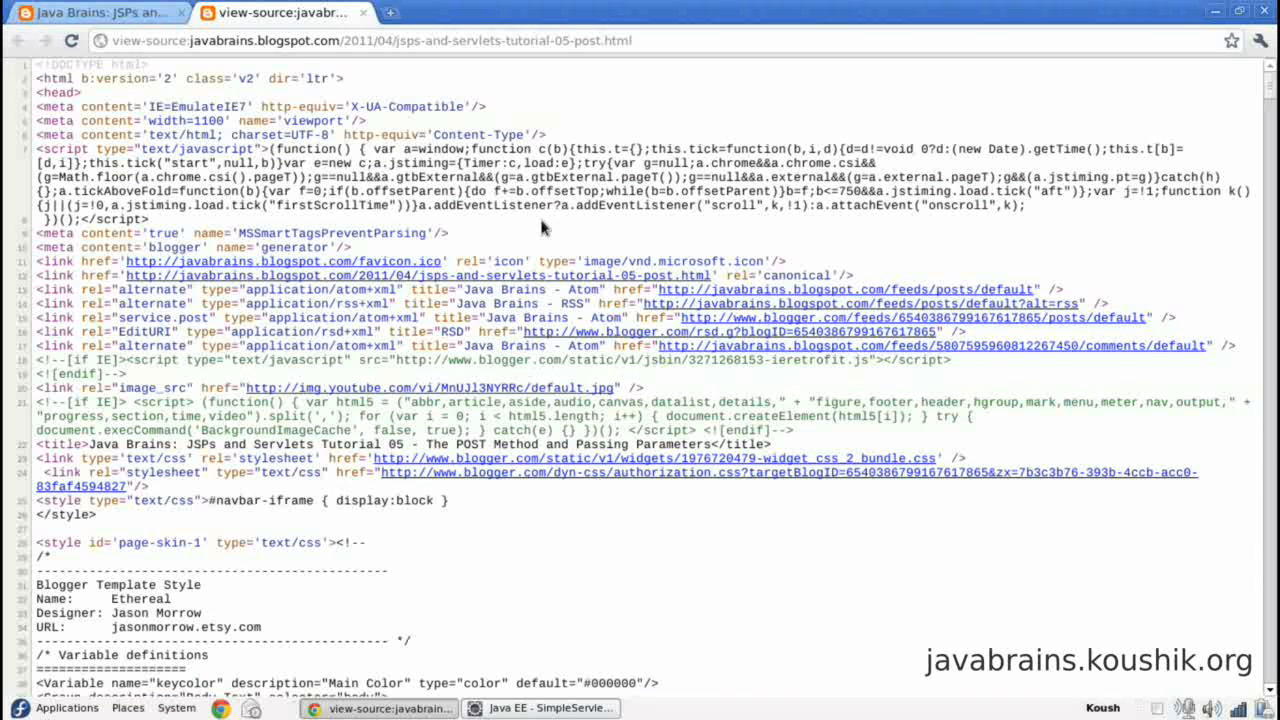
mouse_move(440, 134)
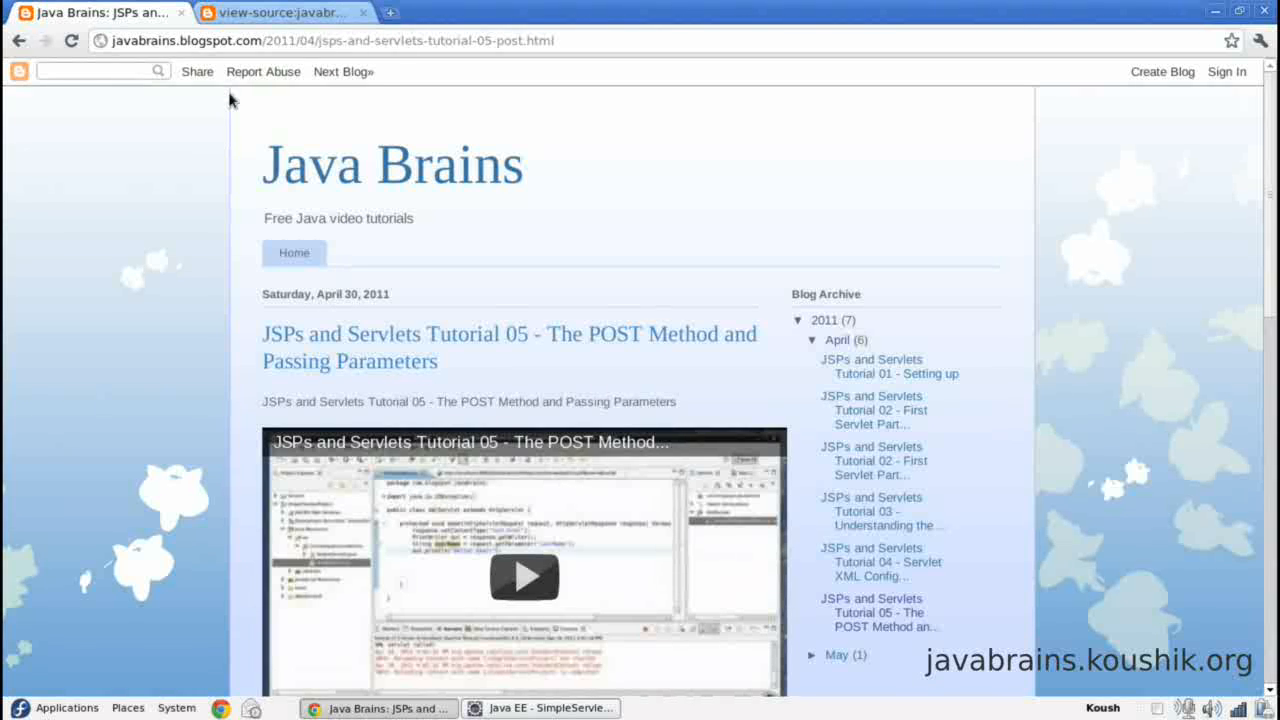
scroll(down, 3)
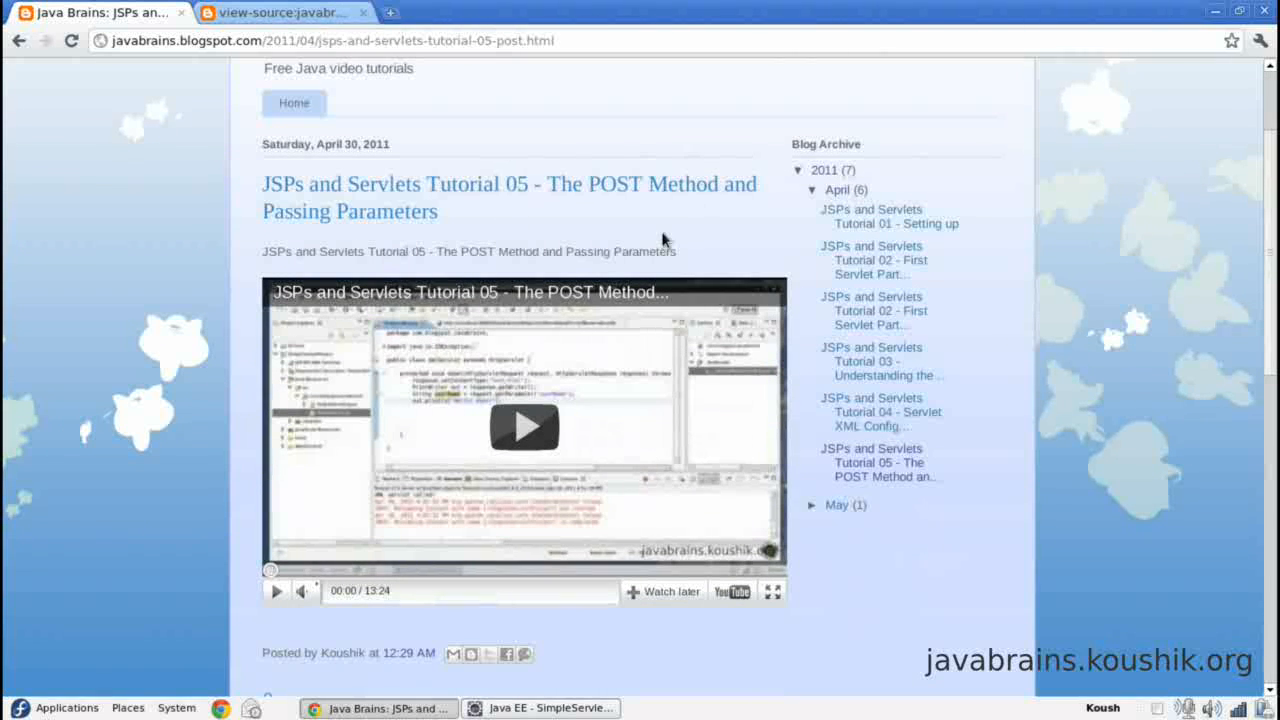
scroll(down, 3)
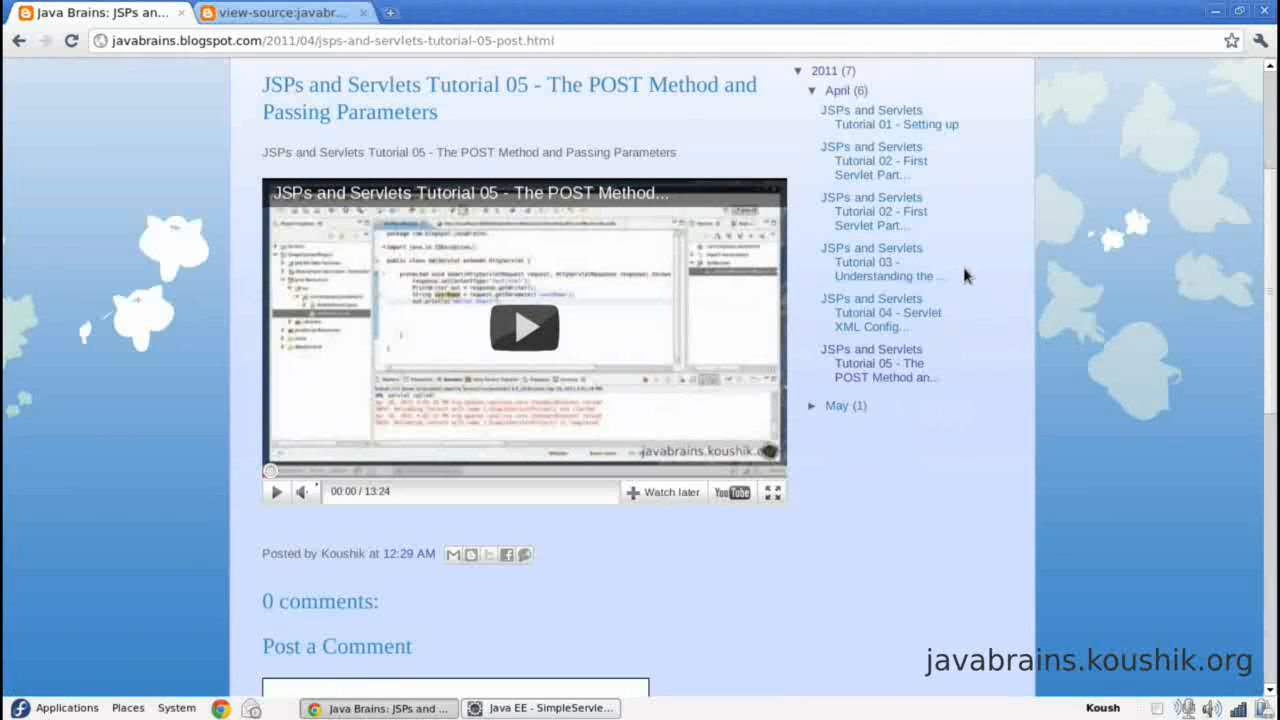
scroll(down, 3)
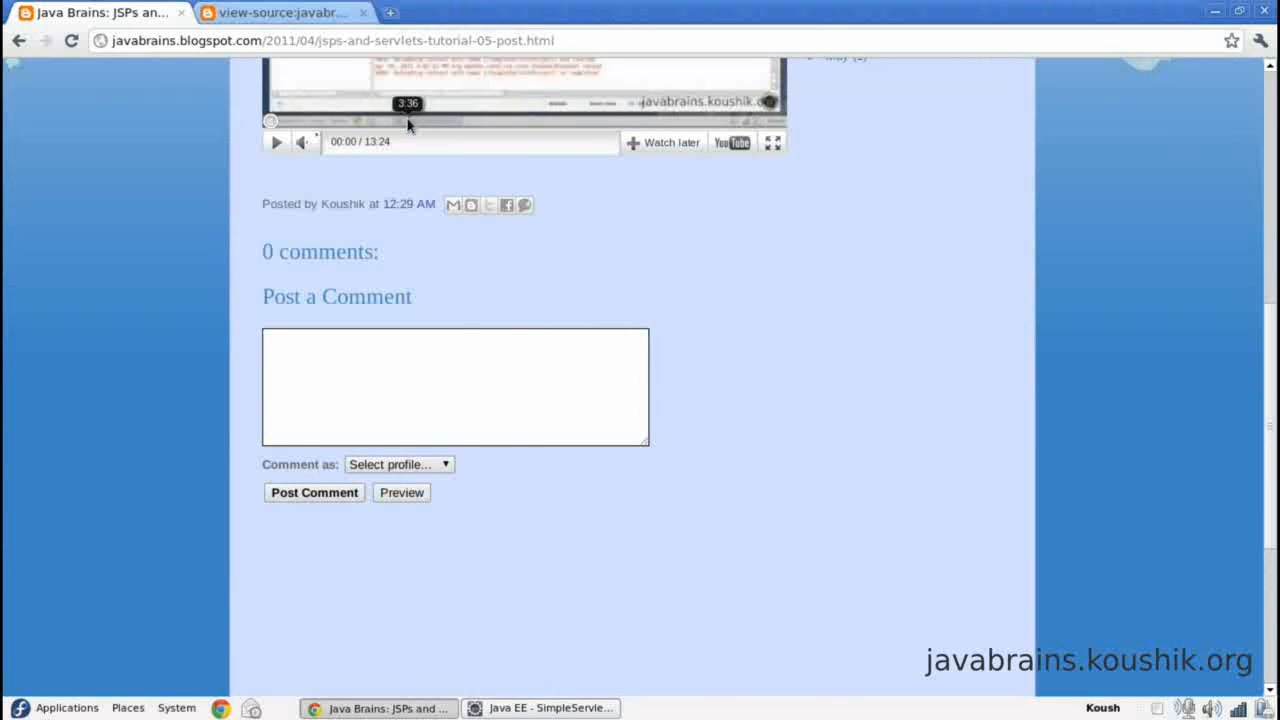
click(280, 15)
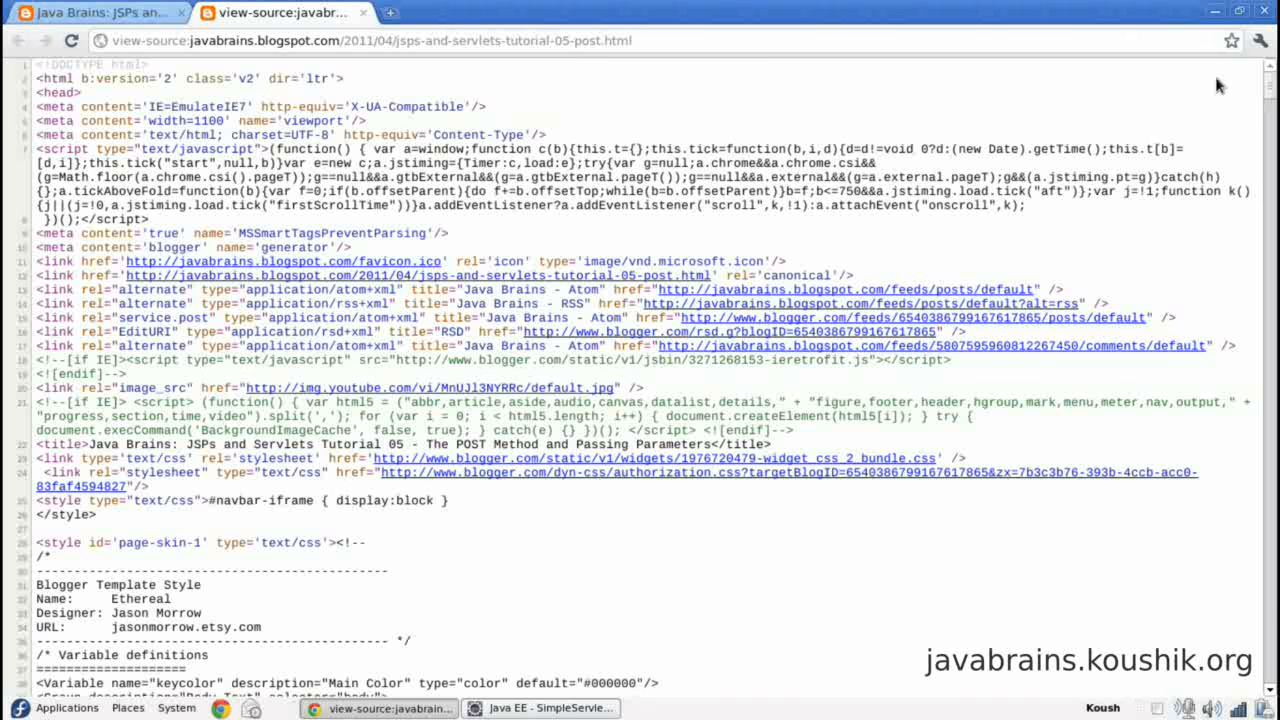
scroll(down, 3)
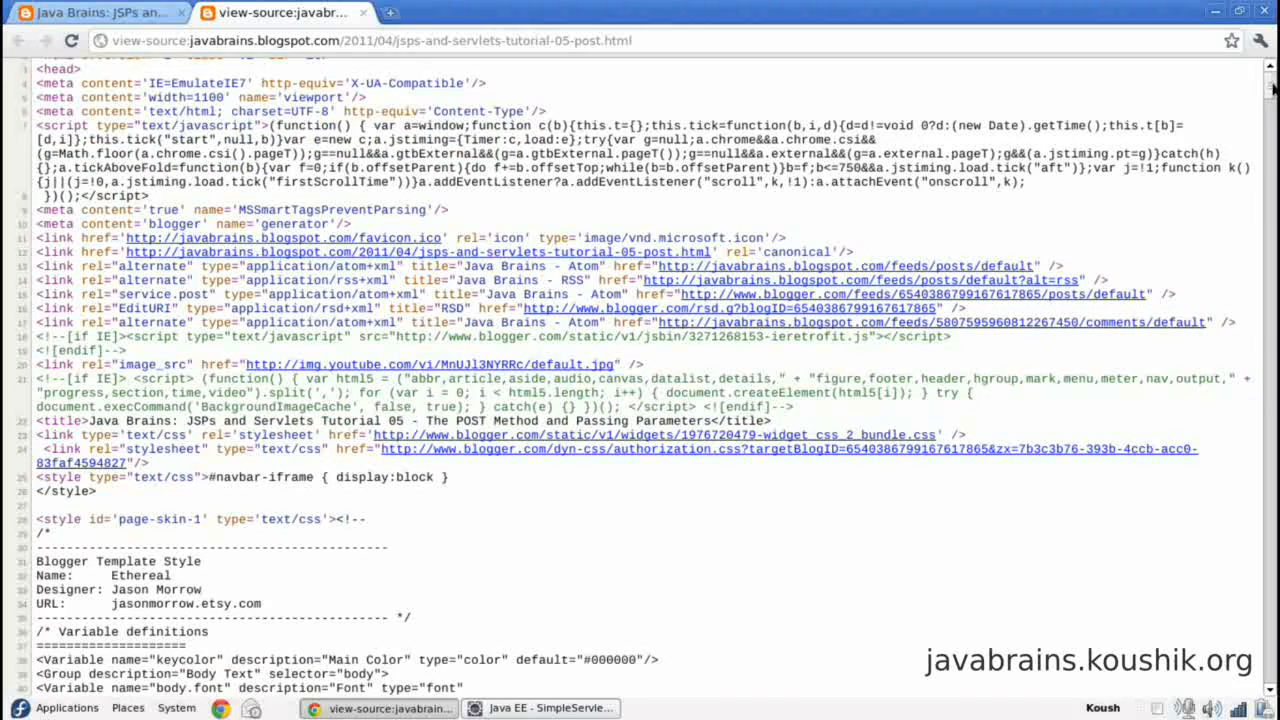
scroll(down, 3)
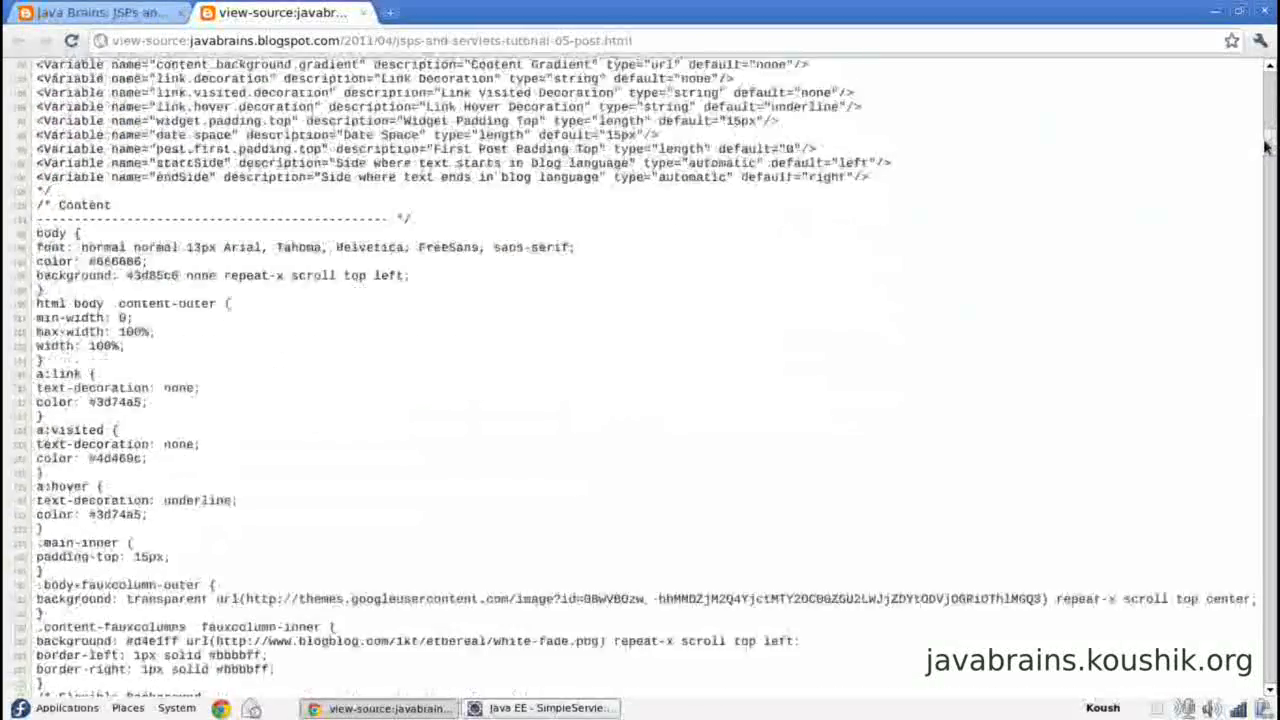
scroll(down, 3)
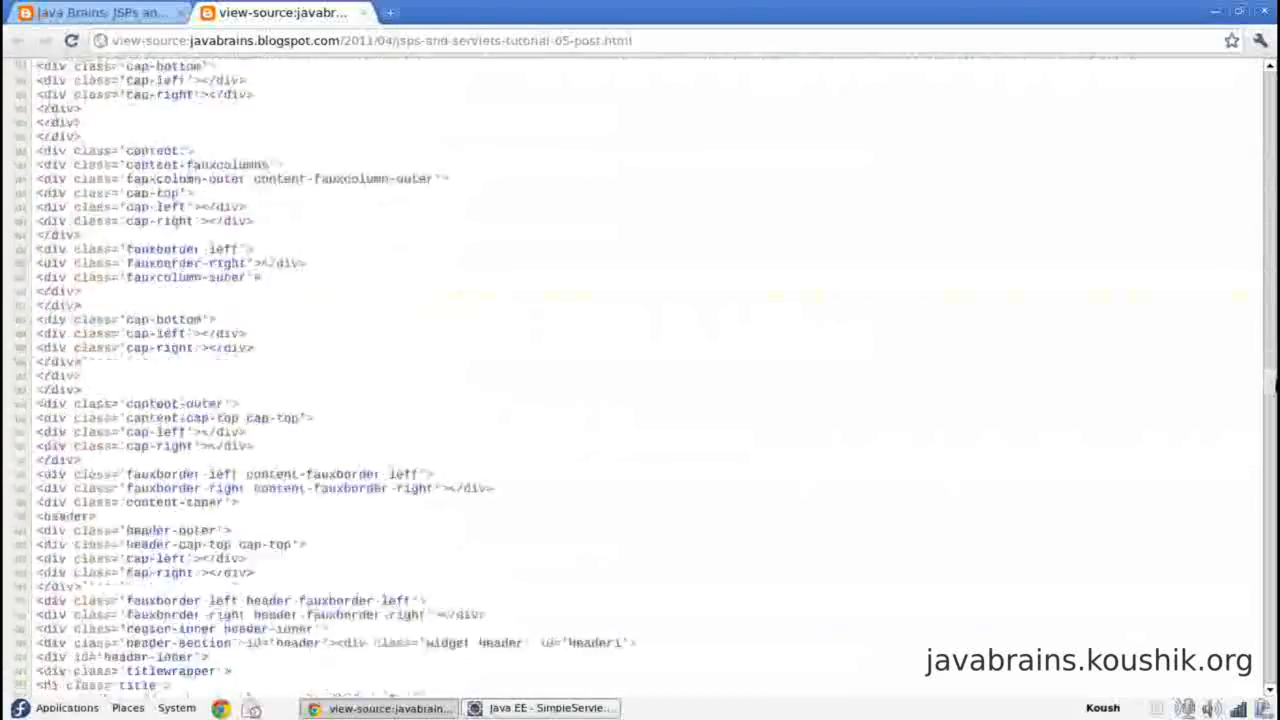
scroll(down, 3)
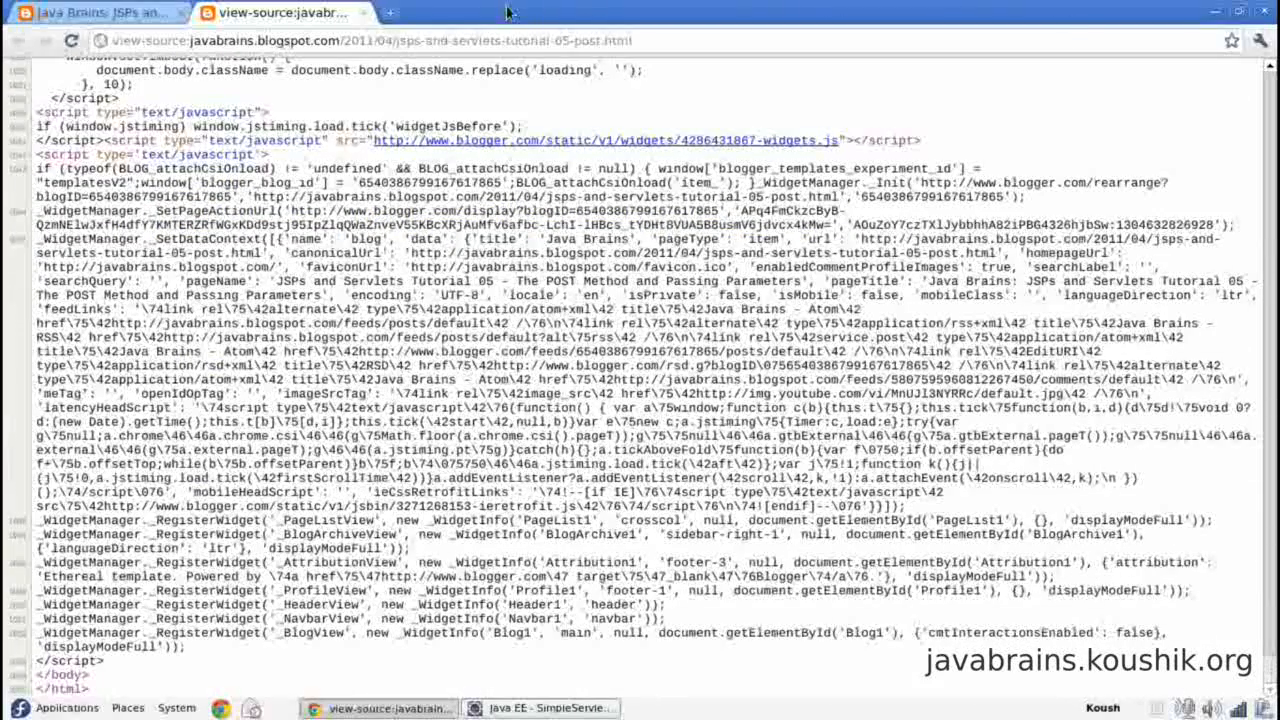
mouse_move(285, 120)
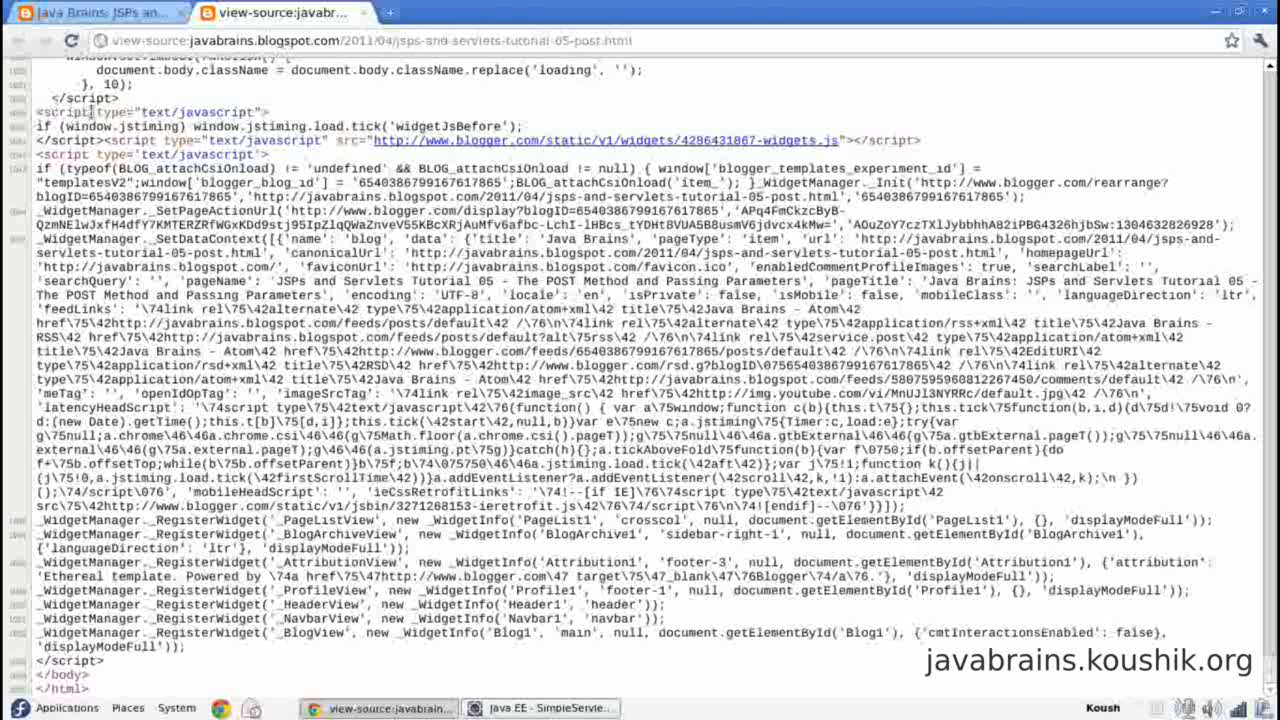
mouse_move(155, 134)
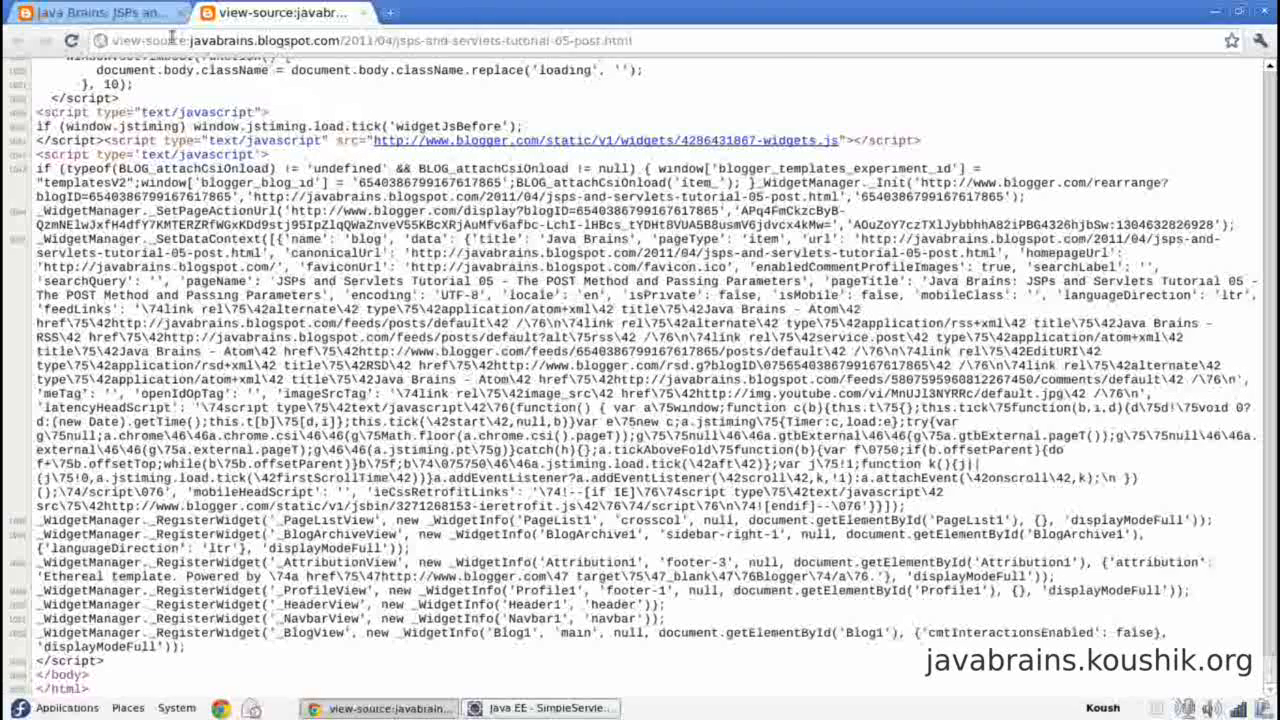
Step: Return to the rendered blog post tab
click(90, 22)
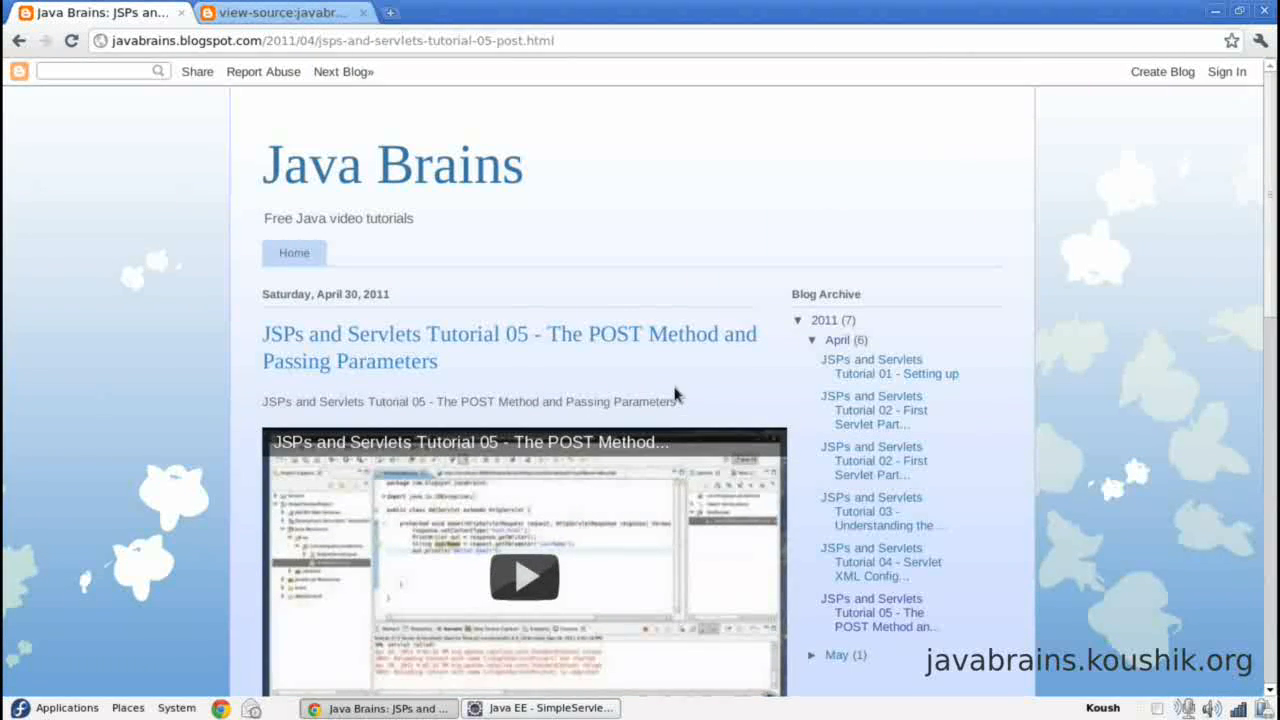
mouse_move(408, 281)
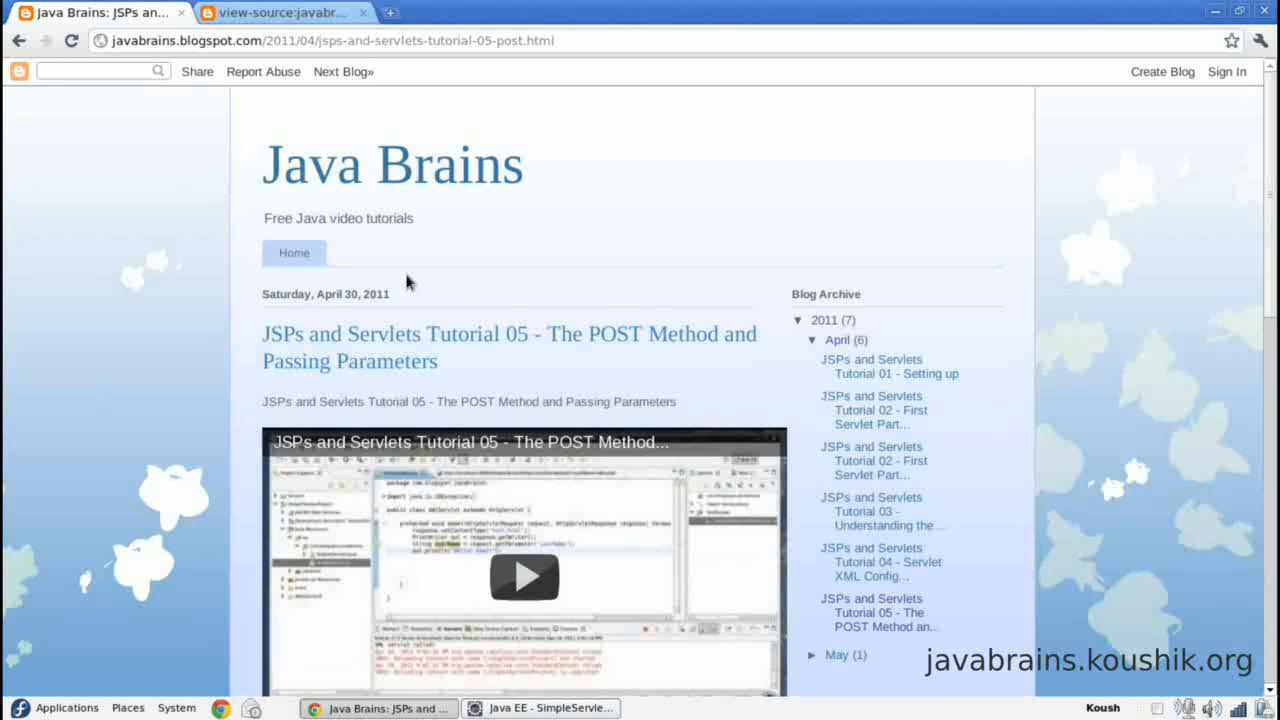
Step: Revisit the HTML source head section, glance at the servlet code in Eclipse, and come back
click(290, 12)
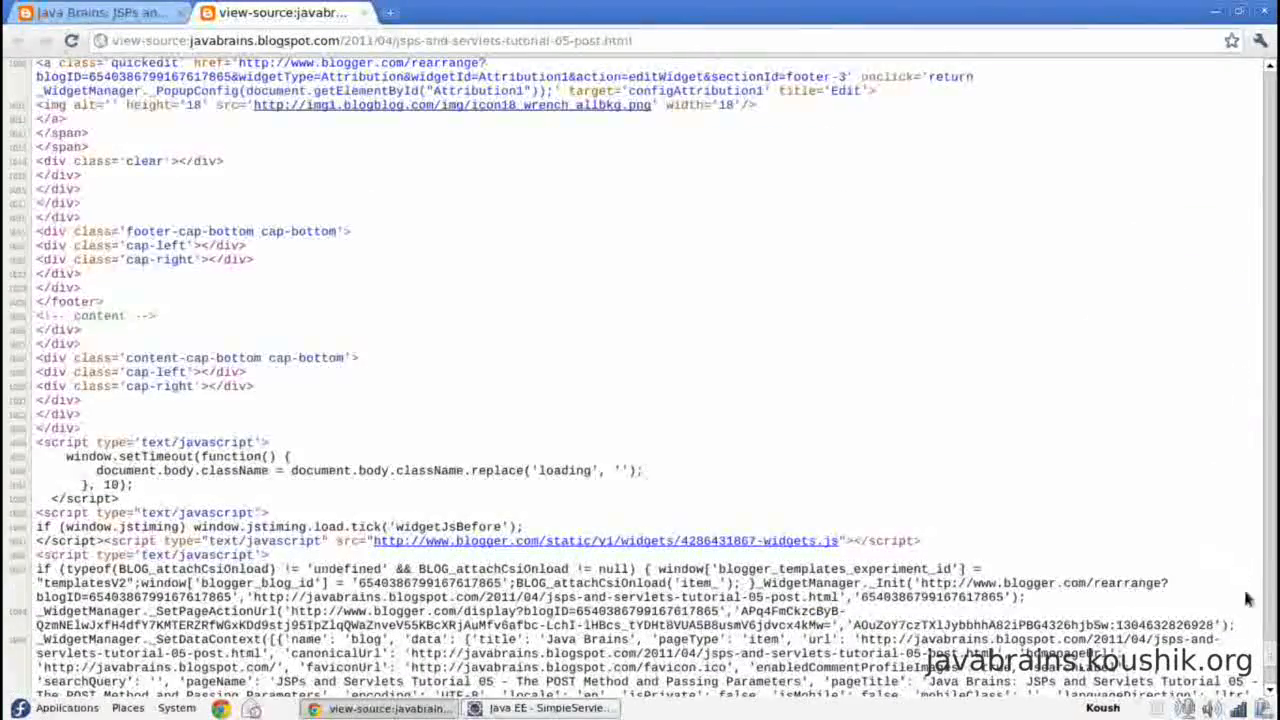
scroll(up, 3)
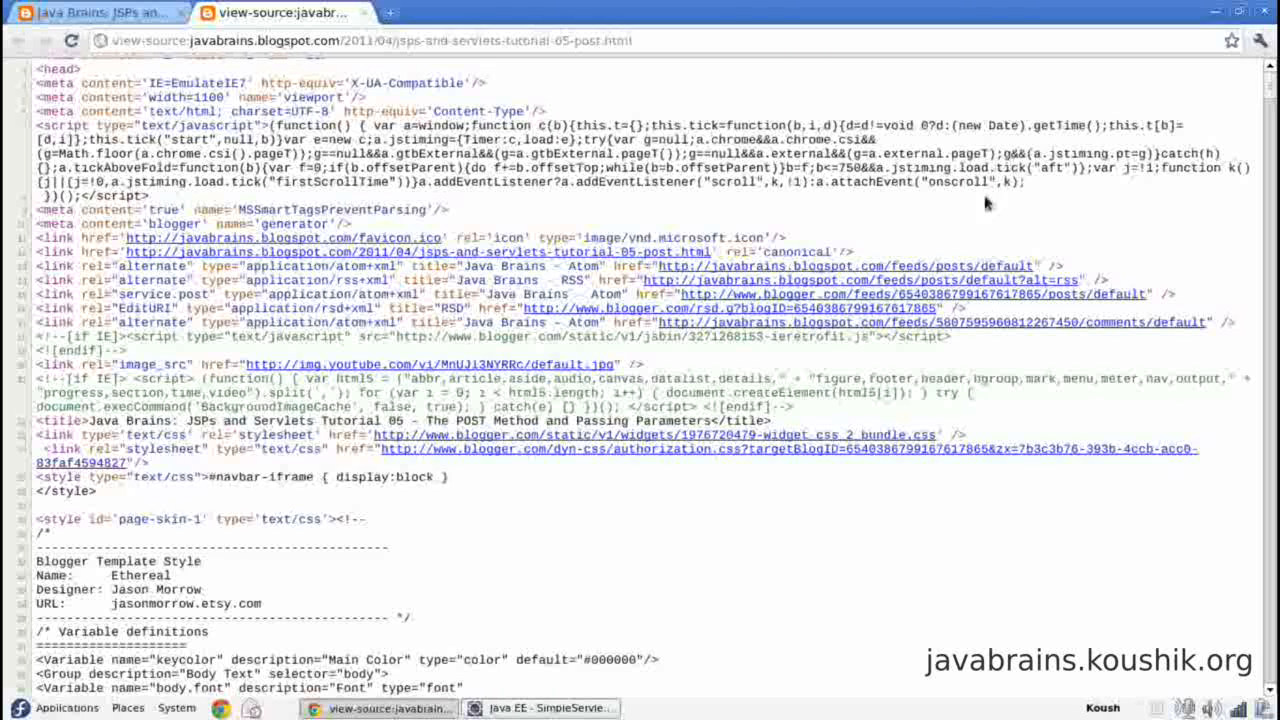
click(543, 708)
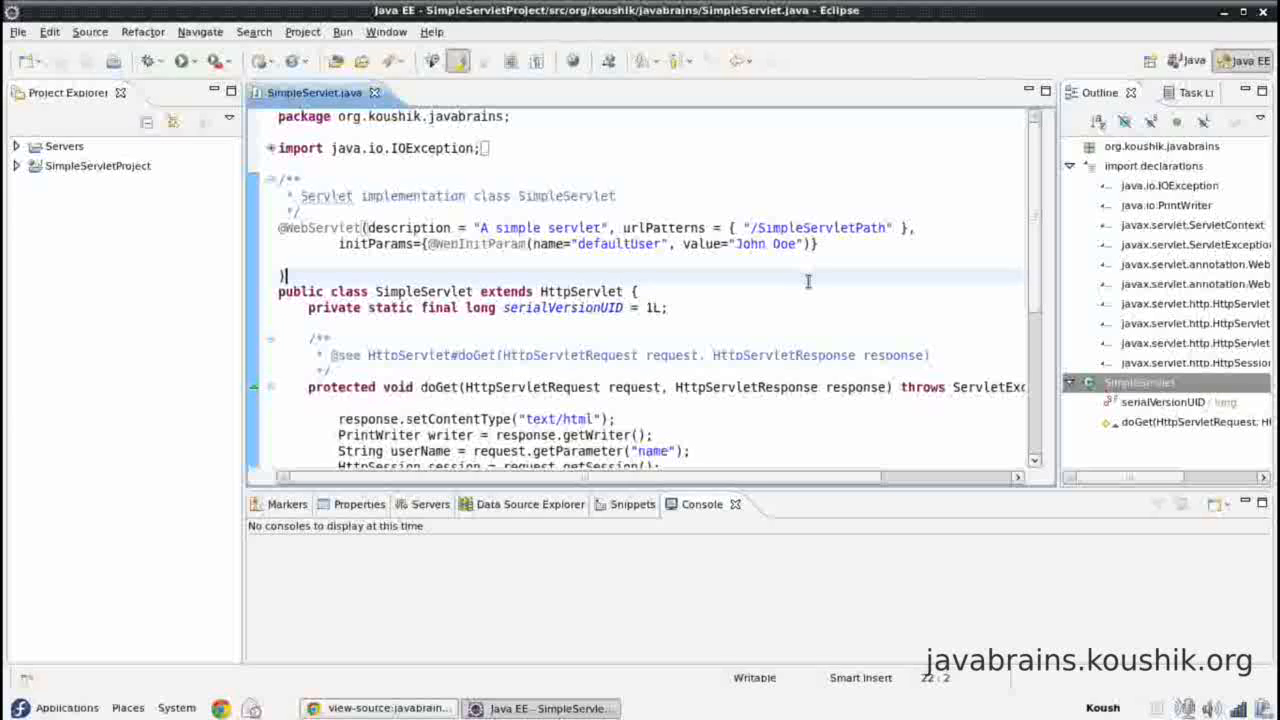
mouse_move(458, 576)
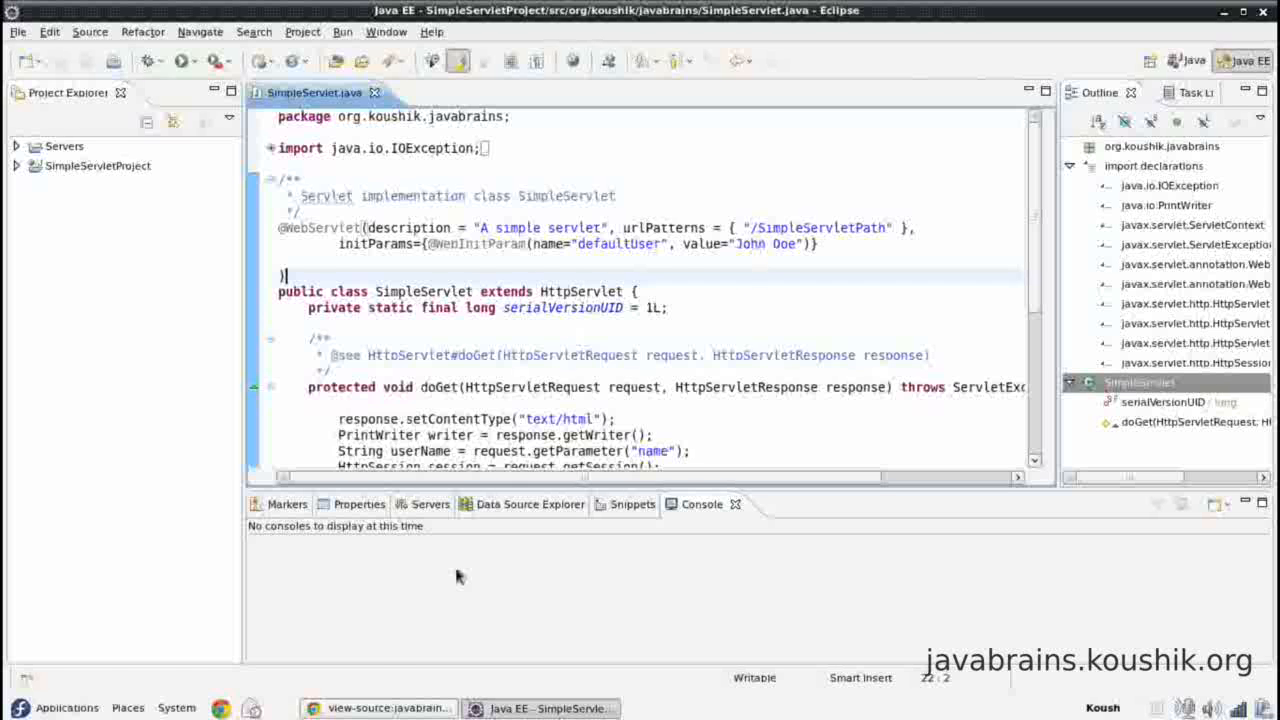
click(90, 11)
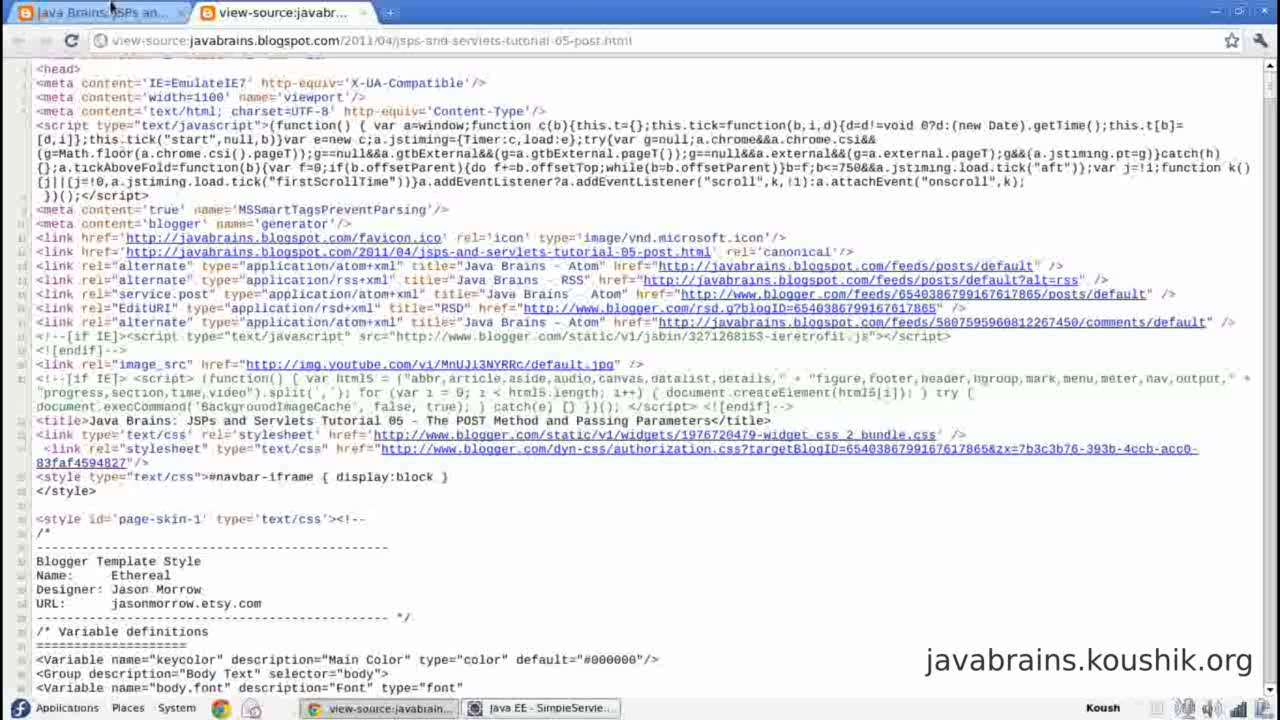
click(90, 18)
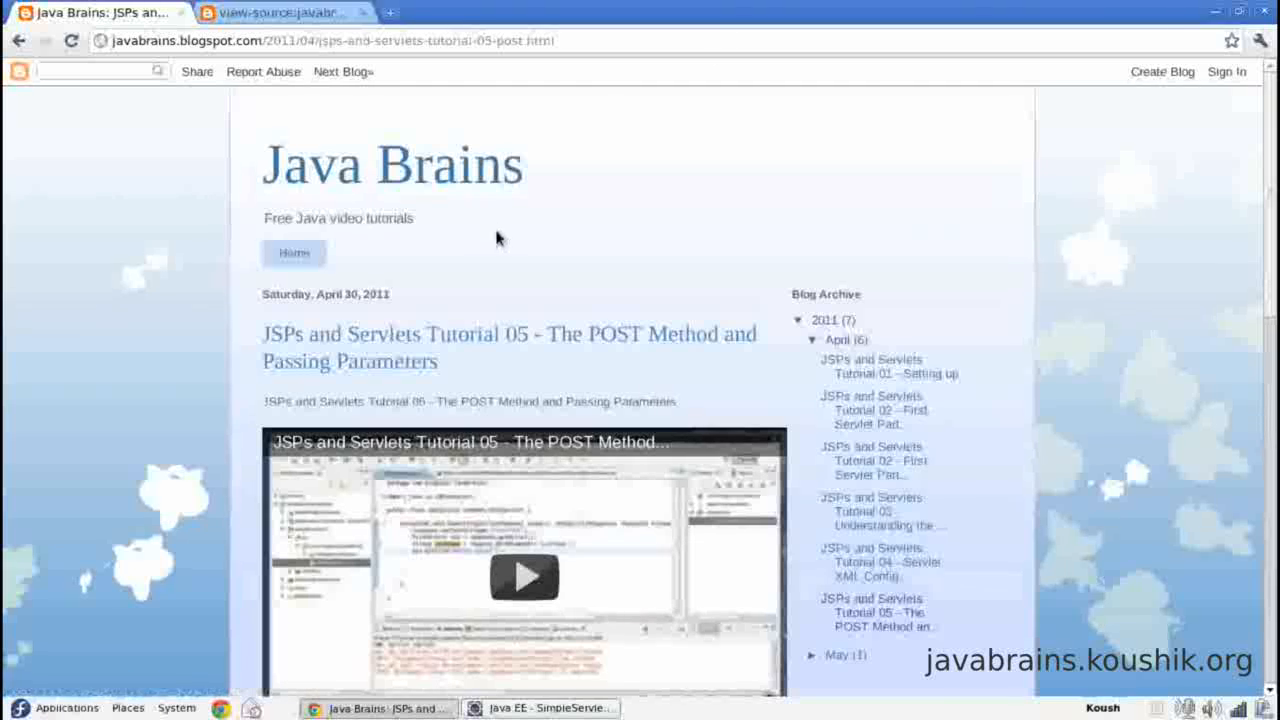
mouse_move(337, 212)
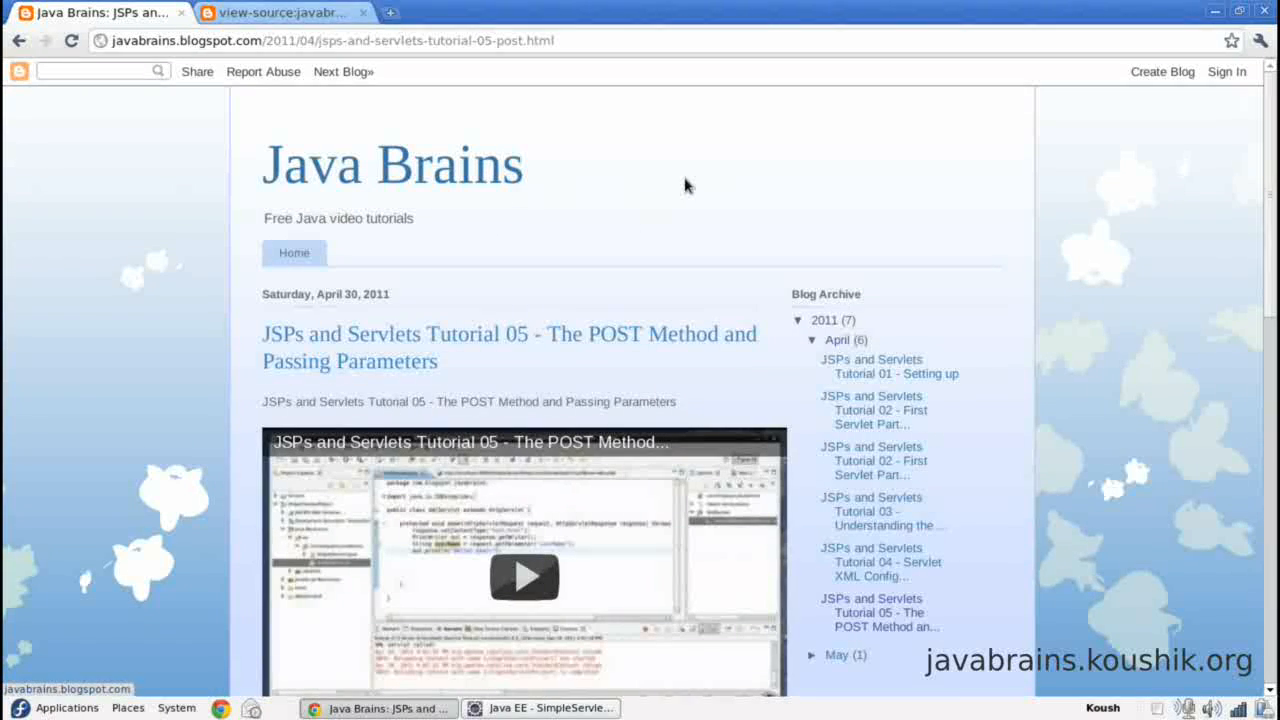
mouse_move(253, 198)
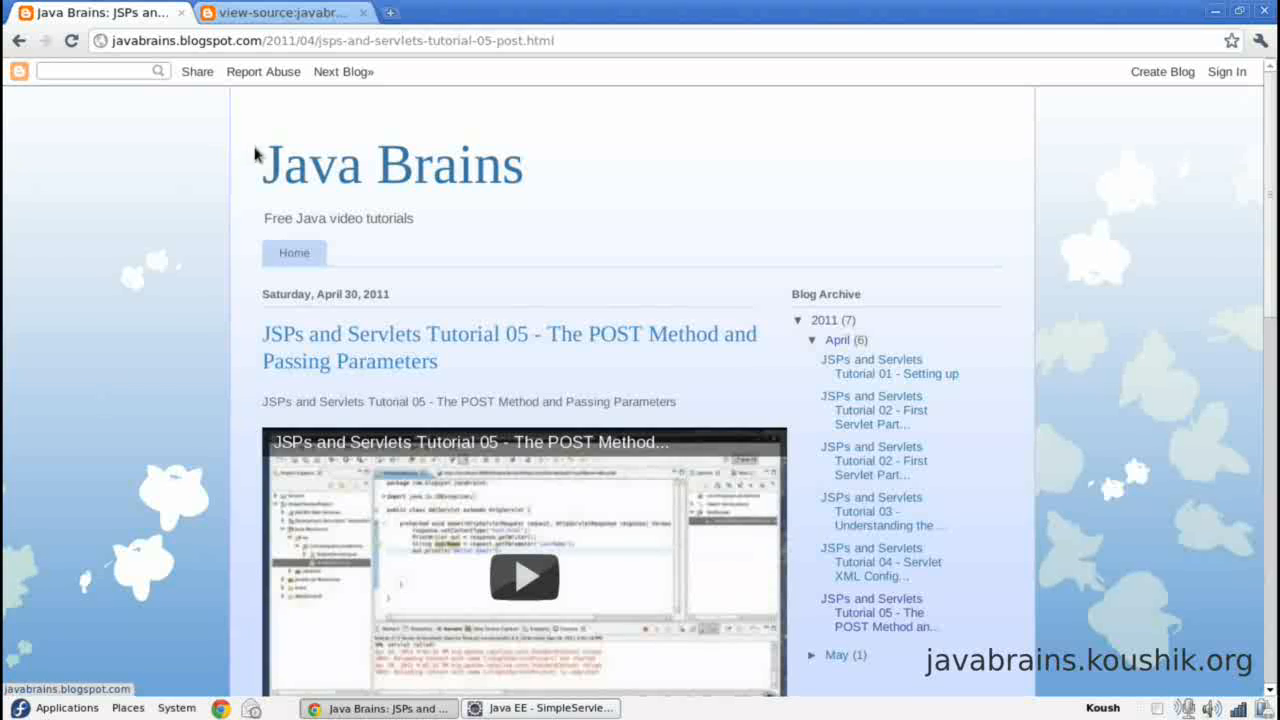
mouse_move(248, 152)
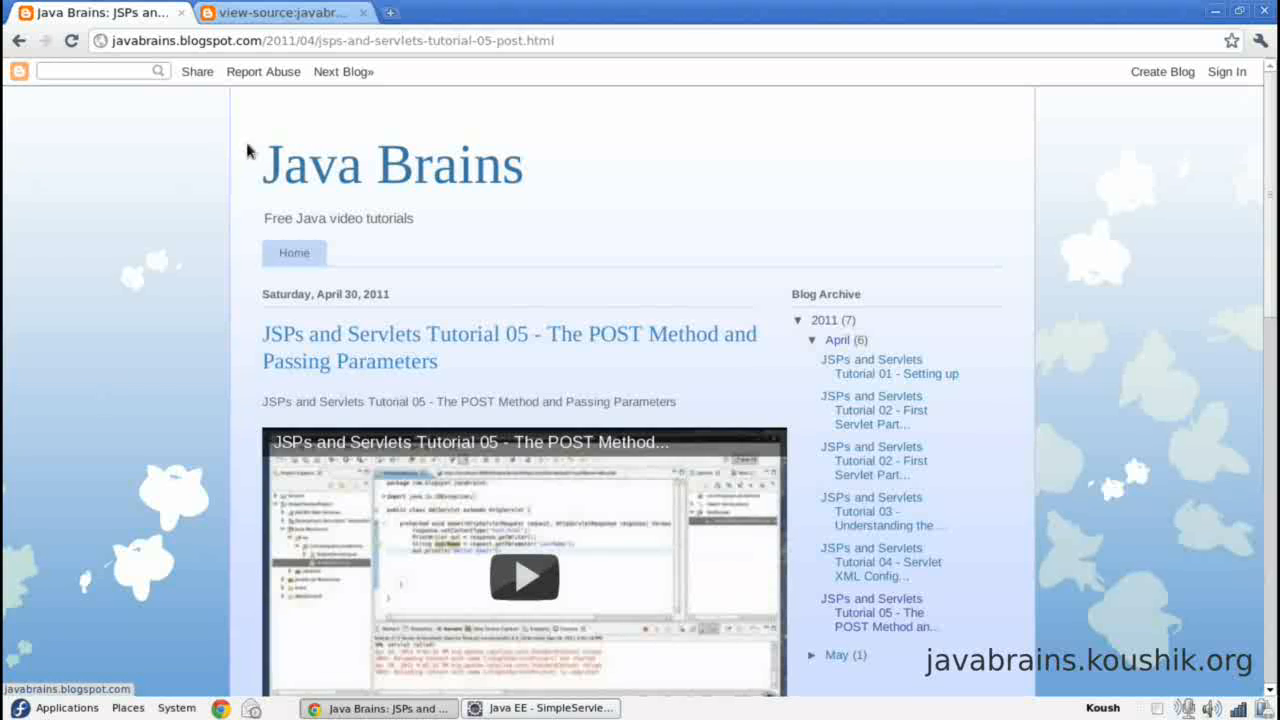
mouse_move(263, 197)
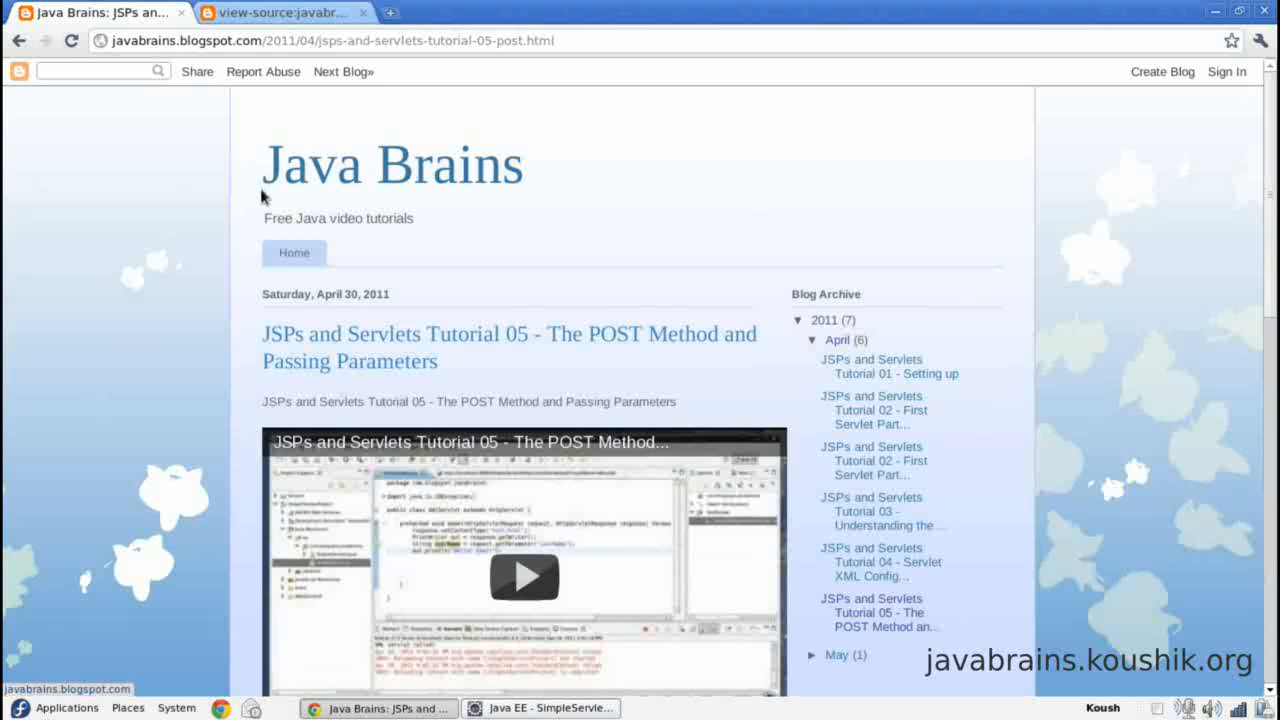
mouse_move(375, 263)
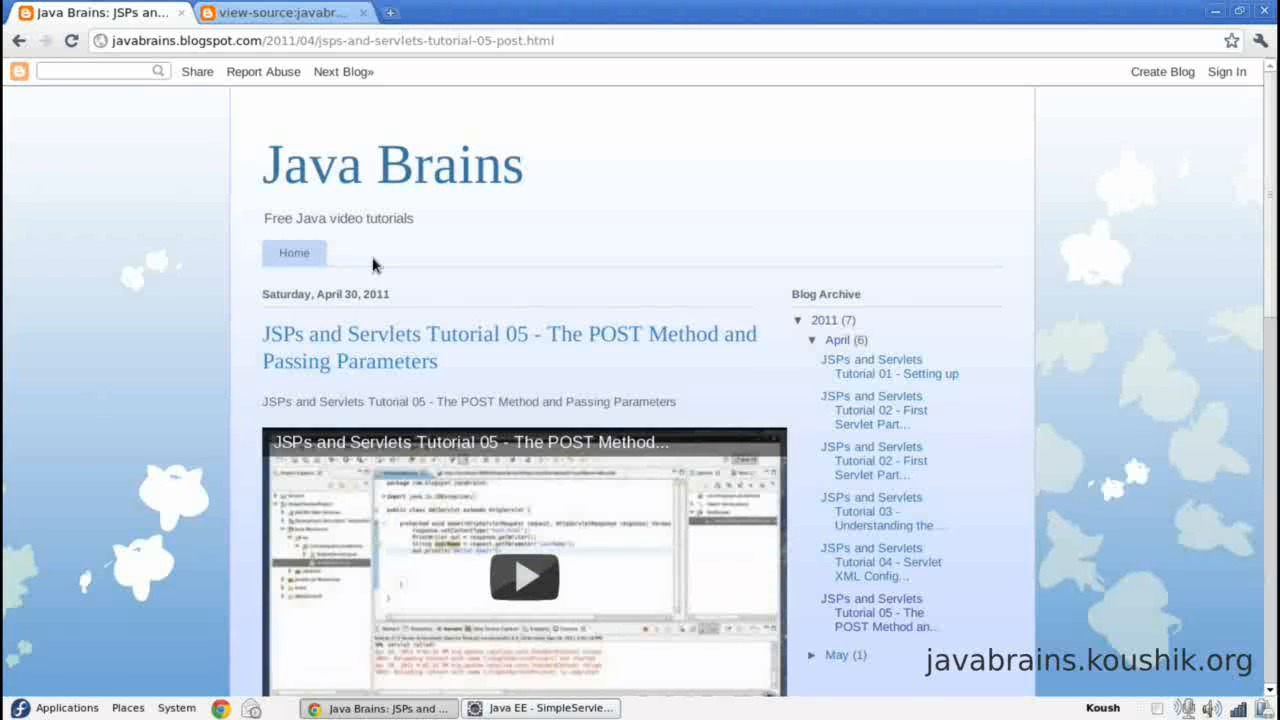
mouse_move(223, 188)
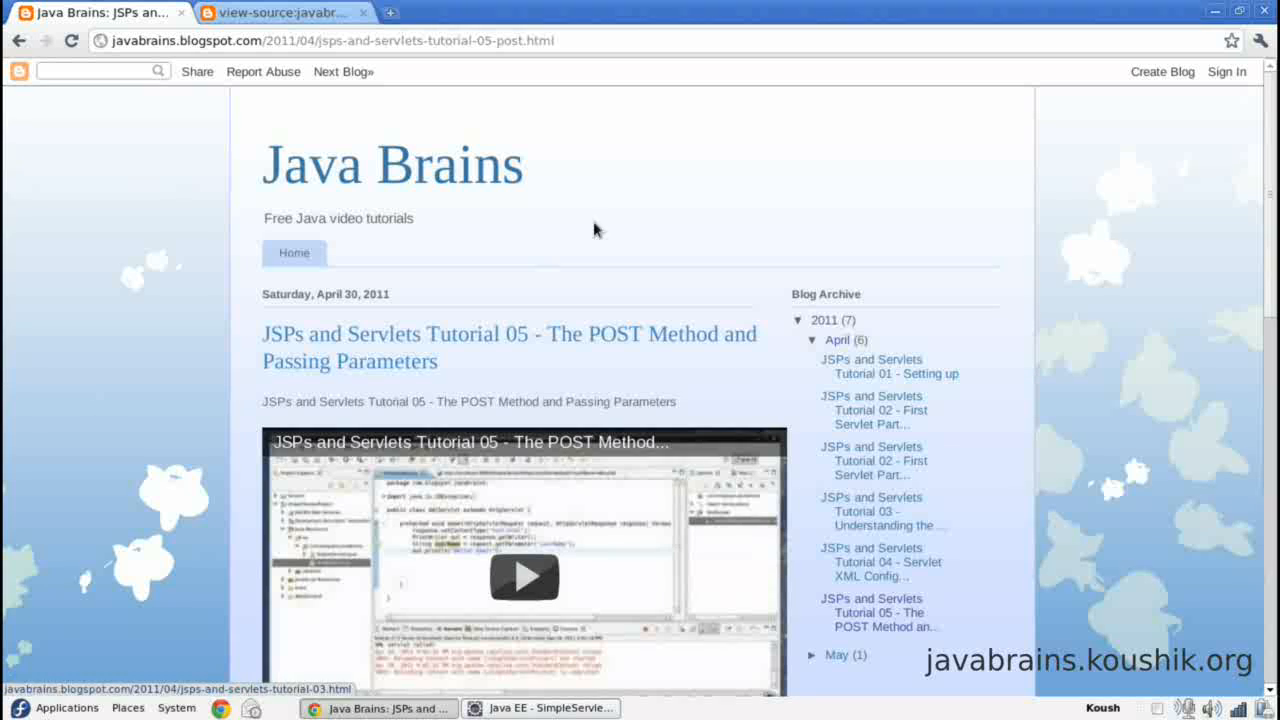
mouse_move(978, 288)
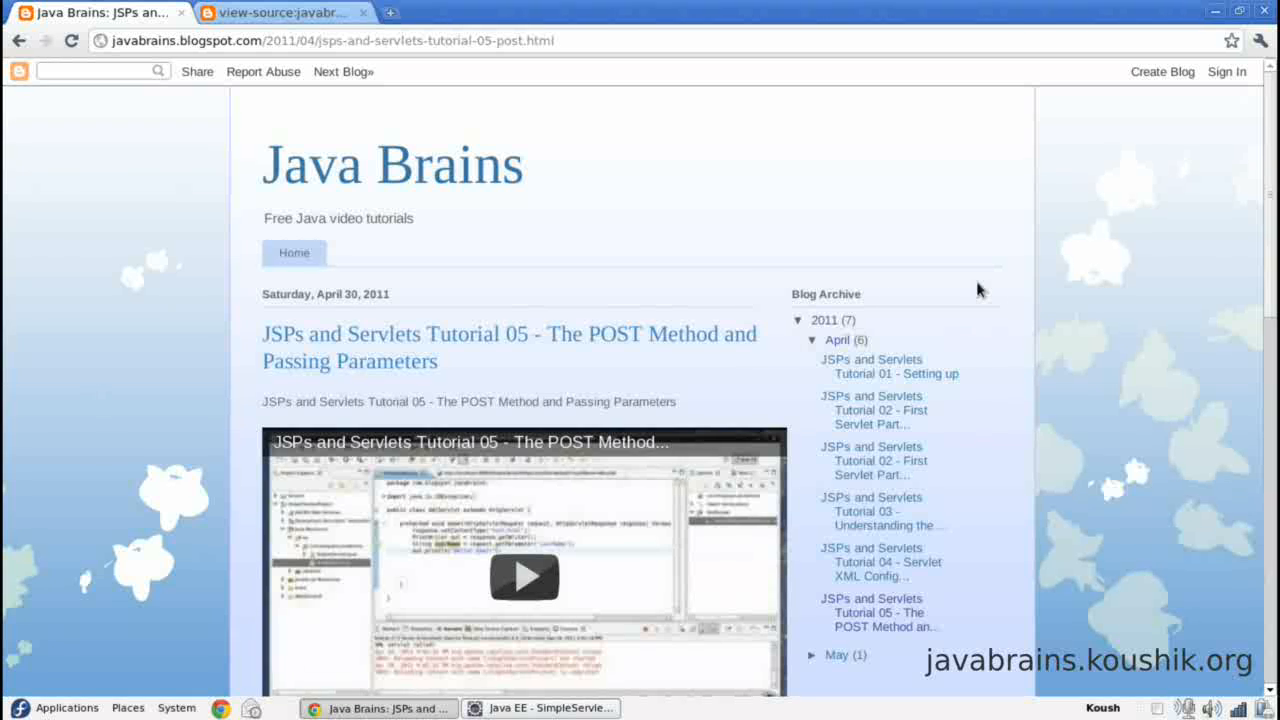
mouse_move(1094, 240)
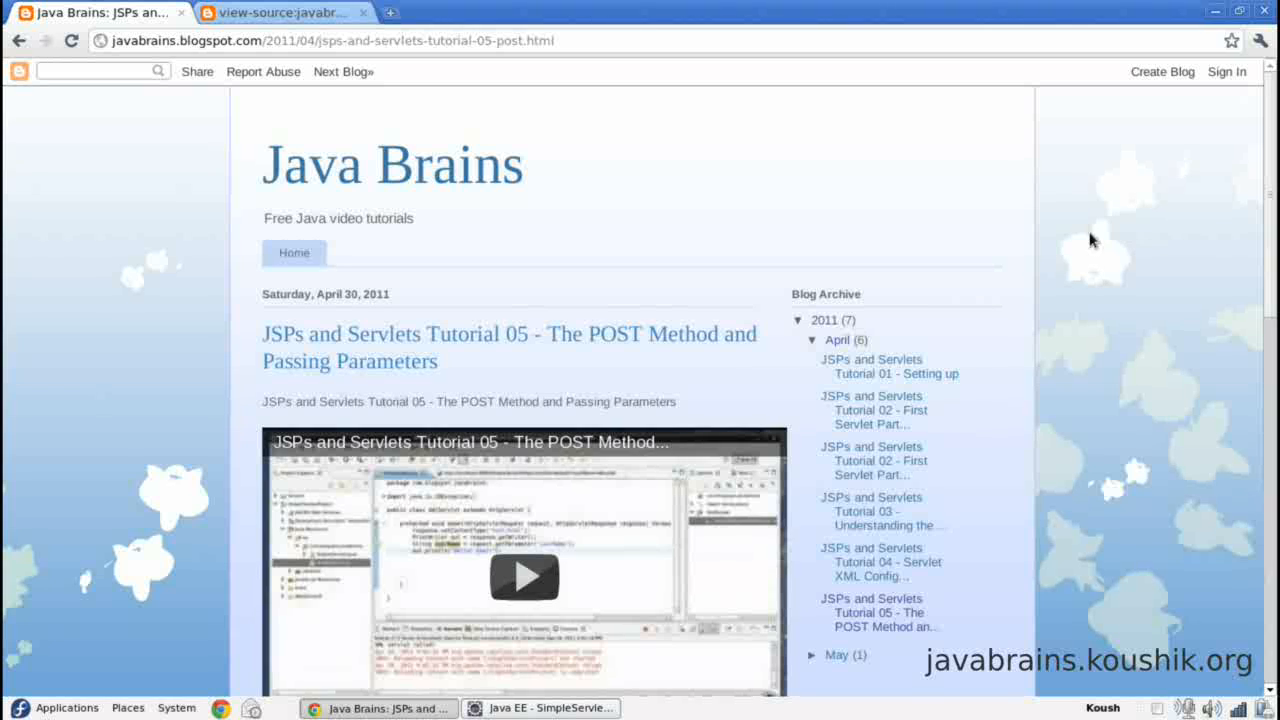
mouse_move(466, 708)
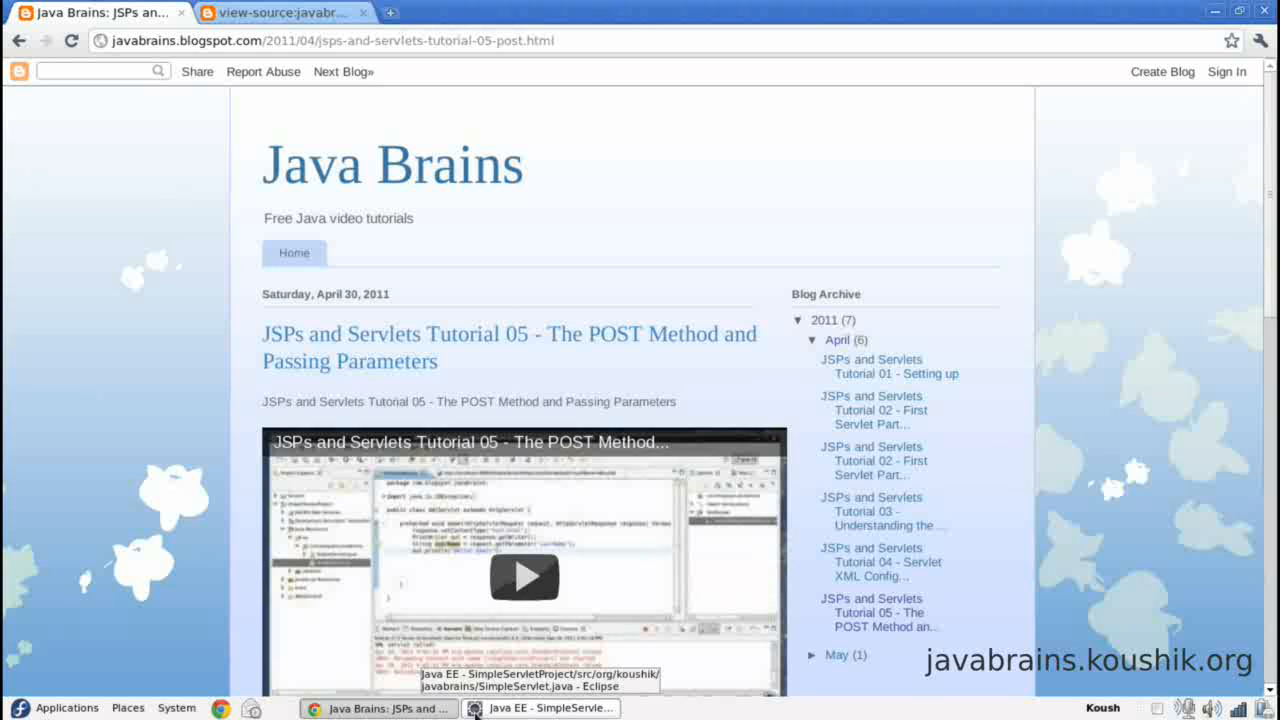
Step: Expand SimpleServletProject and its WebContent folder in Eclipse, selecting index.html
click(554, 708)
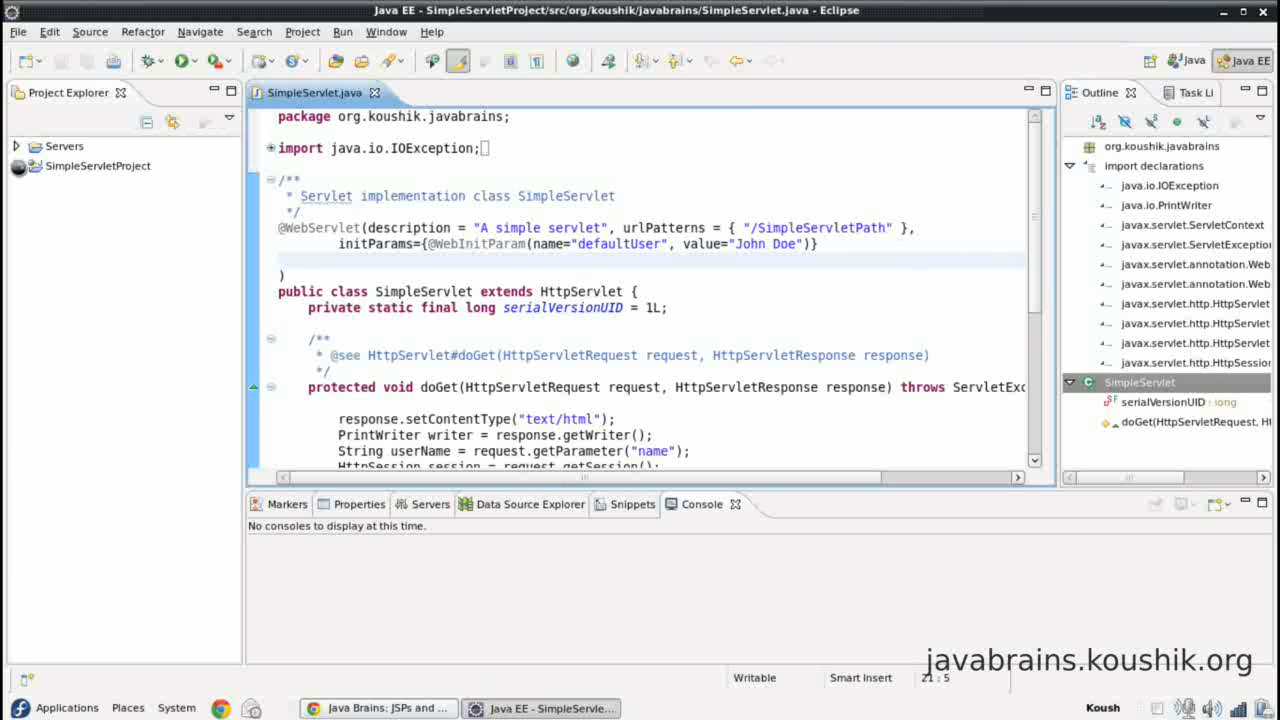
click(16, 165)
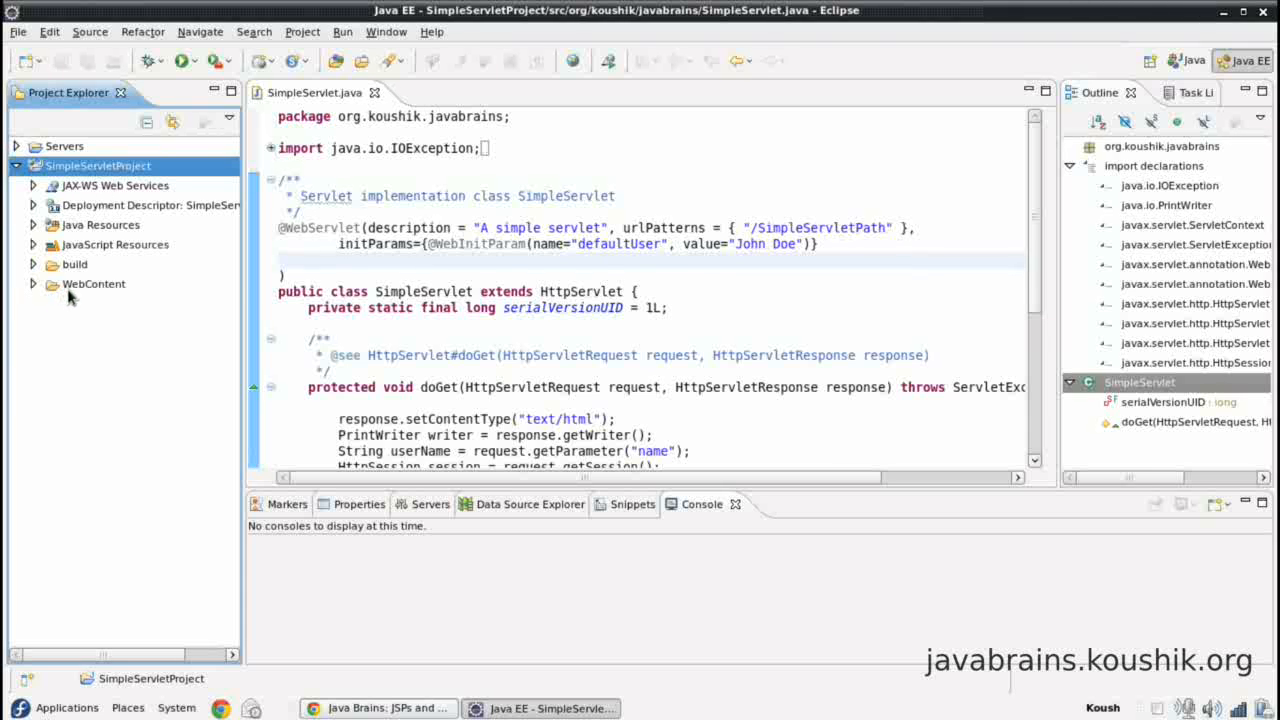
click(33, 283)
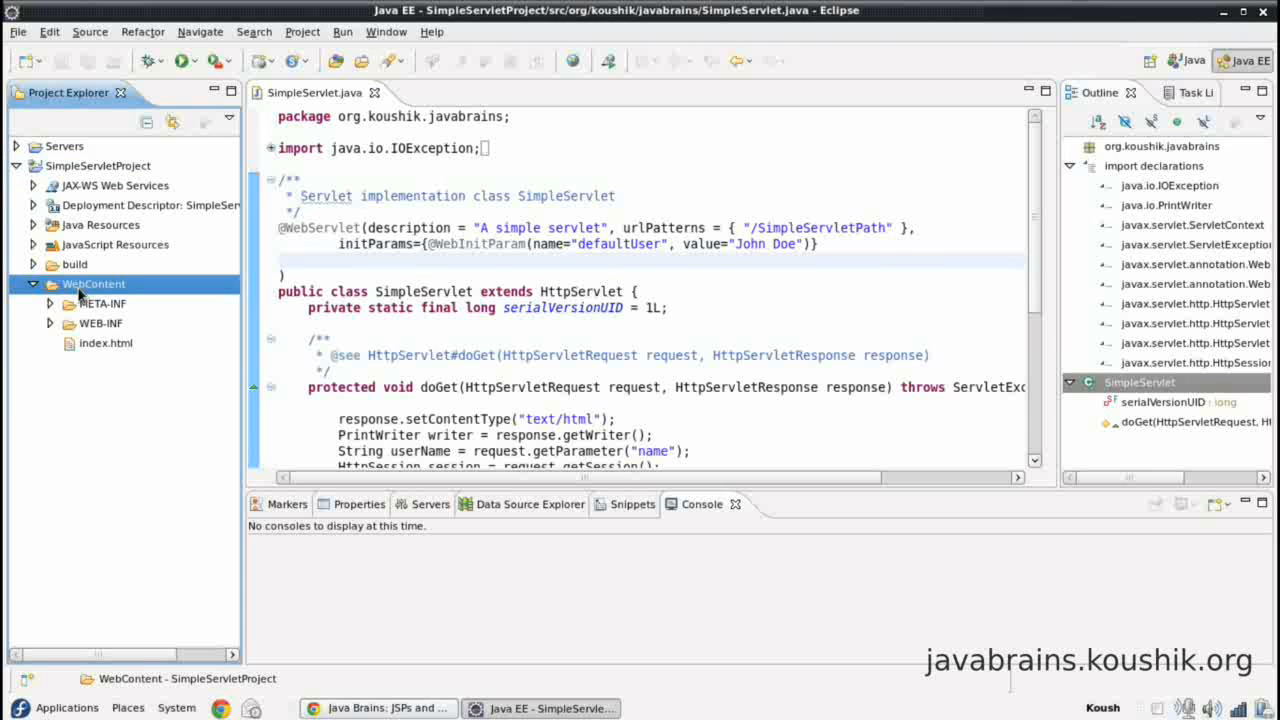
click(105, 342)
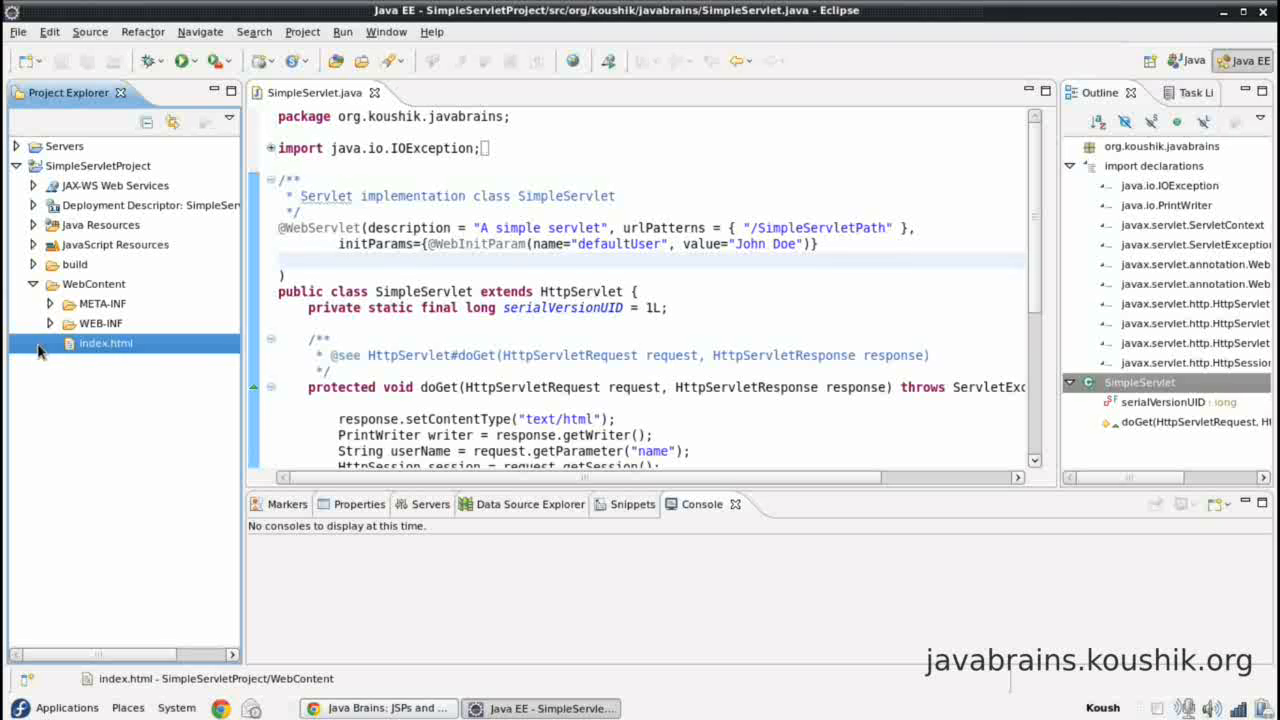
Step: Start the New > Other wizard on WebContent and choose Web > JSP File
click(93, 283)
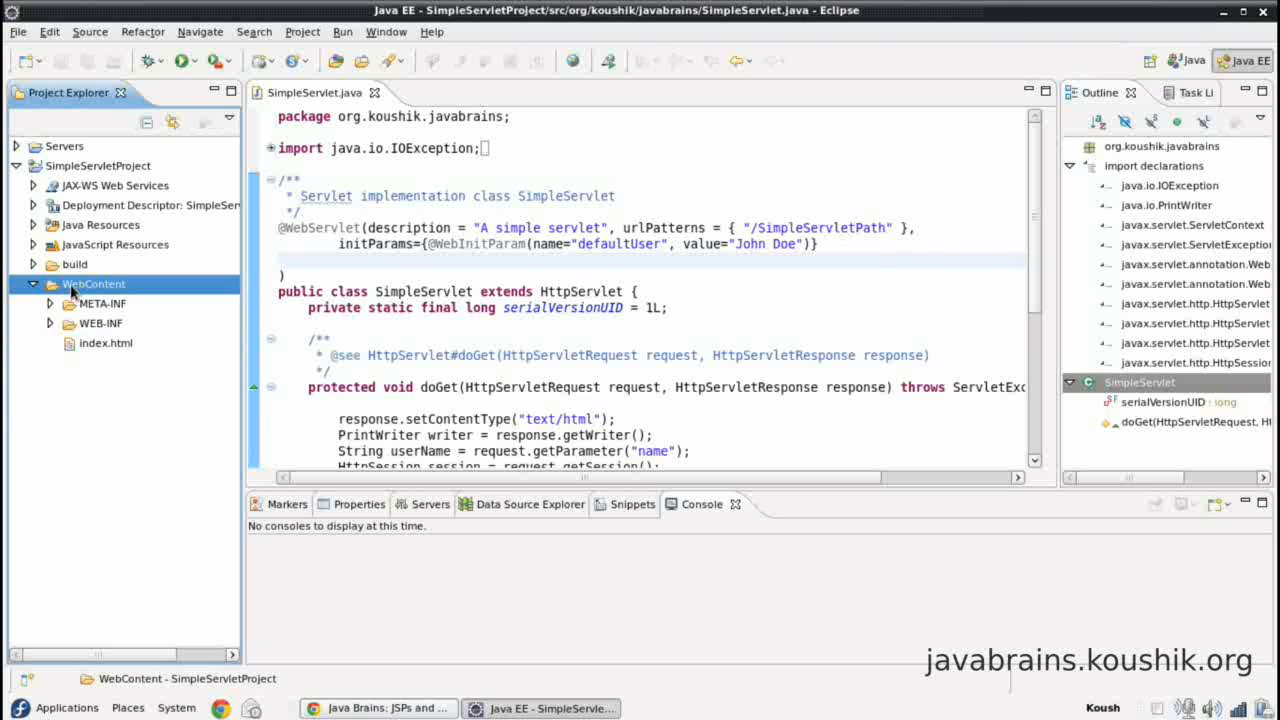
right_click(93, 283)
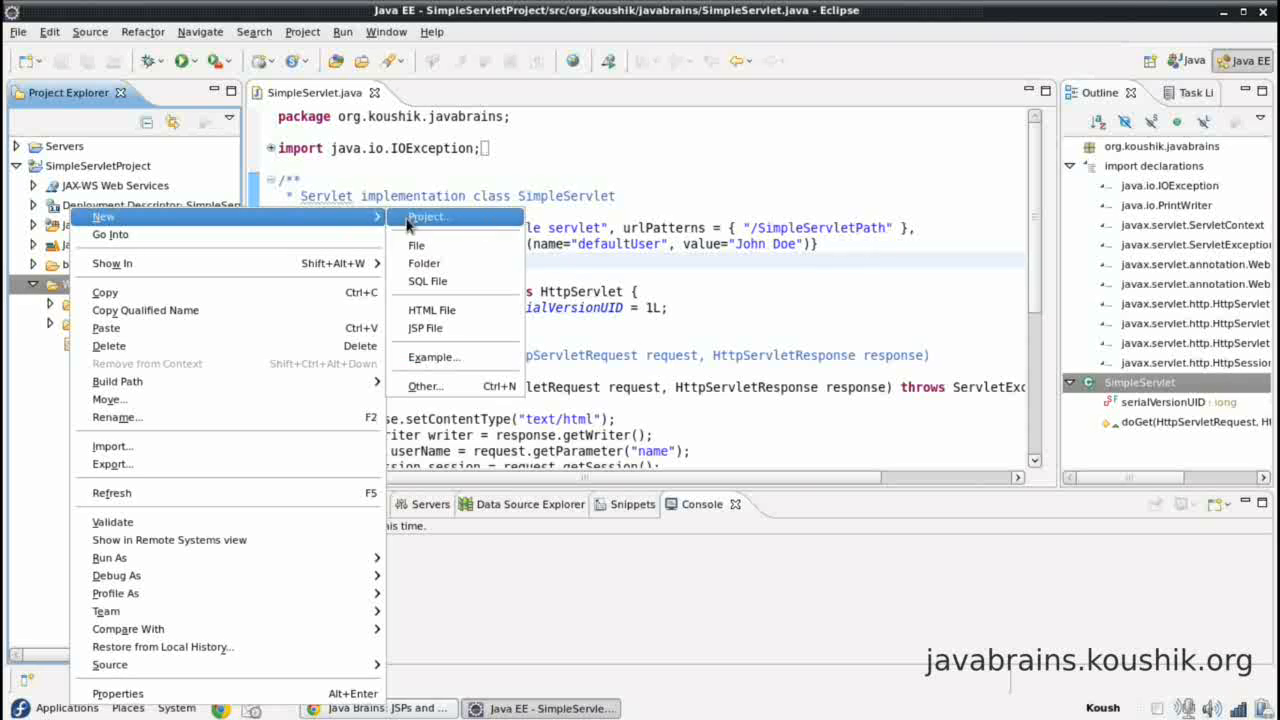
mouse_move(453, 328)
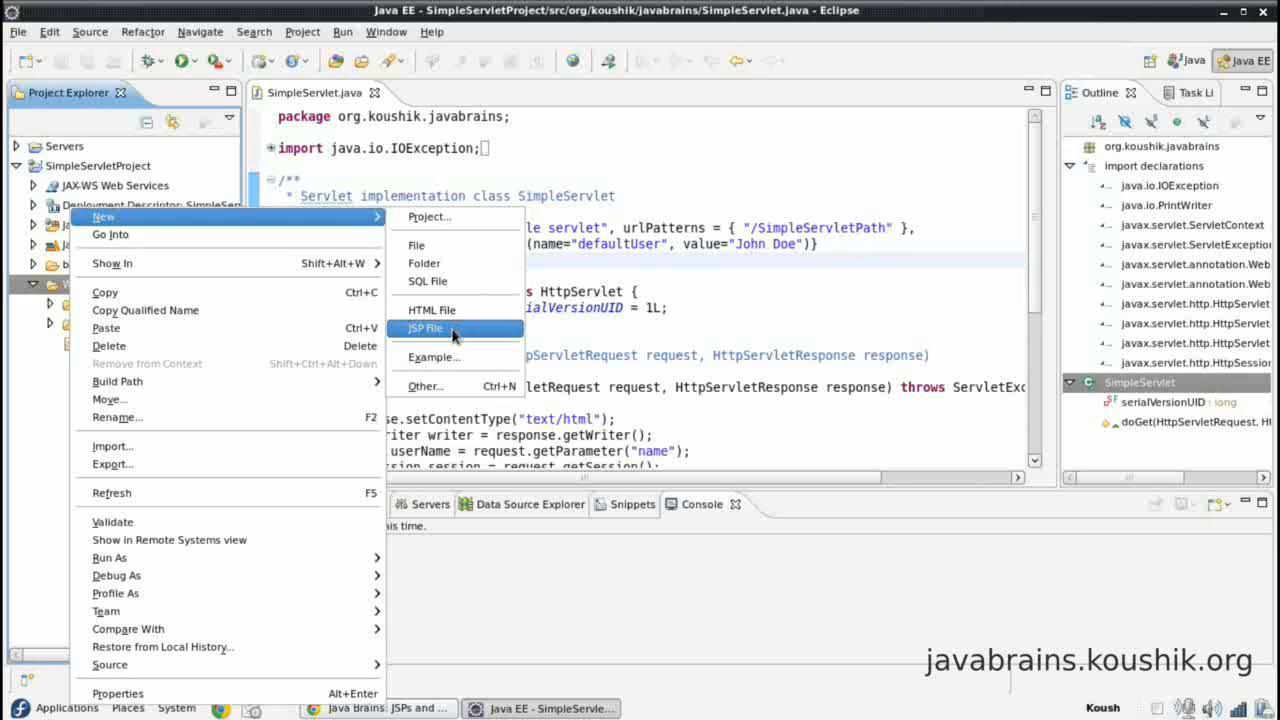
mouse_move(447, 386)
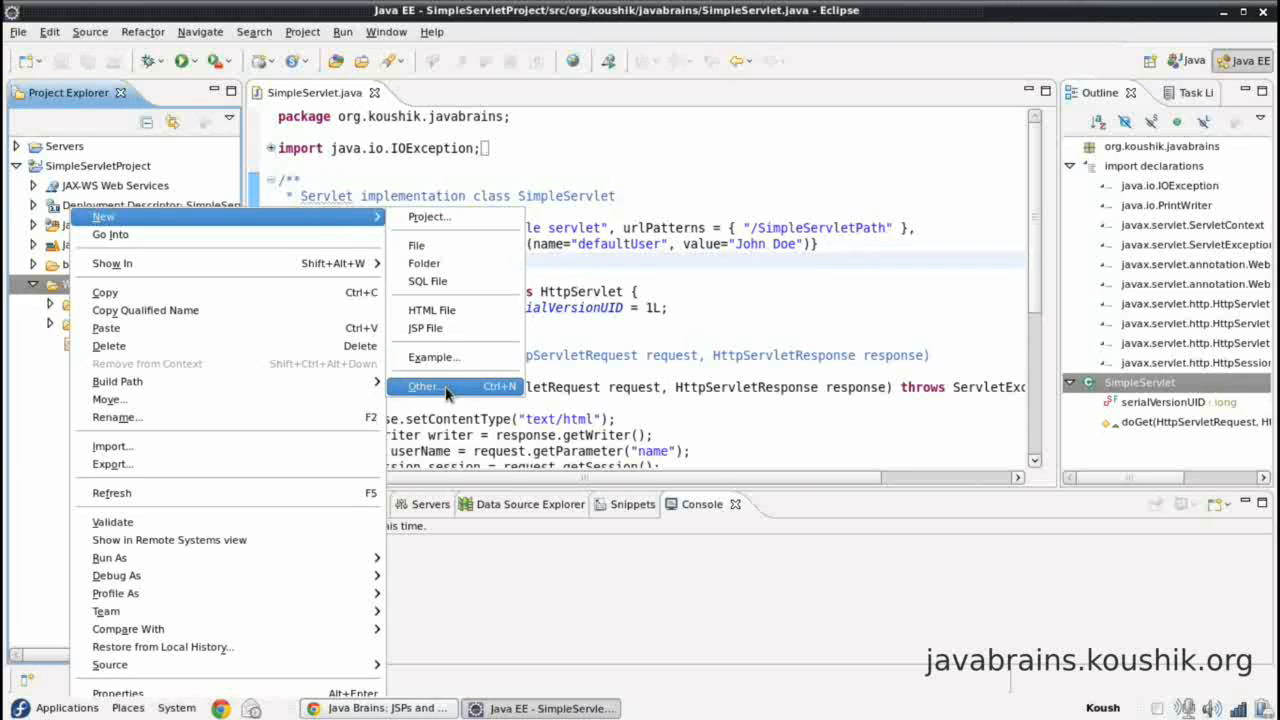
click(424, 386)
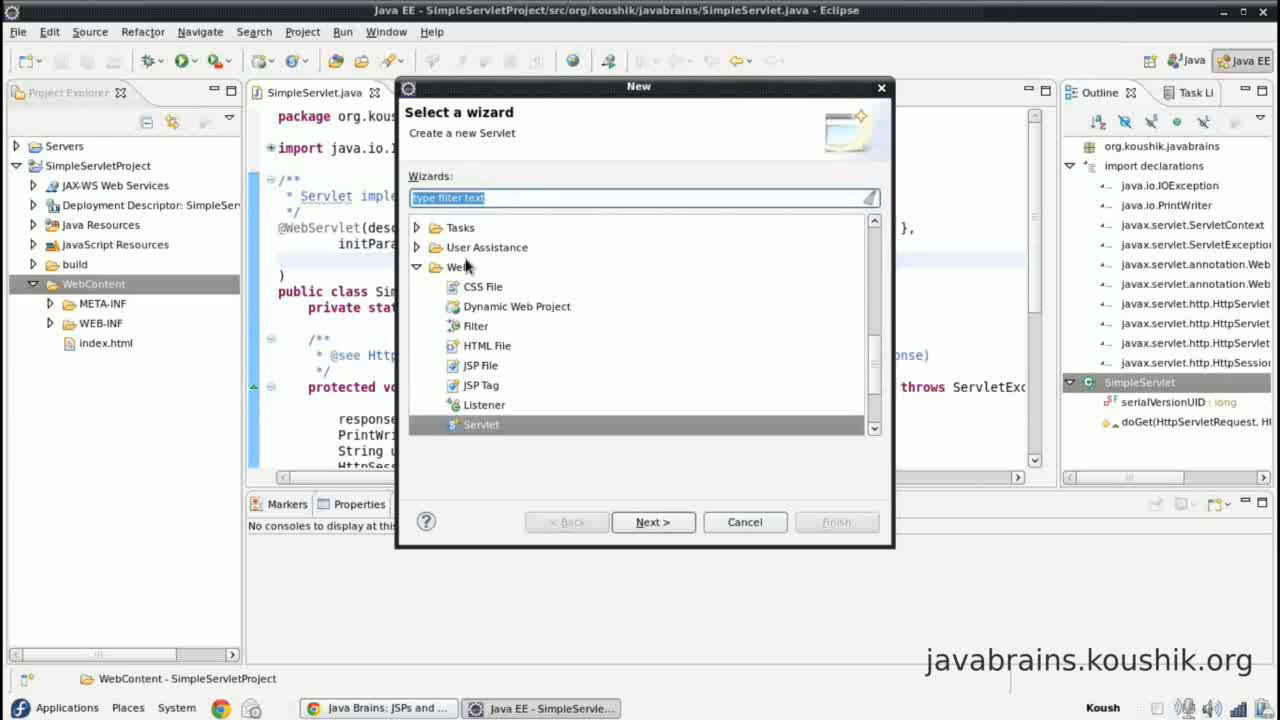
click(457, 267)
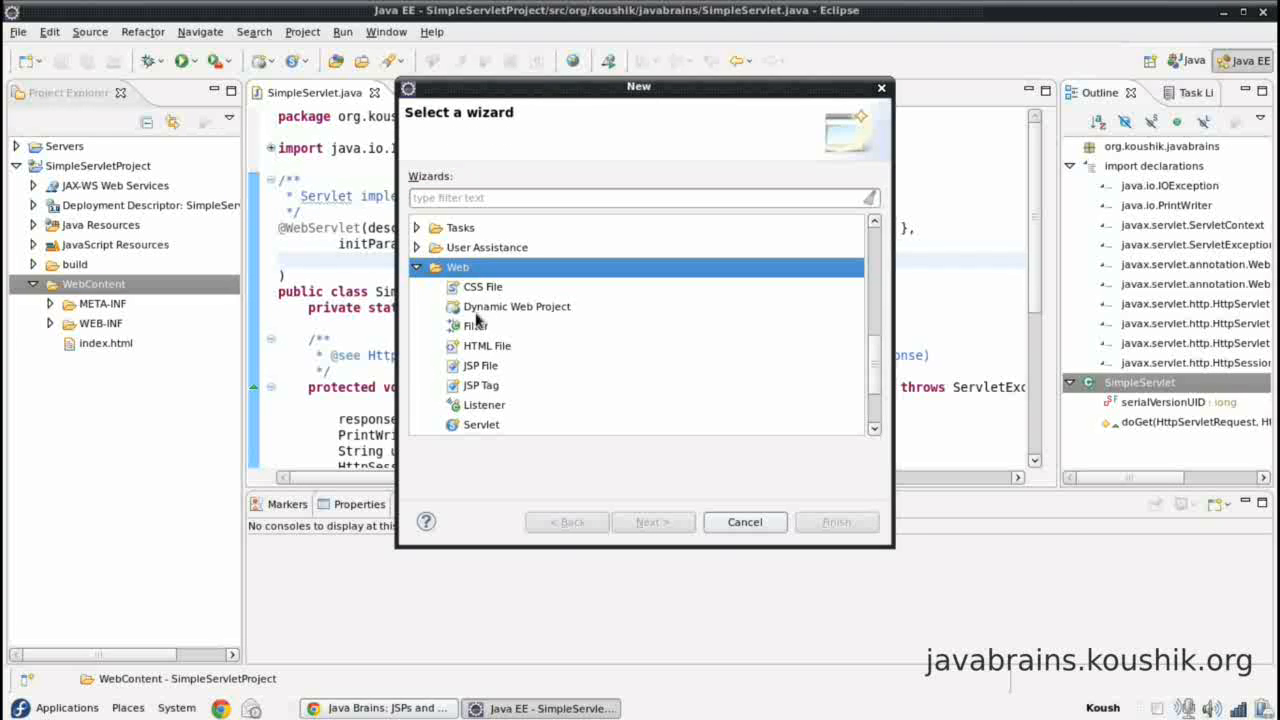
click(480, 365)
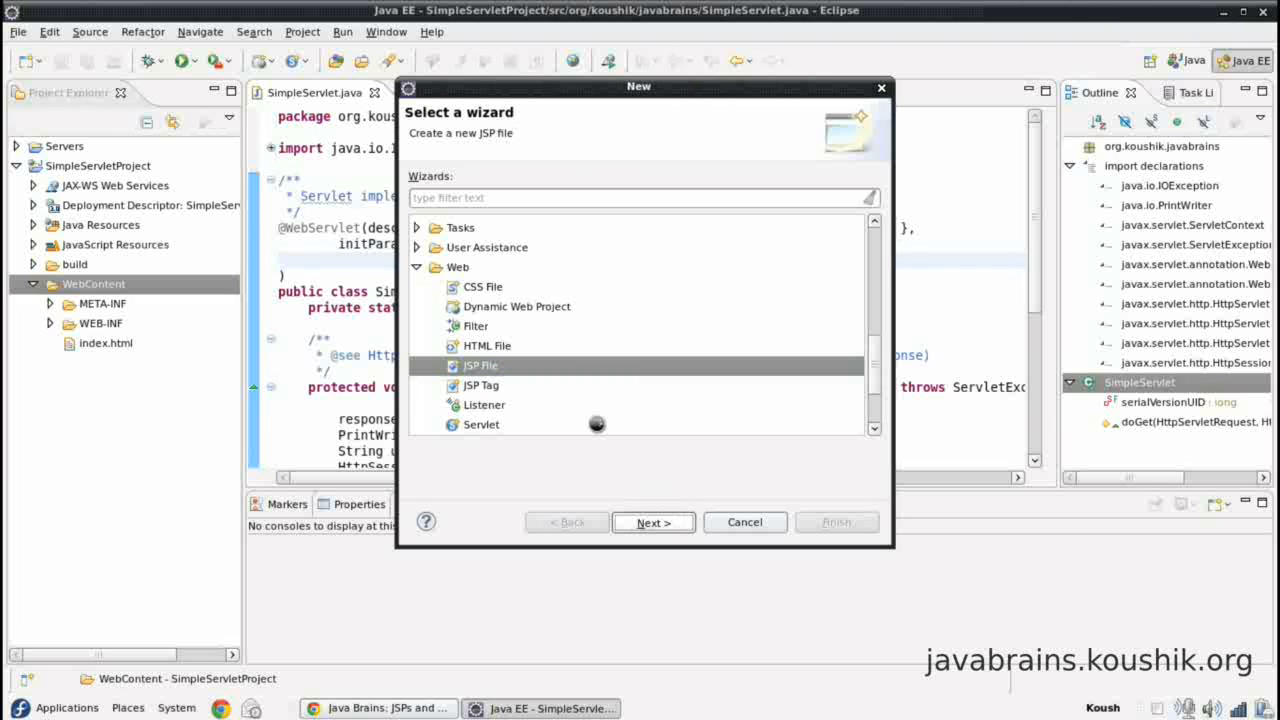
click(653, 522)
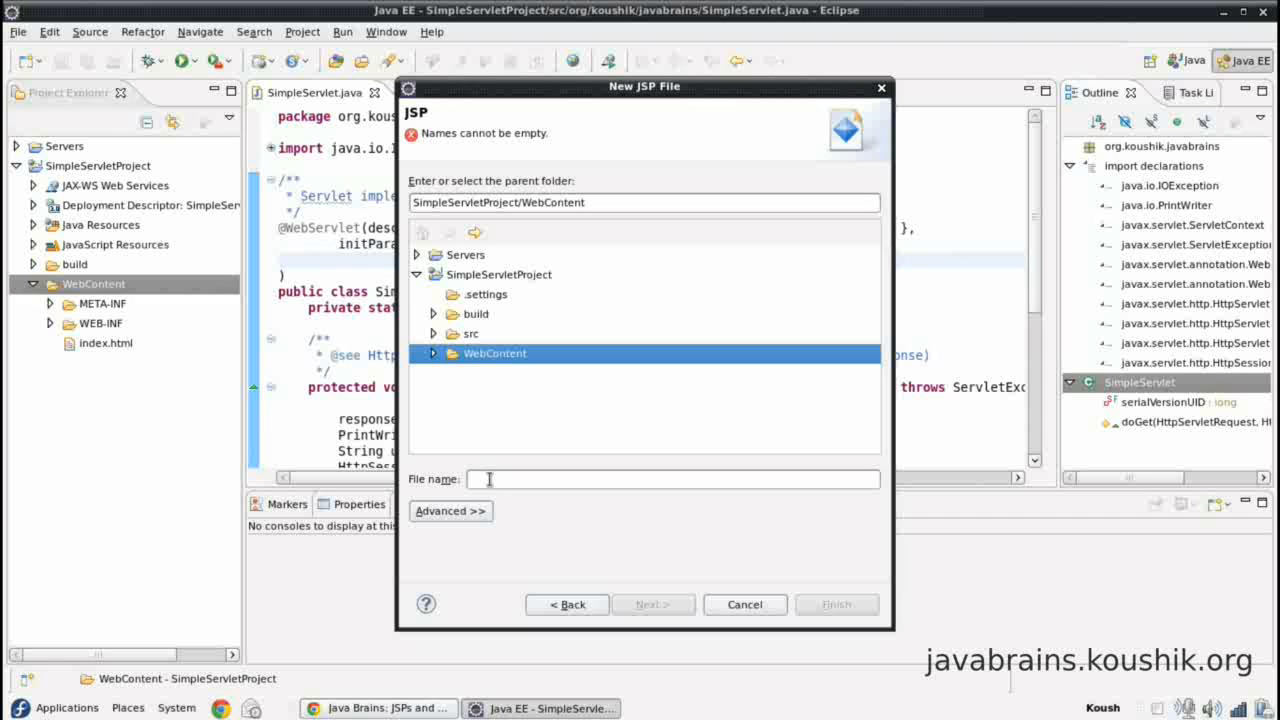
Step: Name the file test.jsp and finish with the New JSP File (html) template
text(te)
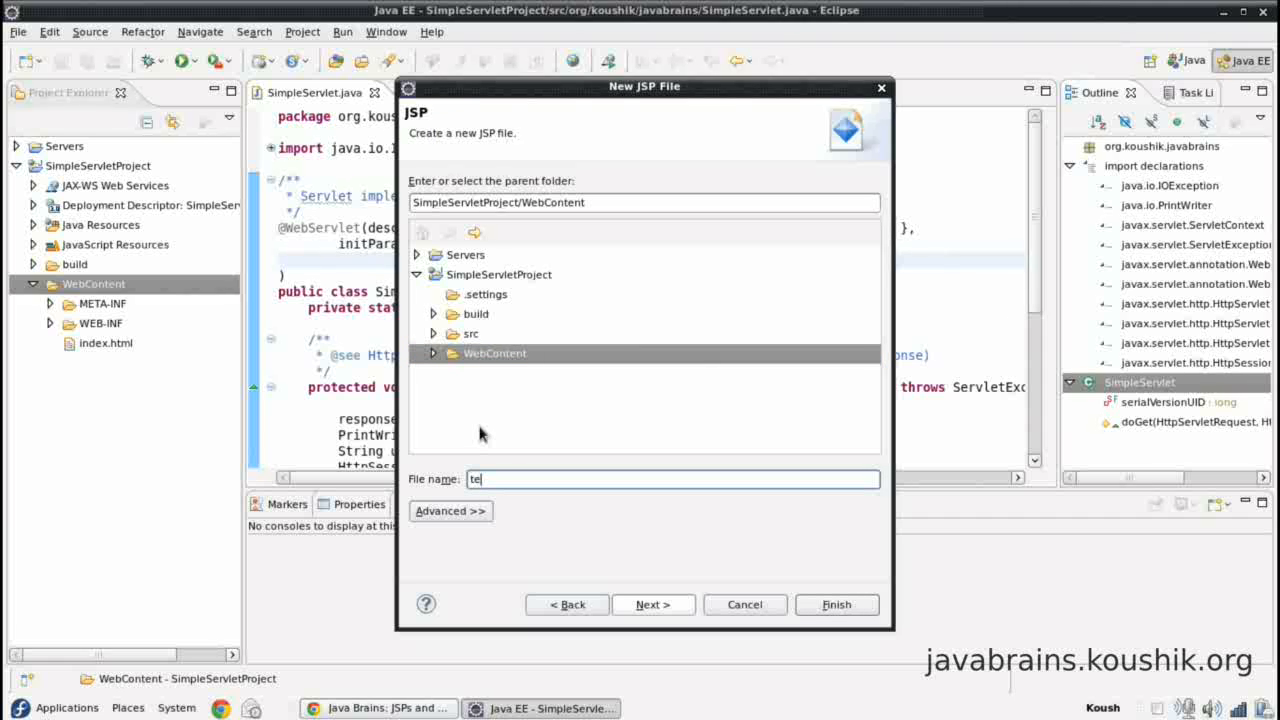
text(st.jsp)
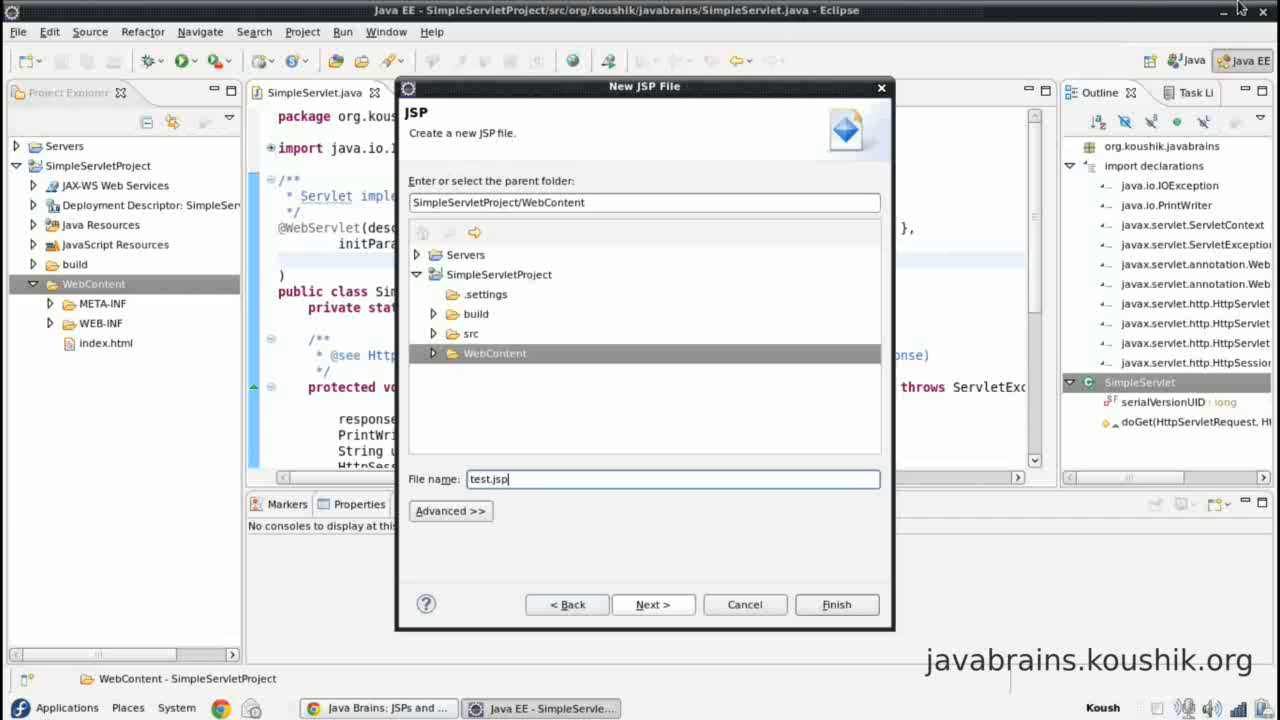
mouse_move(412, 430)
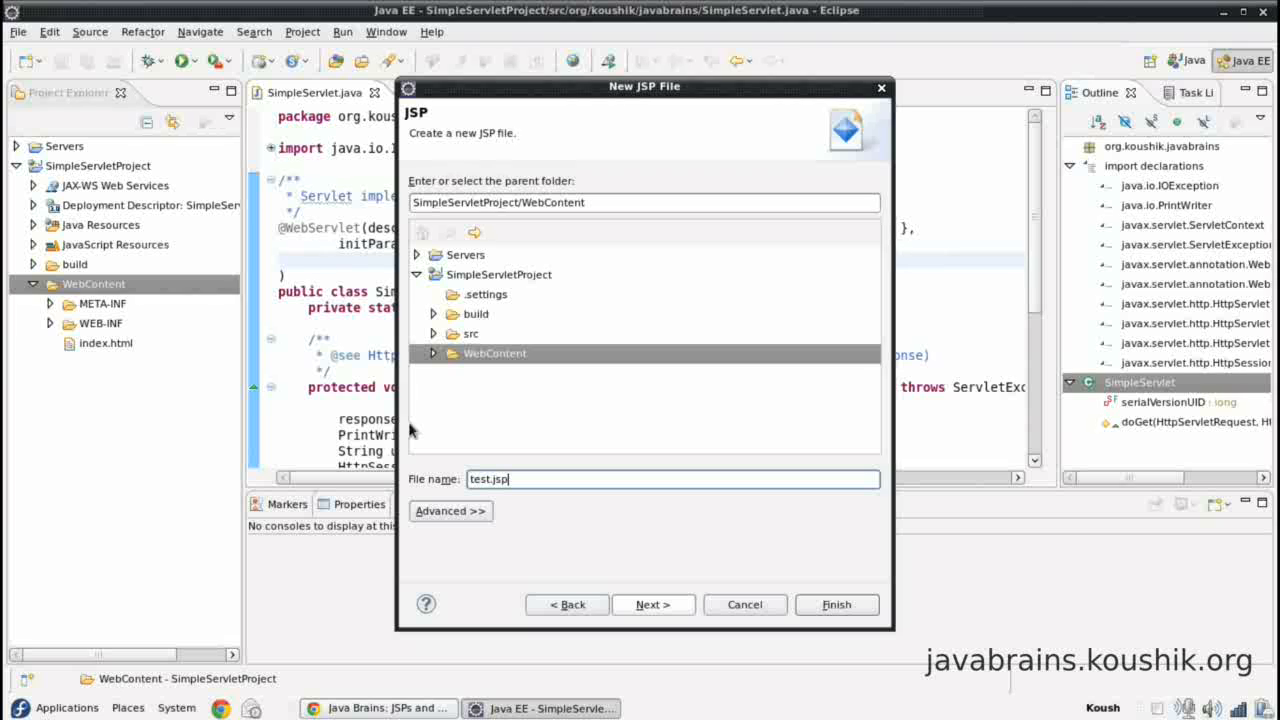
click(654, 604)
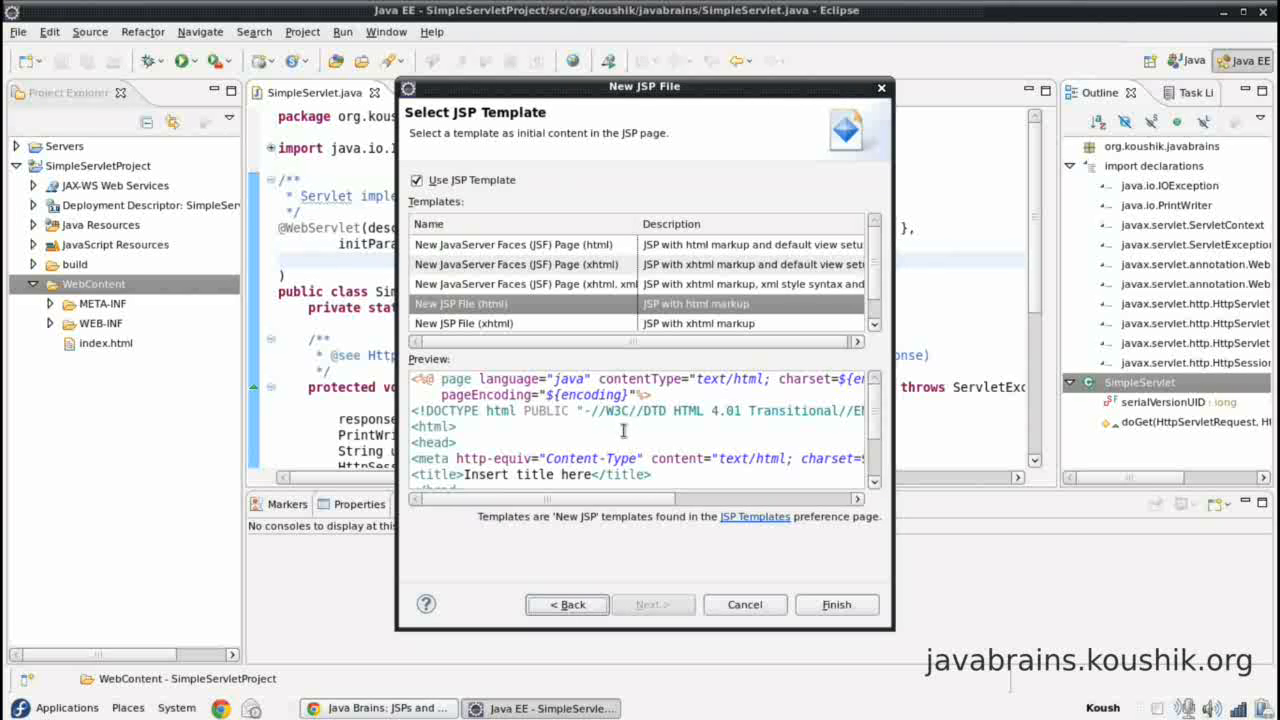
mouse_move(665, 320)
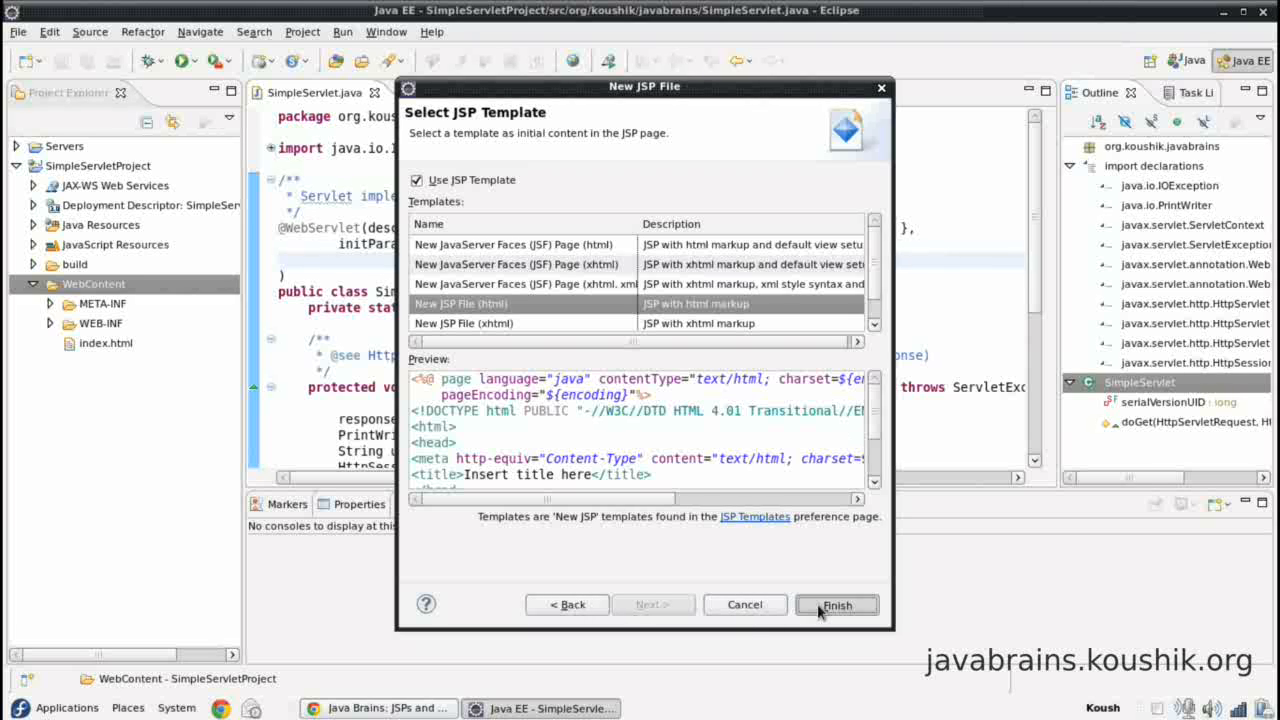
click(837, 604)
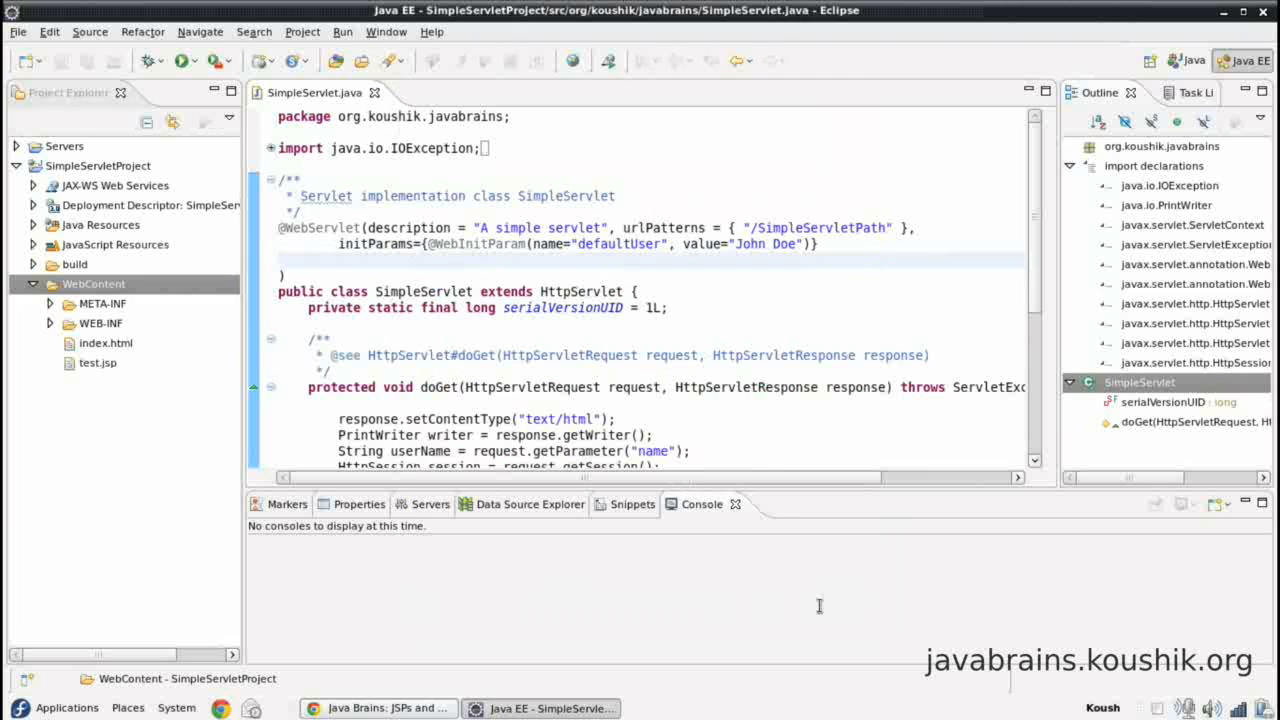
Step: Open test.jsp and index.html in the editor, compare, and return to test.jsp's markup
double_click(97, 362)
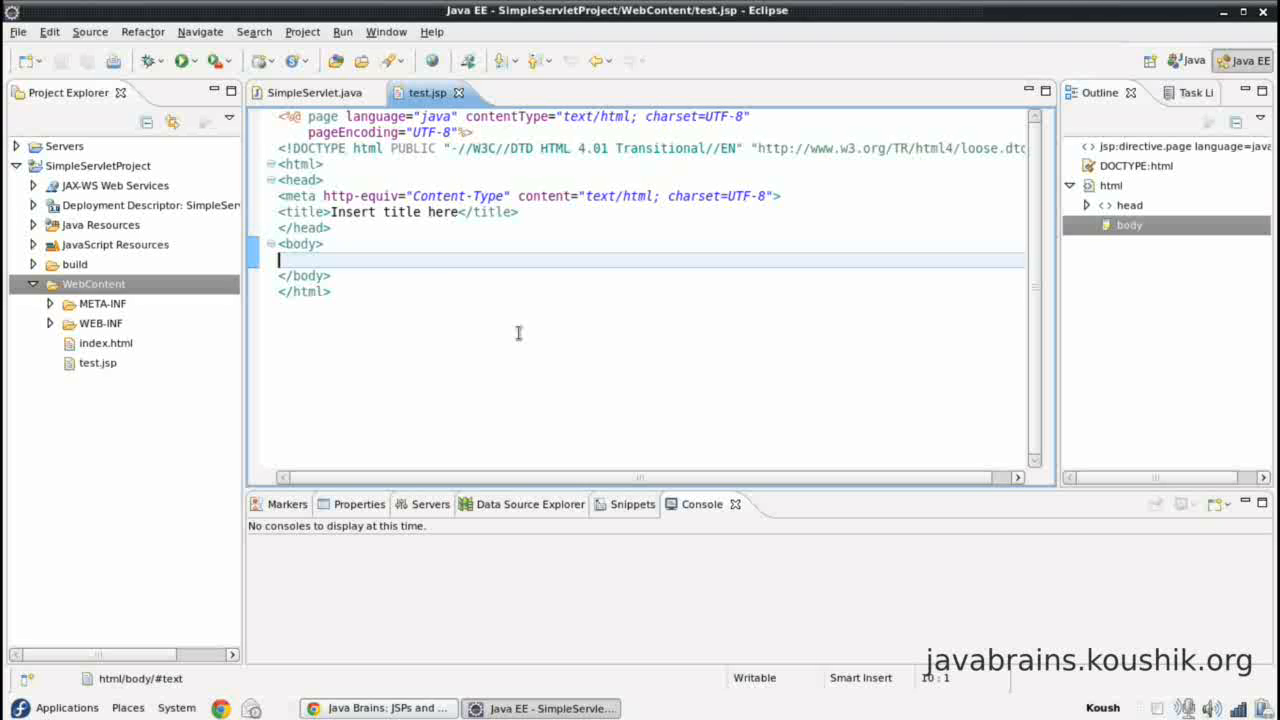
double_click(105, 343)
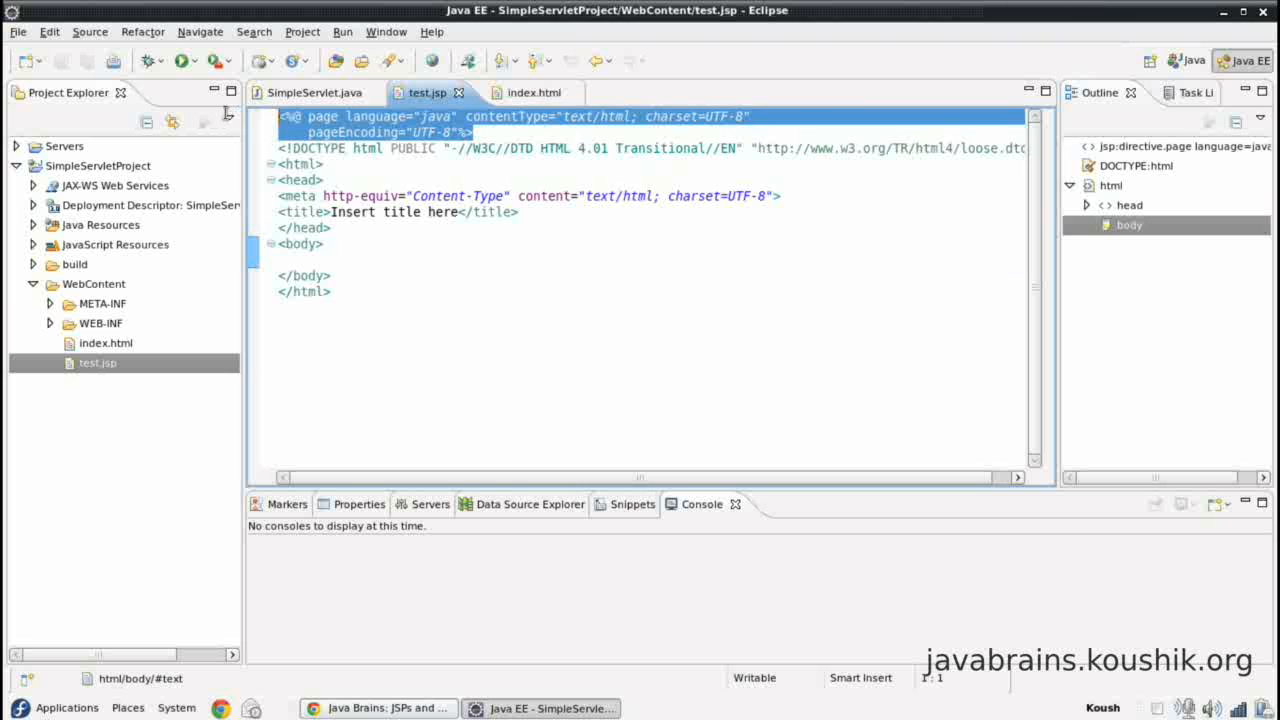
click(515, 92)
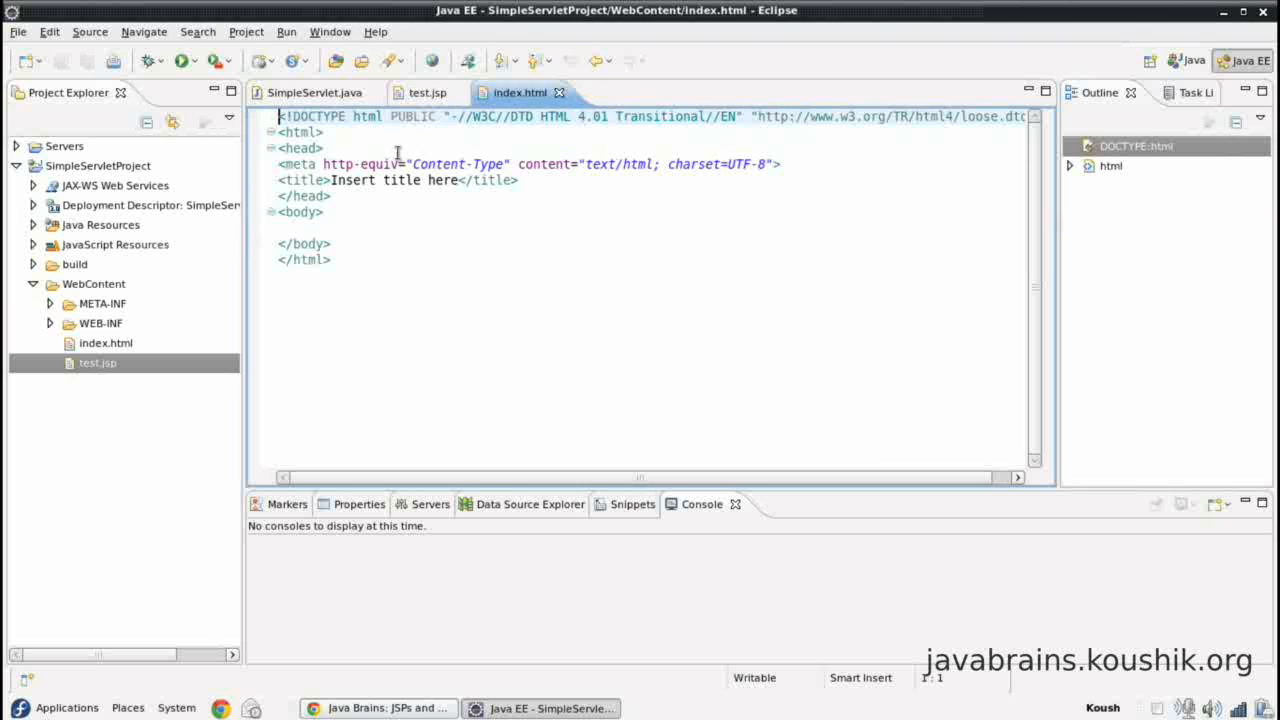
click(427, 92)
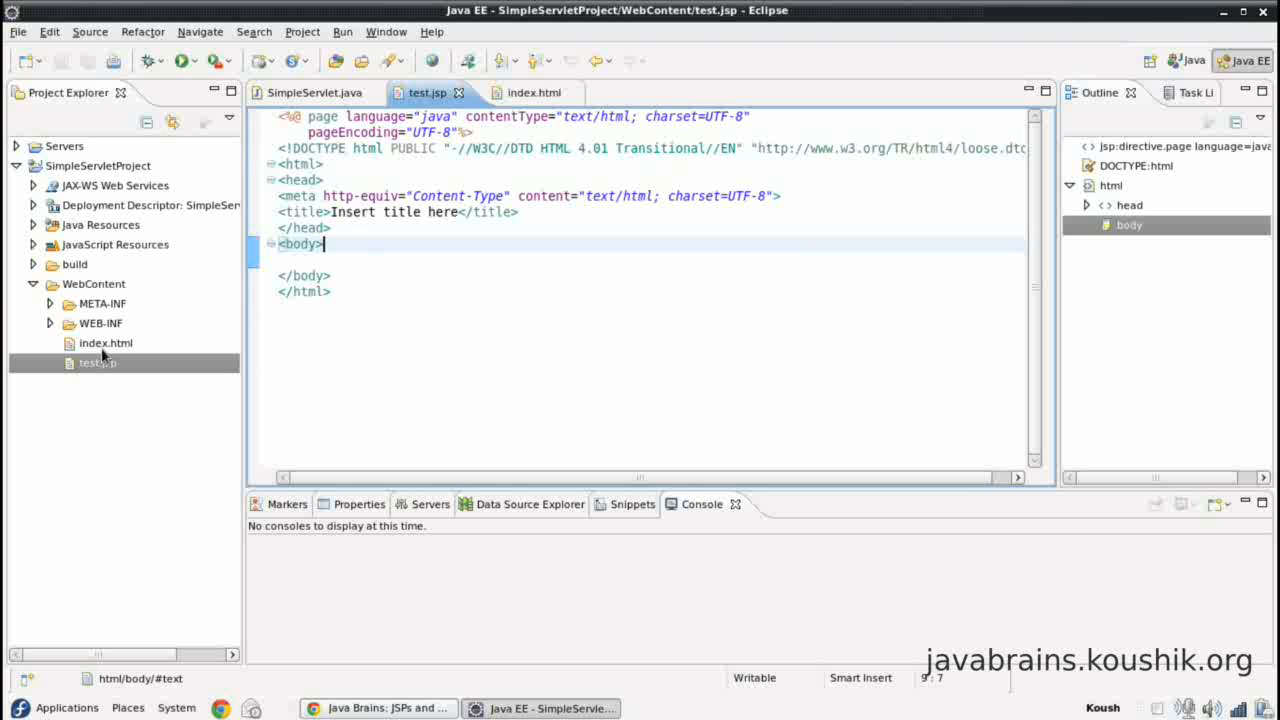
Step: Run test.jsp on the Tomcat server so it loads in the internal browser
right_click(97, 363)
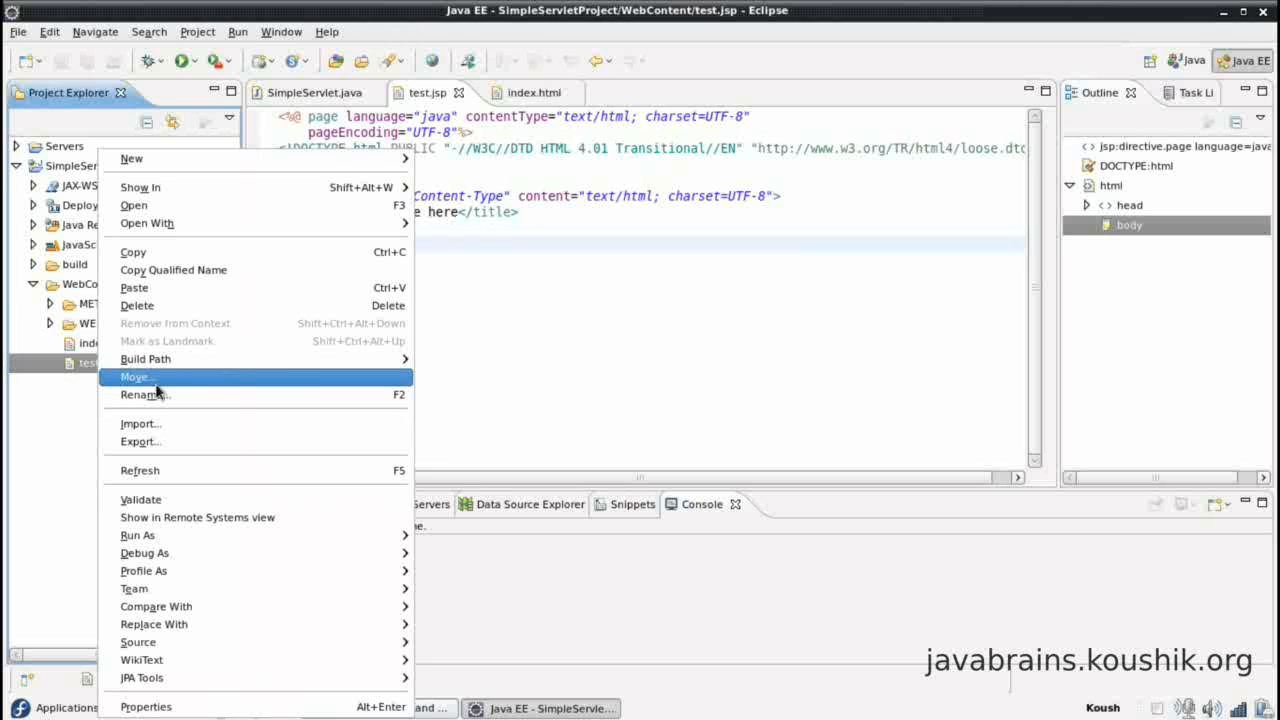
mouse_move(137, 535)
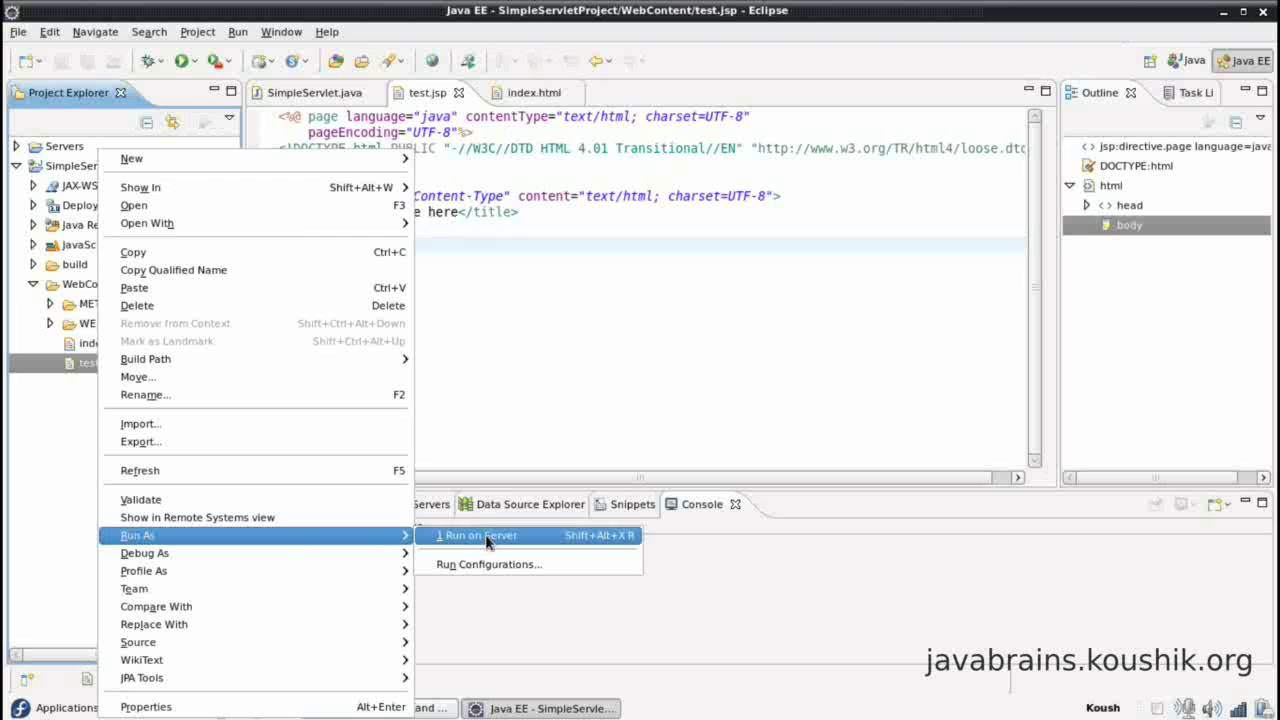
click(478, 535)
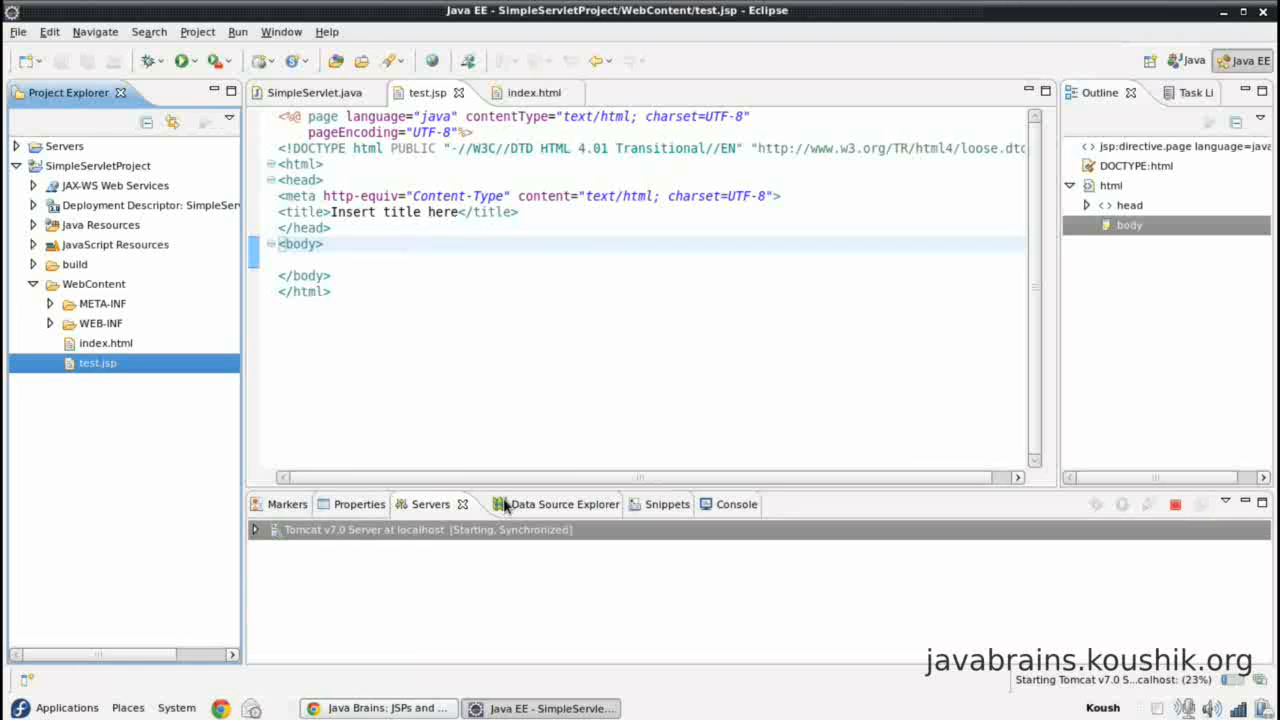
click(703, 504)
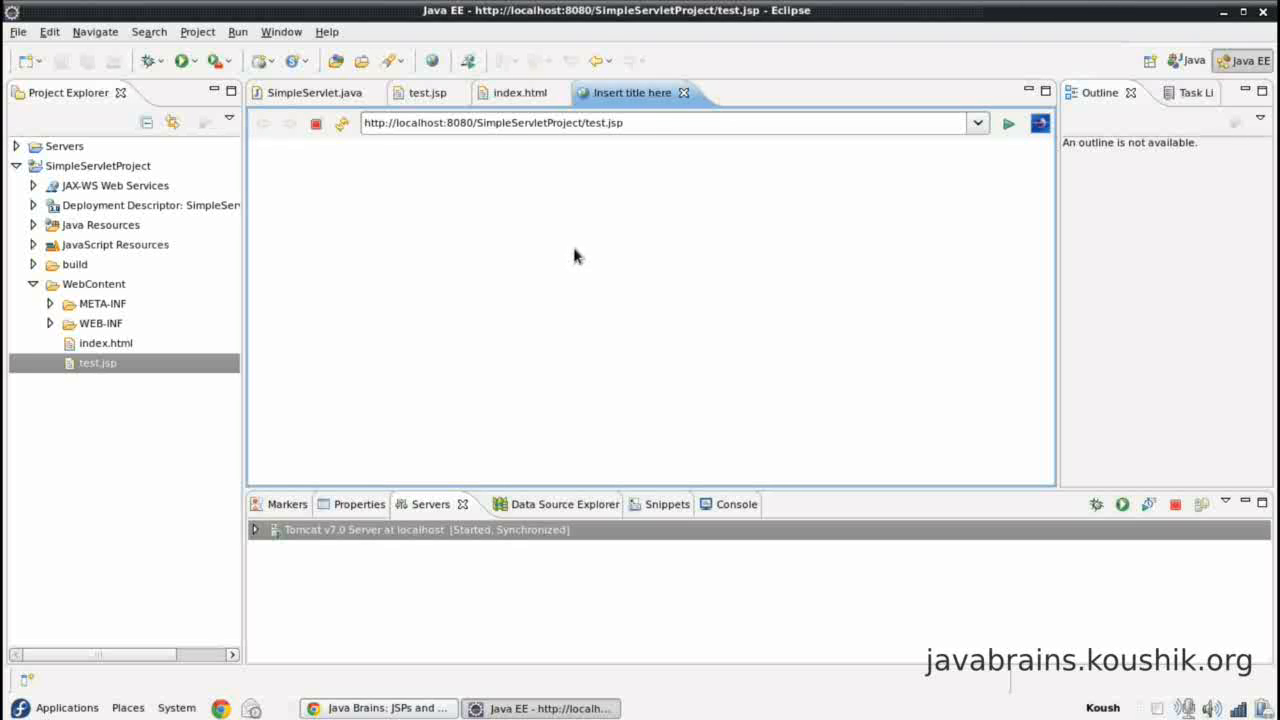
mouse_move(630, 103)
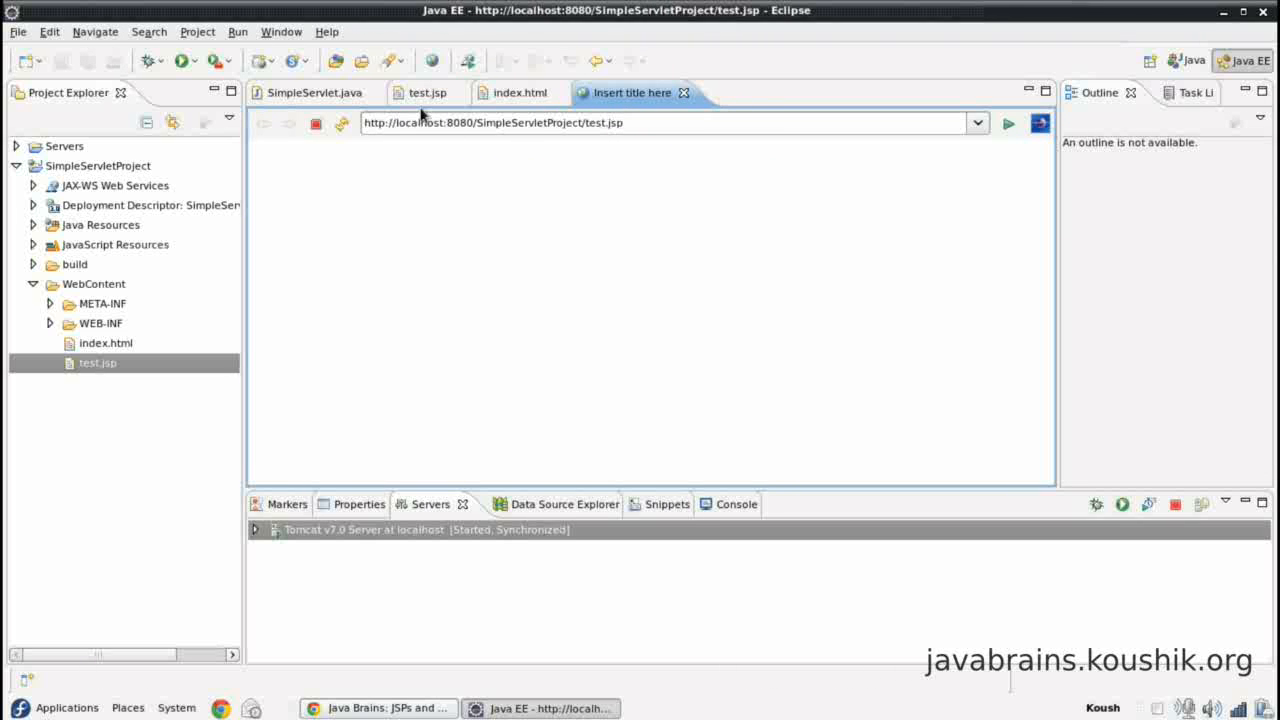
Step: Add an <h3>Testing JSPs</h3> heading to test.jsp's body and save
click(422, 92)
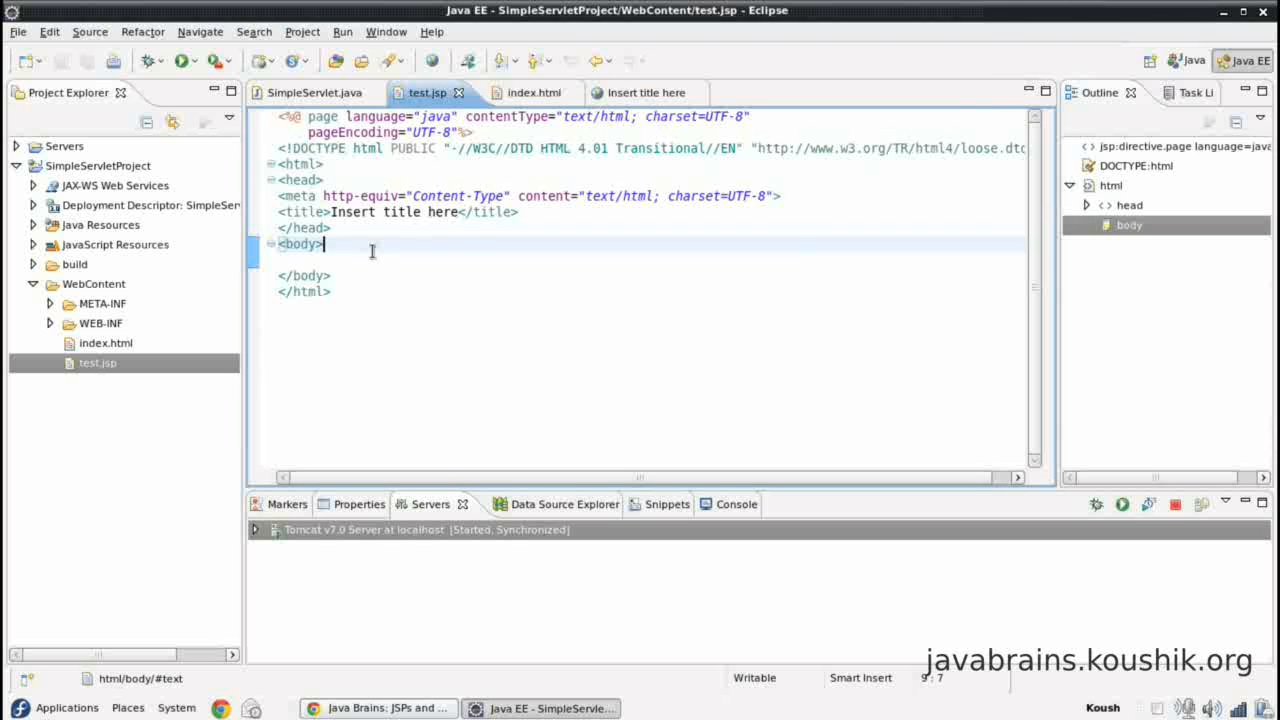
text(<h3>Testing JSPs</h3>)
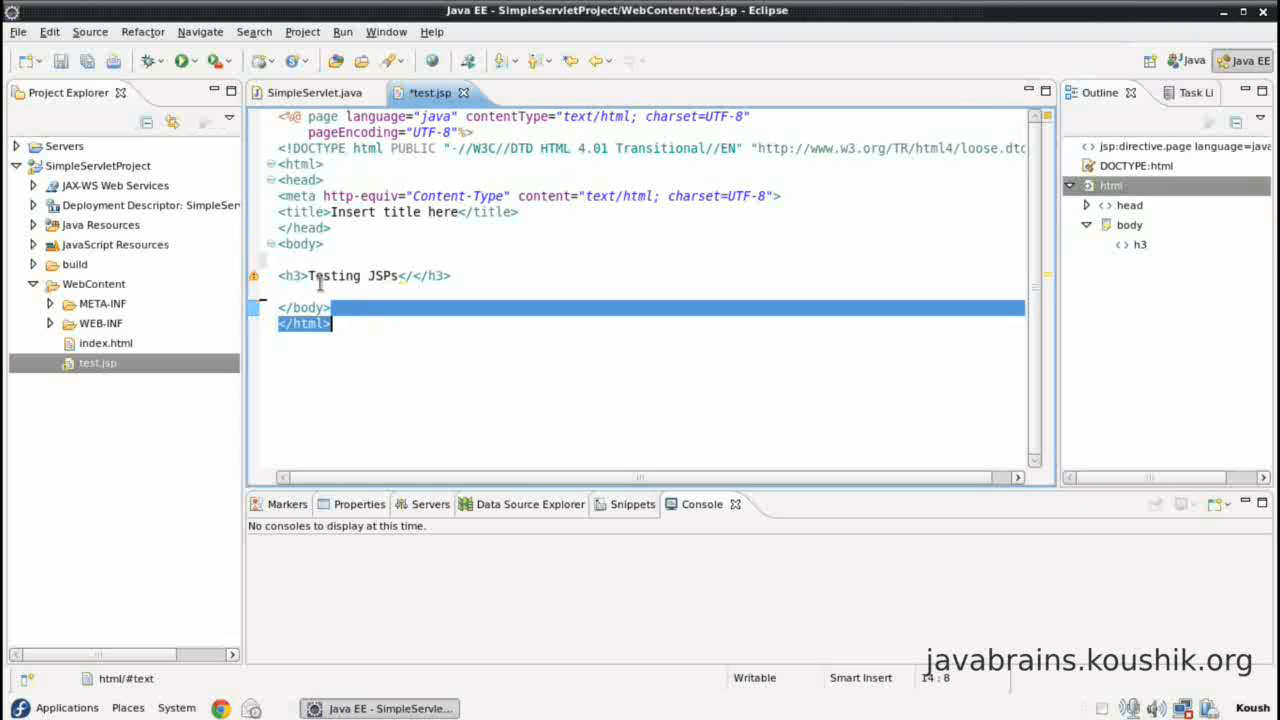
click(453, 275)
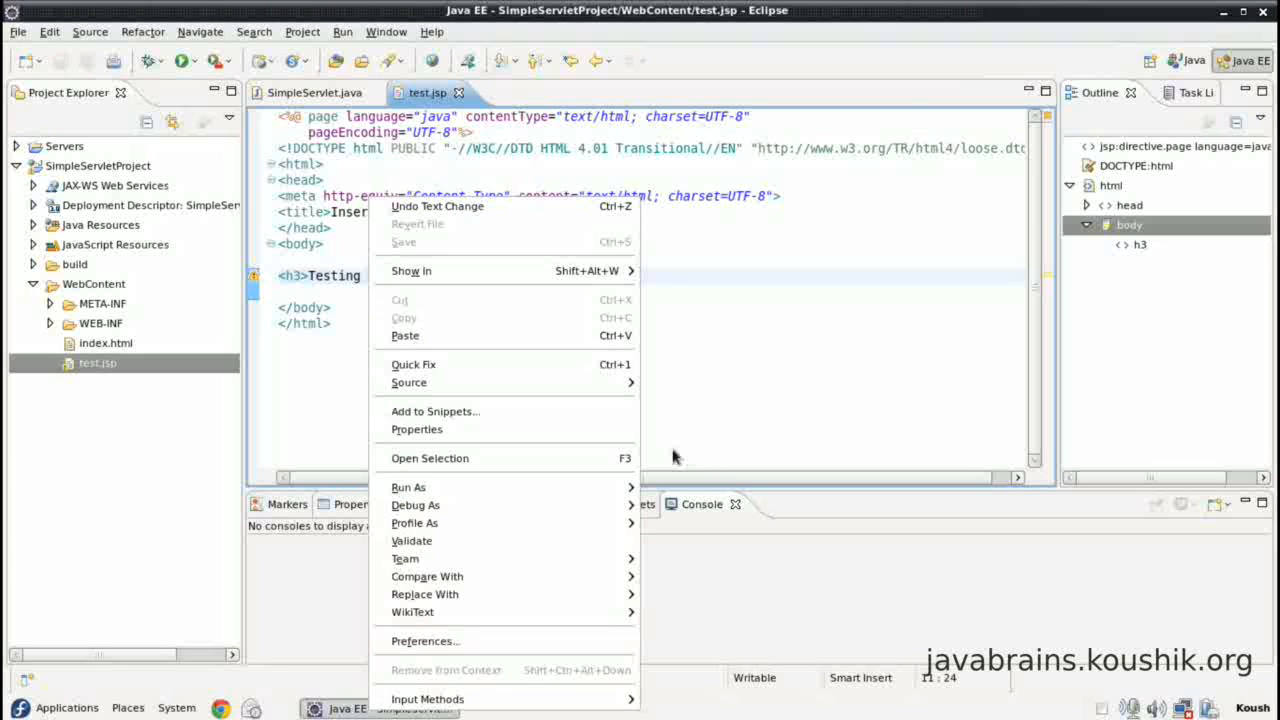
mouse_move(409, 487)
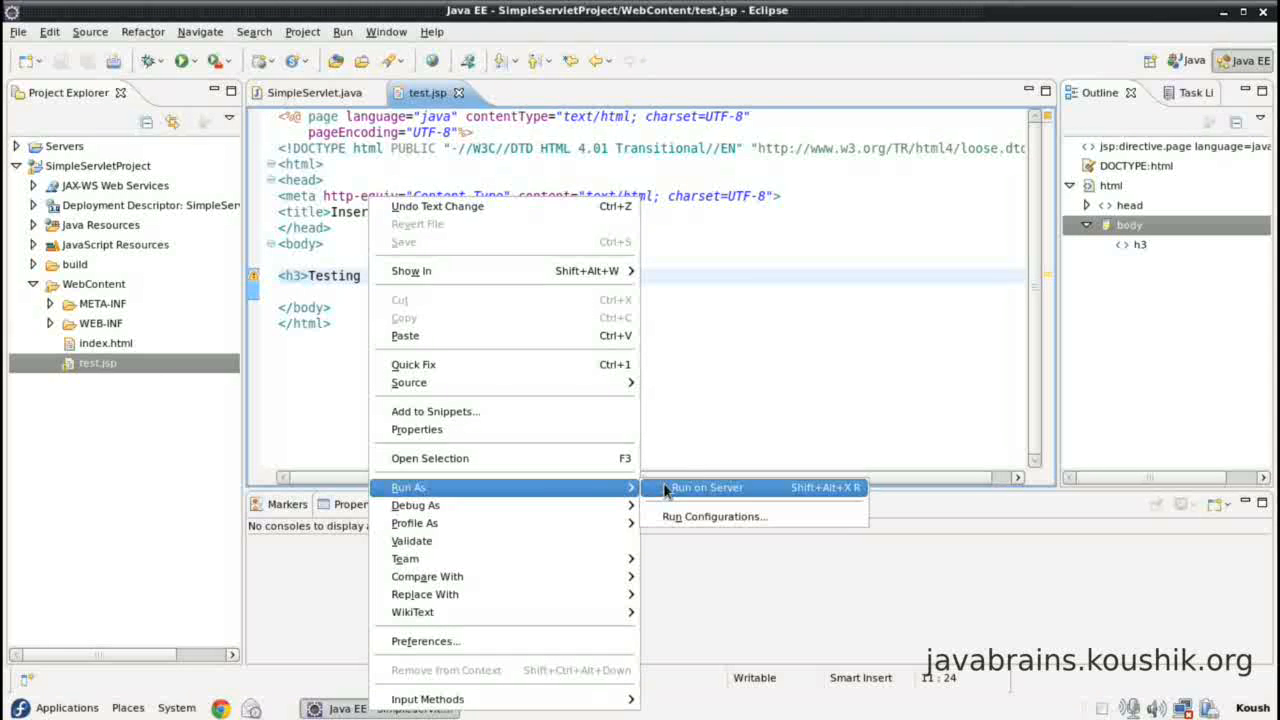
Step: Rerun test.jsp on the server, reload to see the heading, and return to the source
click(709, 488)
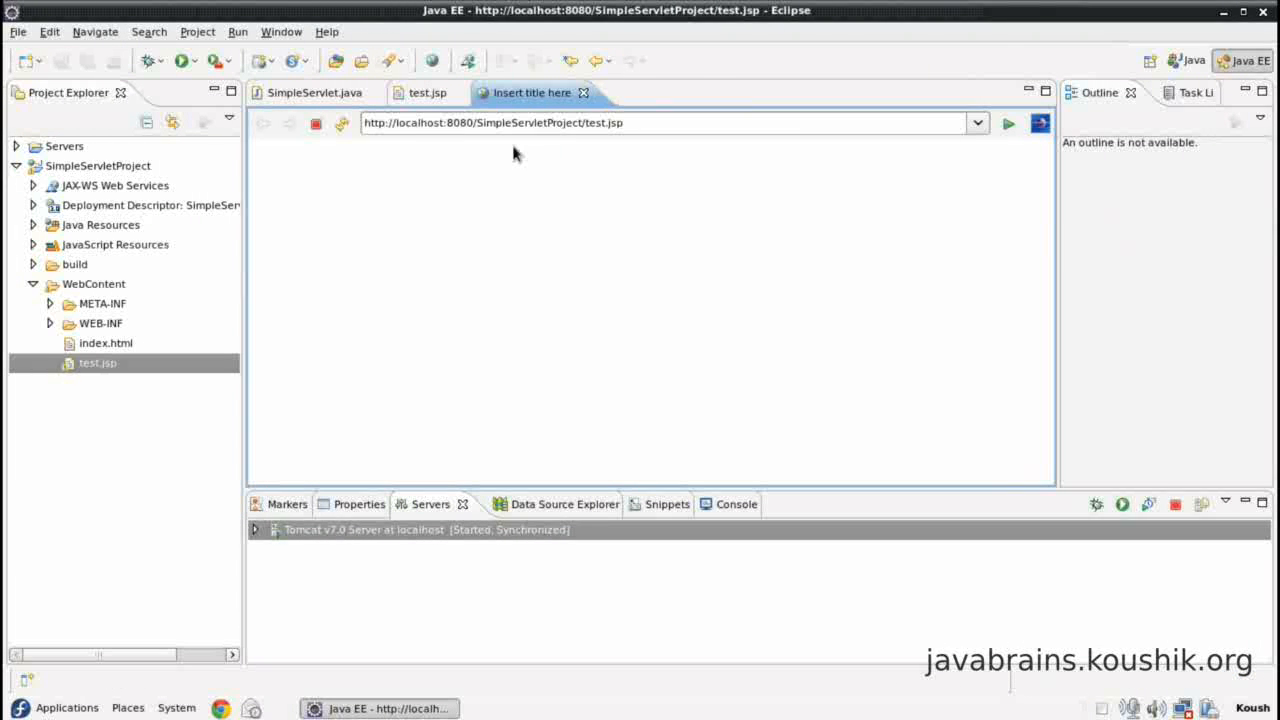
click(1008, 123)
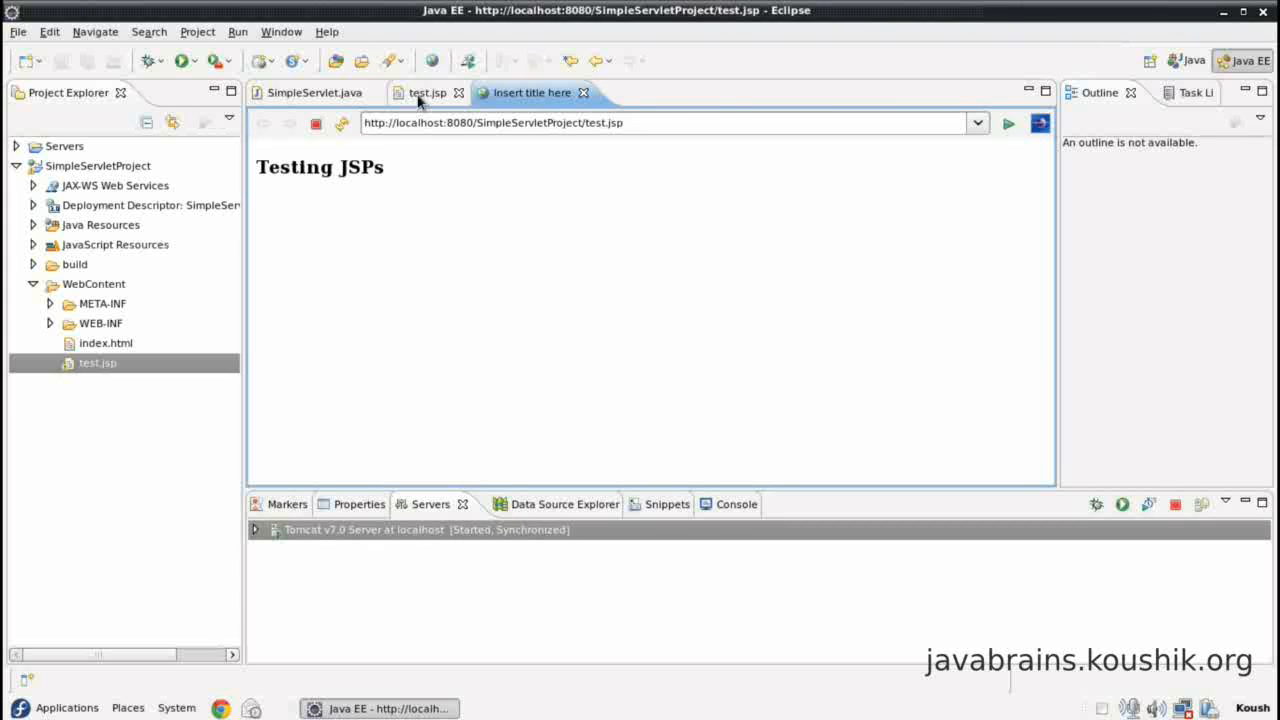
click(424, 92)
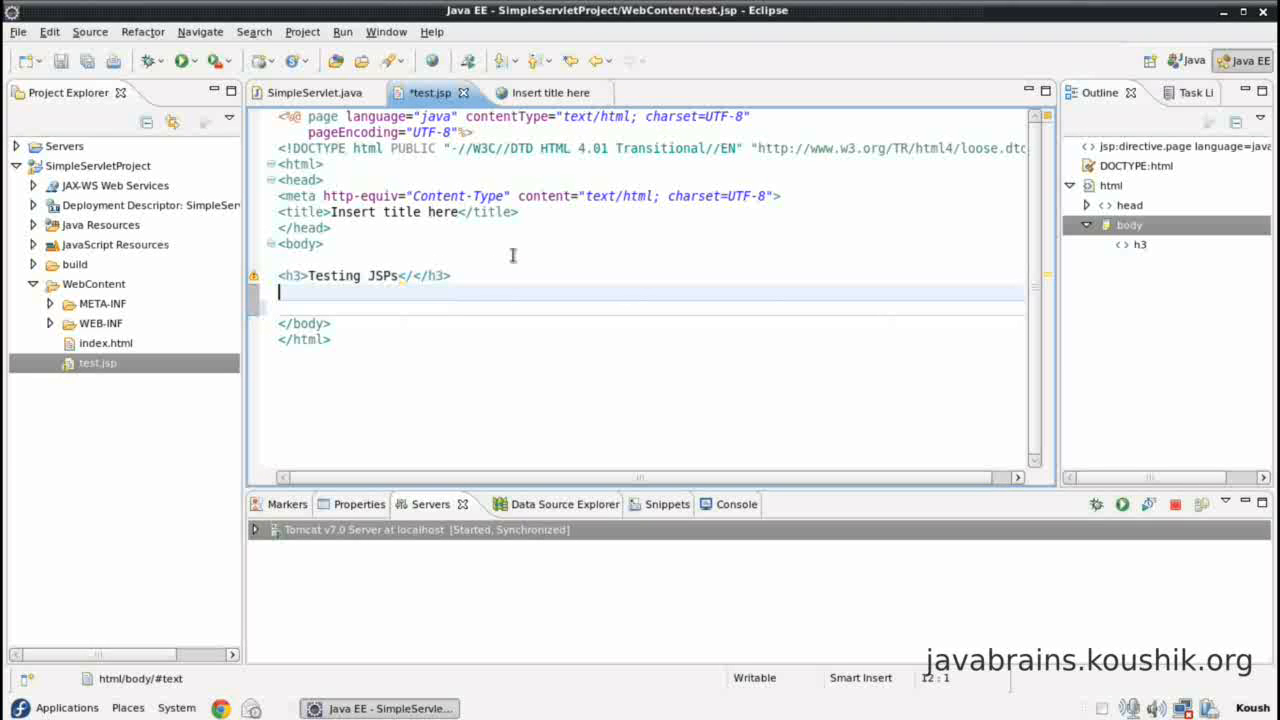
Step: Write a <% %> scriptlet with int i = 1; int j = 2; int k; k = i + j;
key(Return)
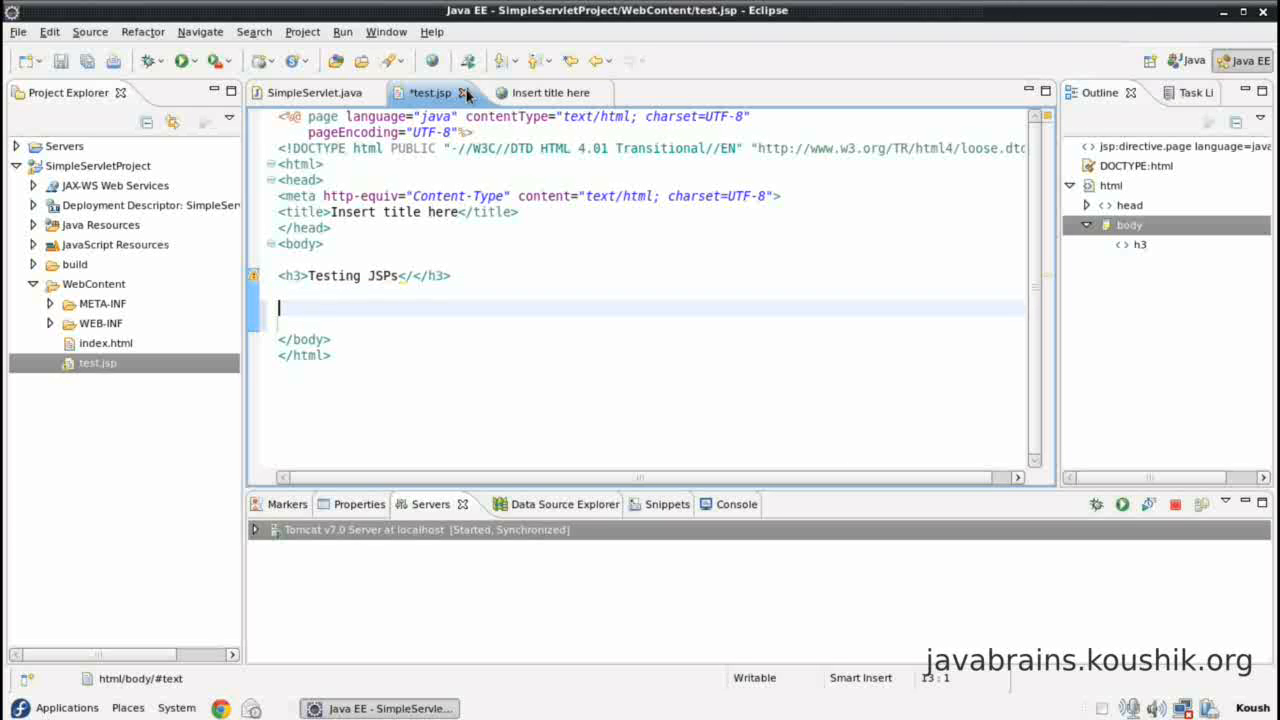
mouse_move(390, 228)
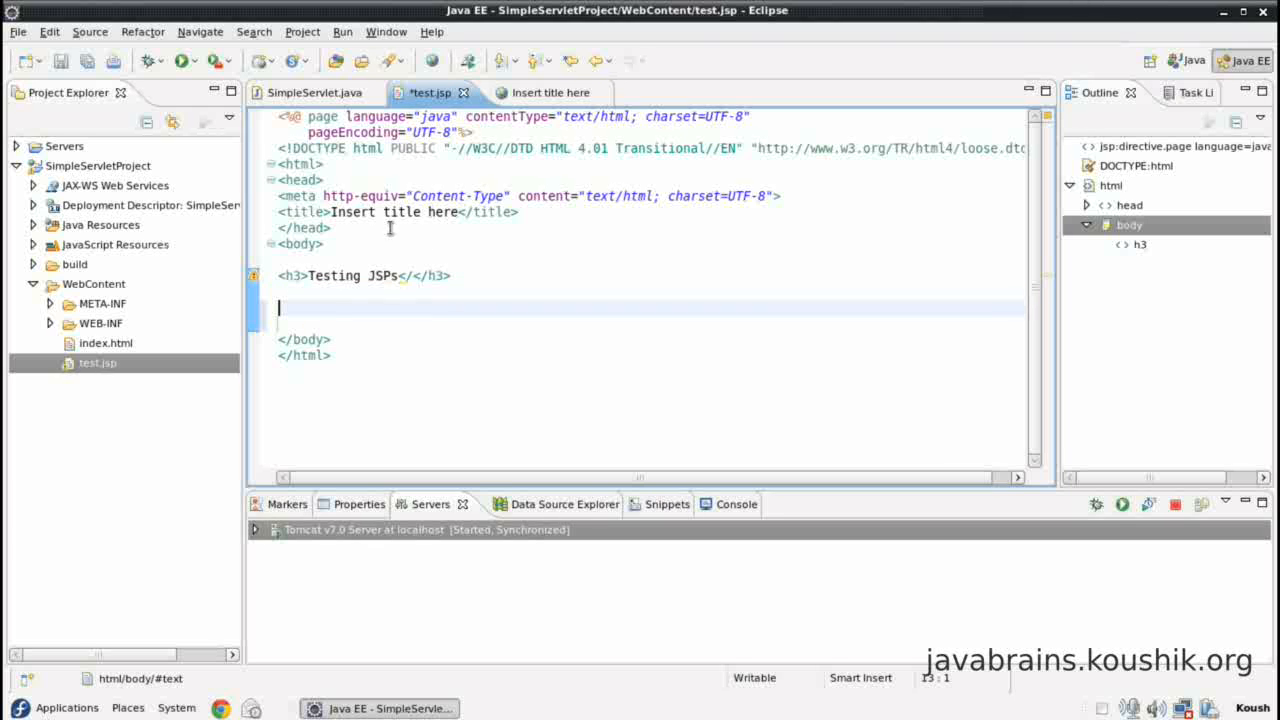
text(<%)
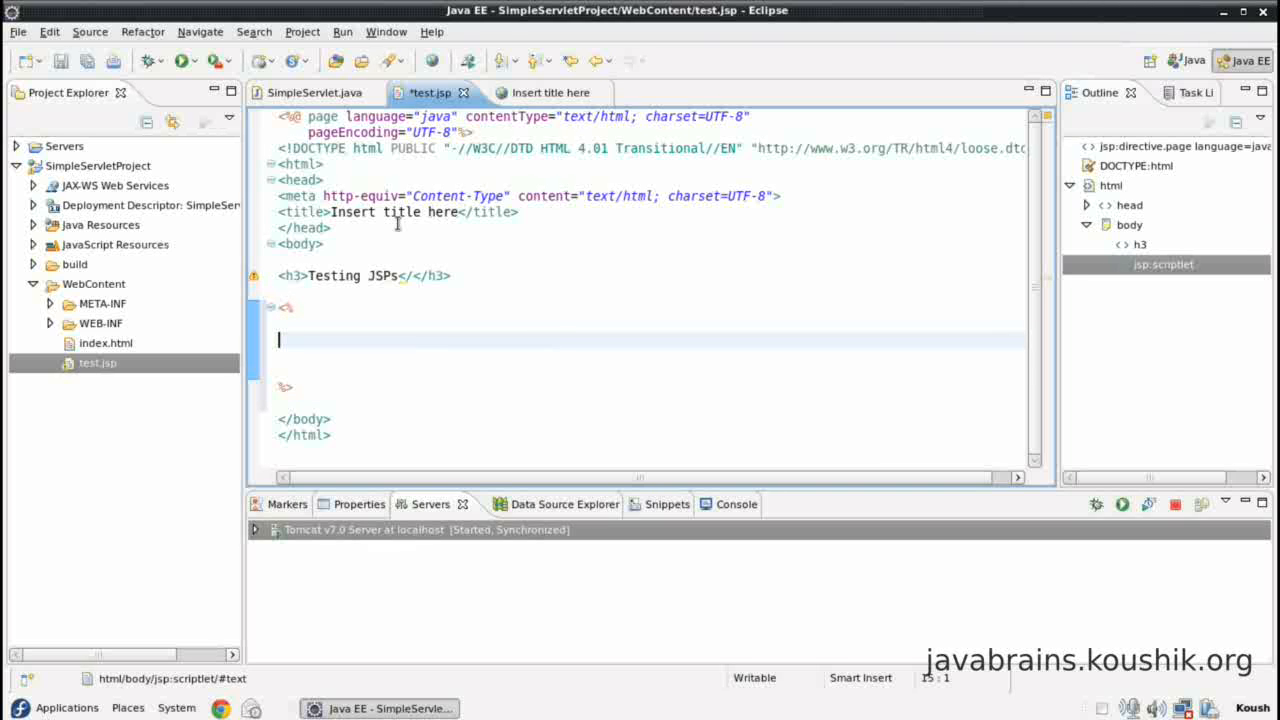
text(int i = 1;)
text(int j = 2;)
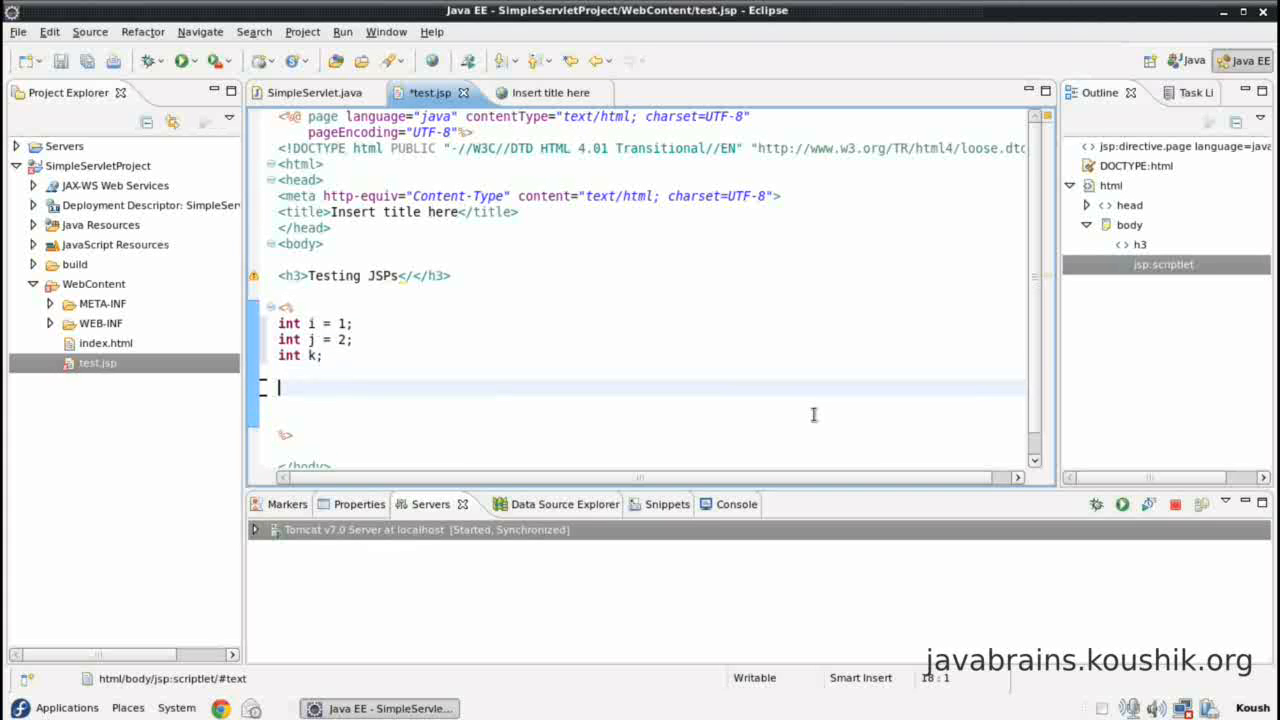
text(k =)
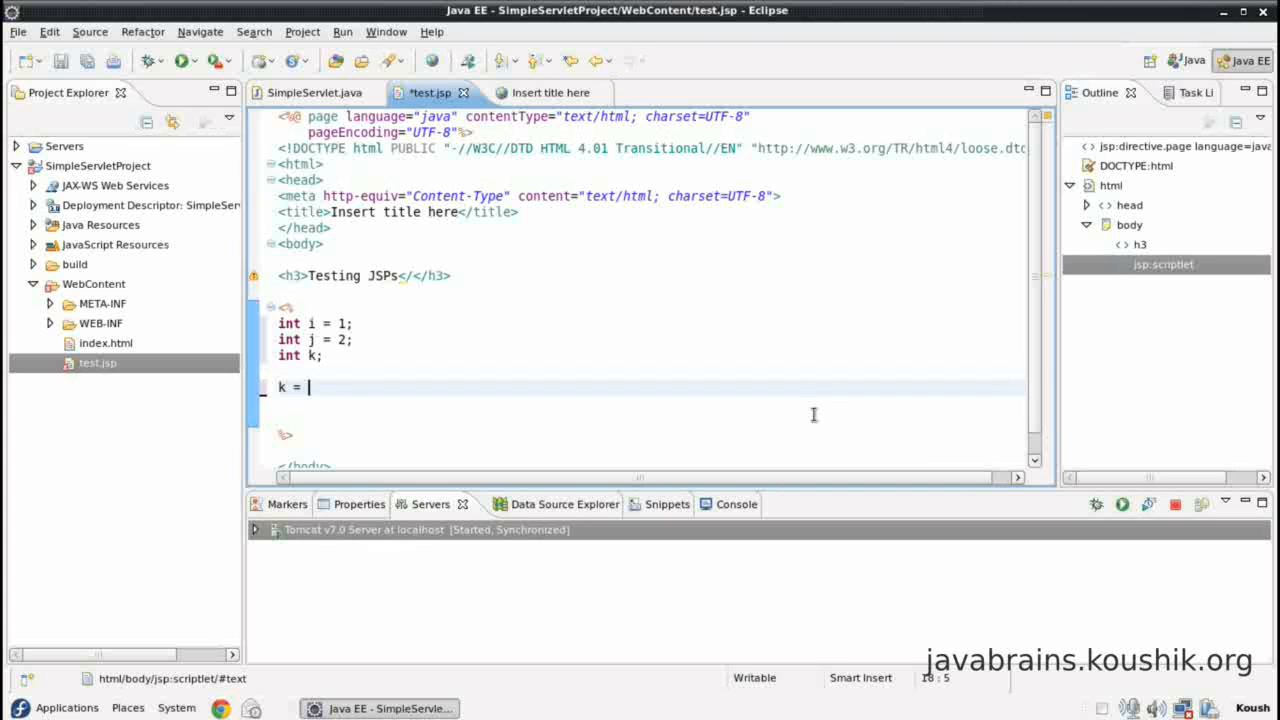
text(i)
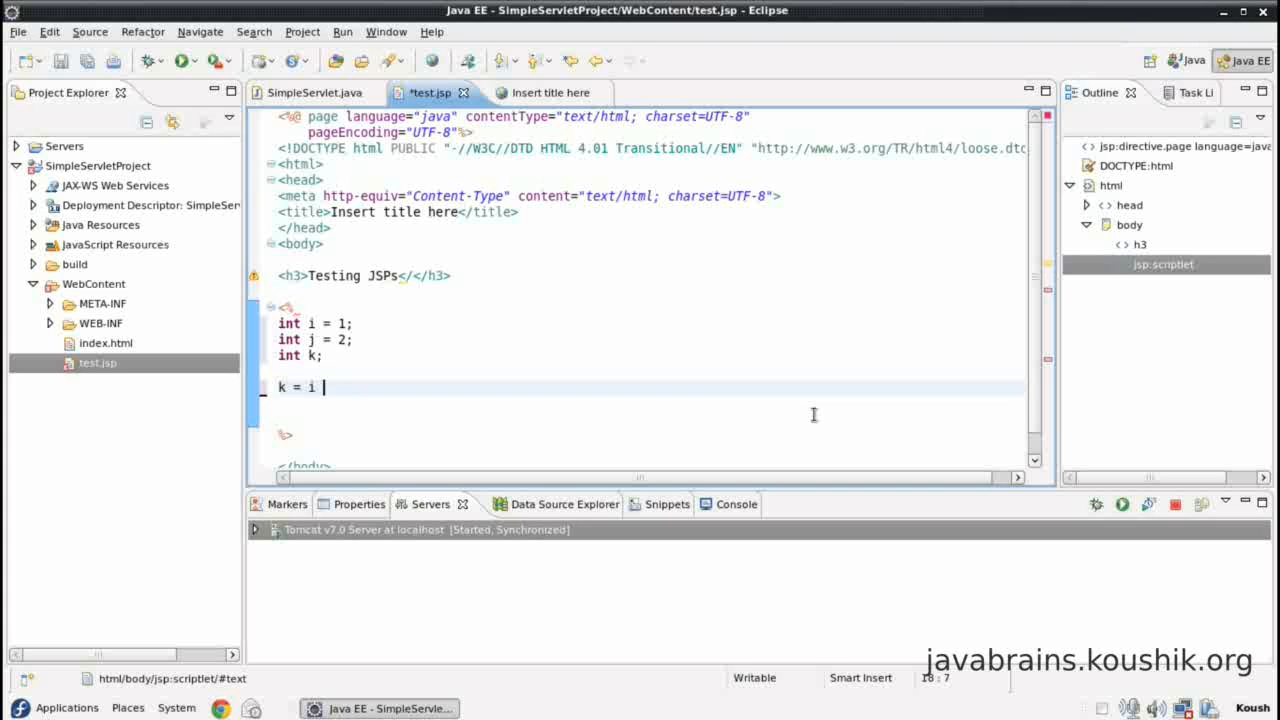
text(+ j;)
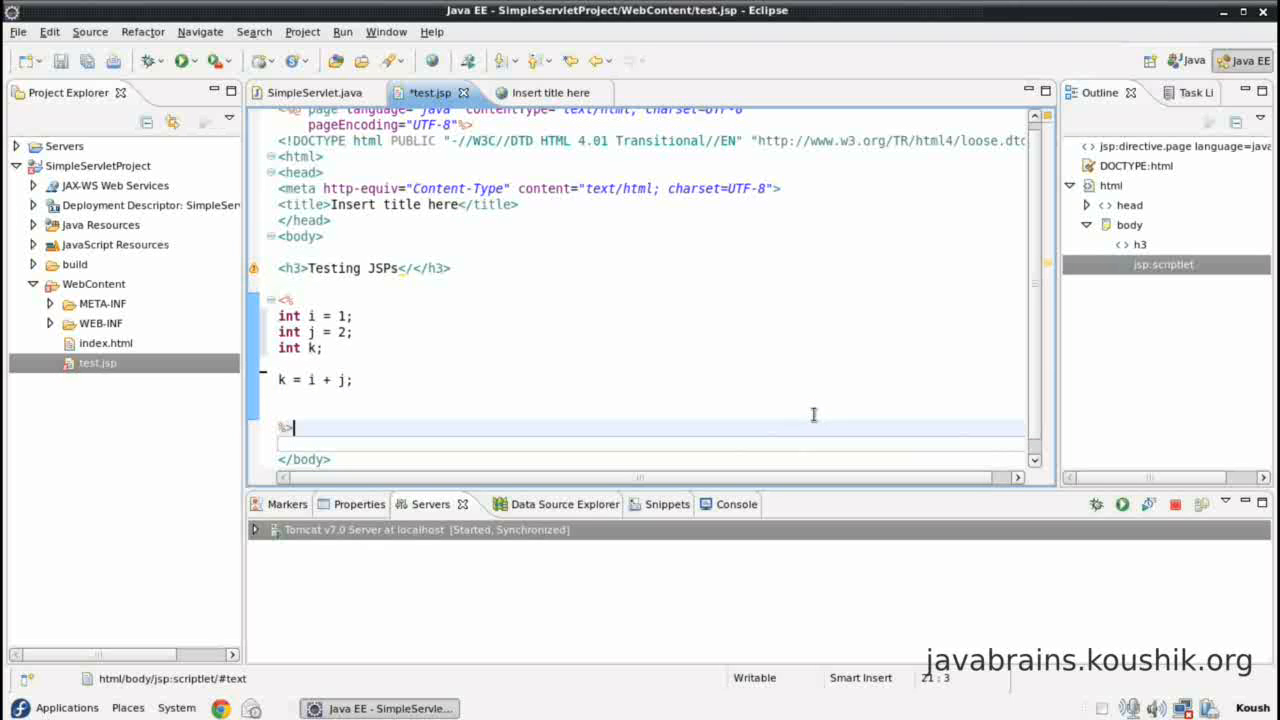
Step: Rerun the page on the server and check the output, which still shows only the heading
click(353, 315)
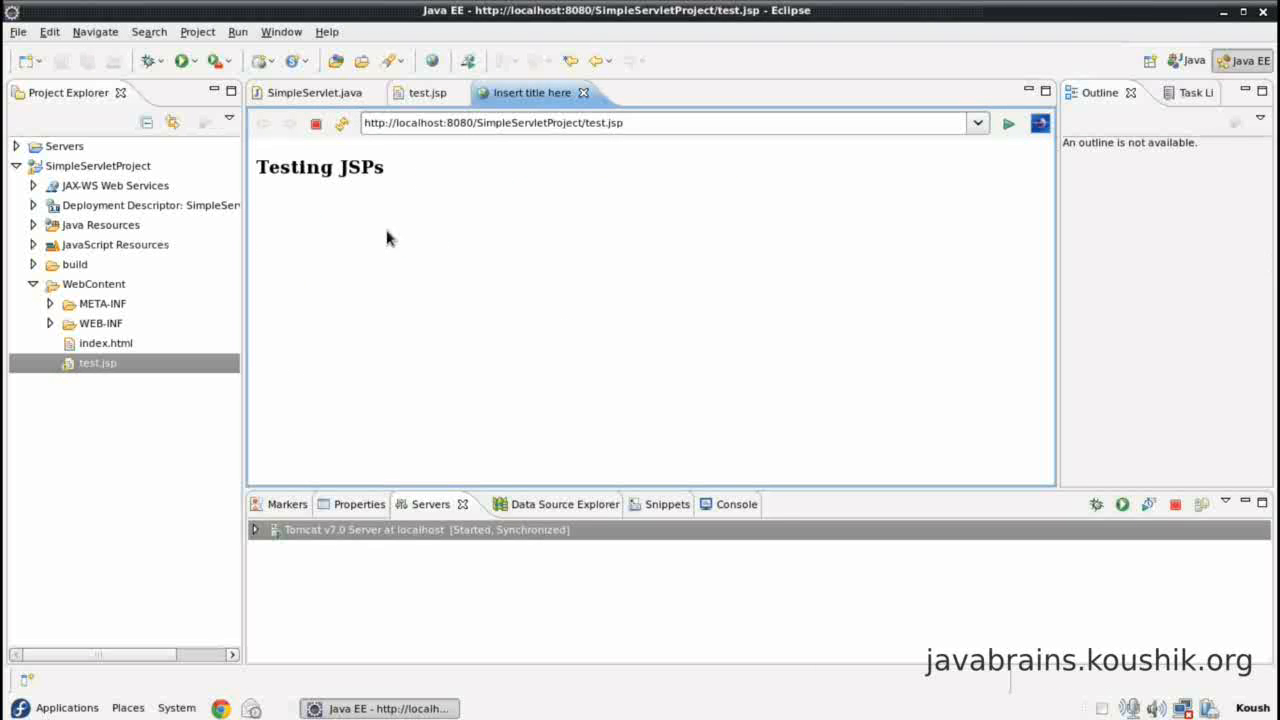
click(427, 92)
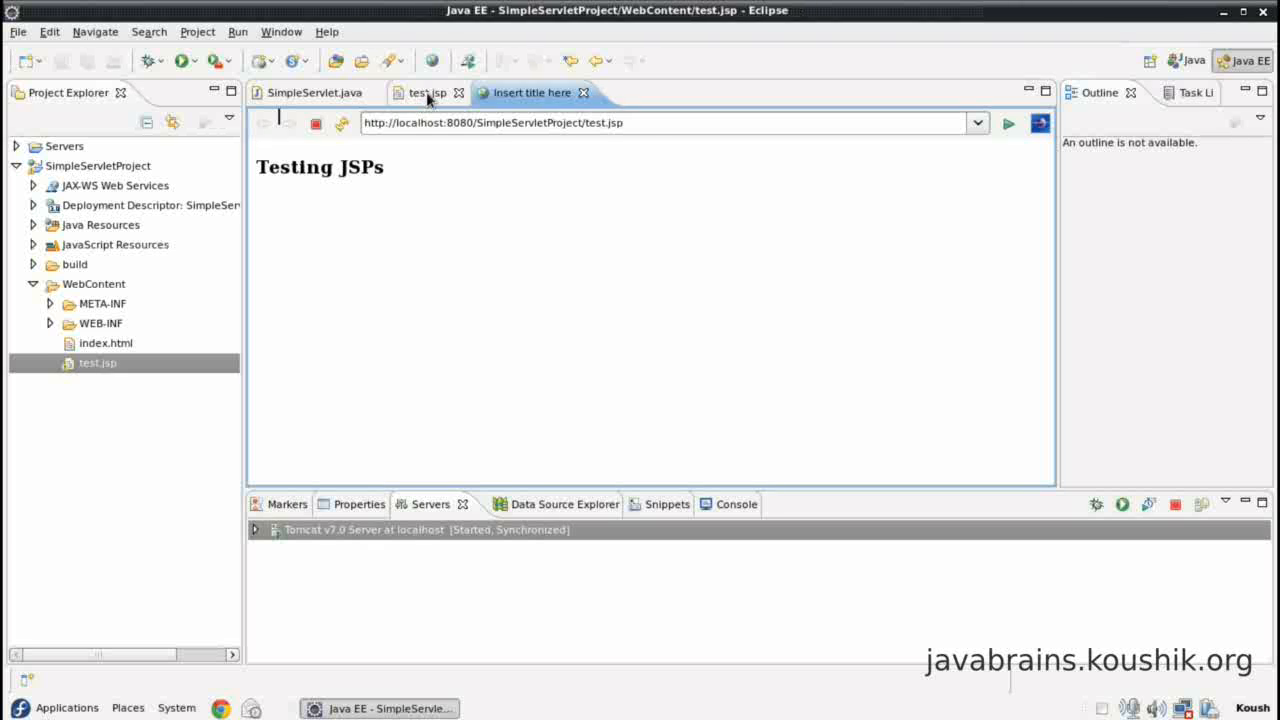
click(428, 92)
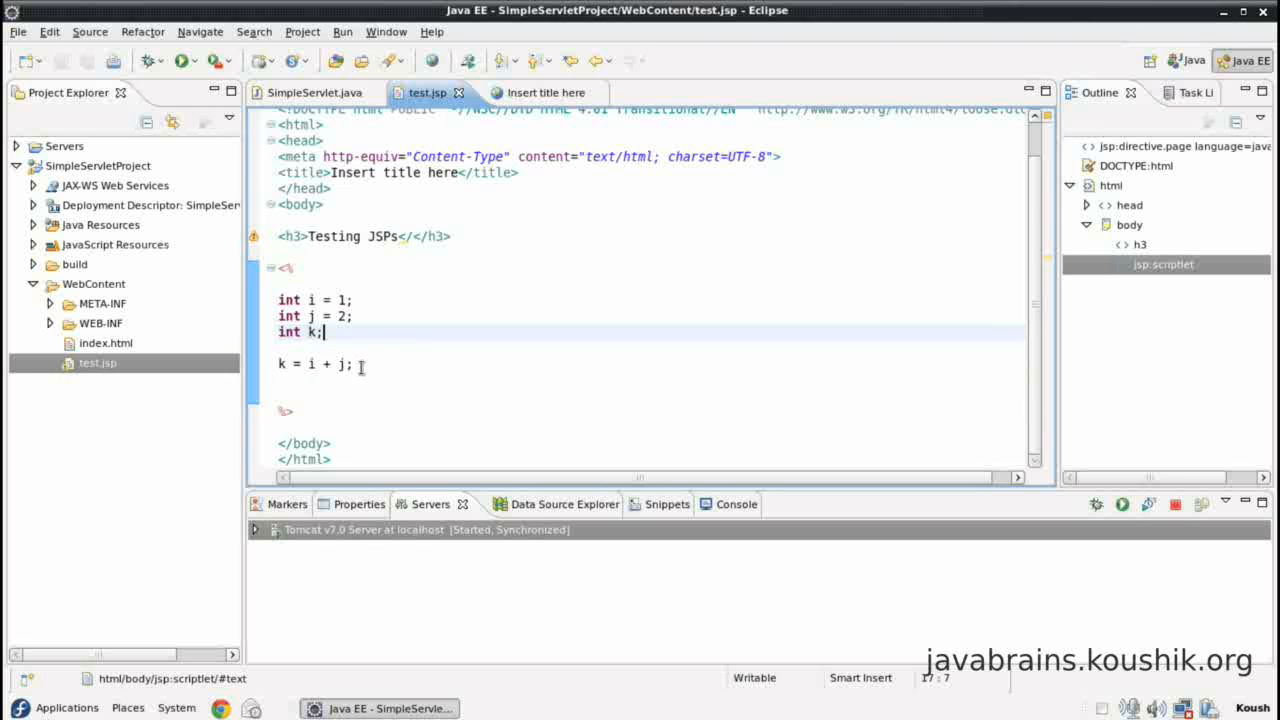
click(282, 364)
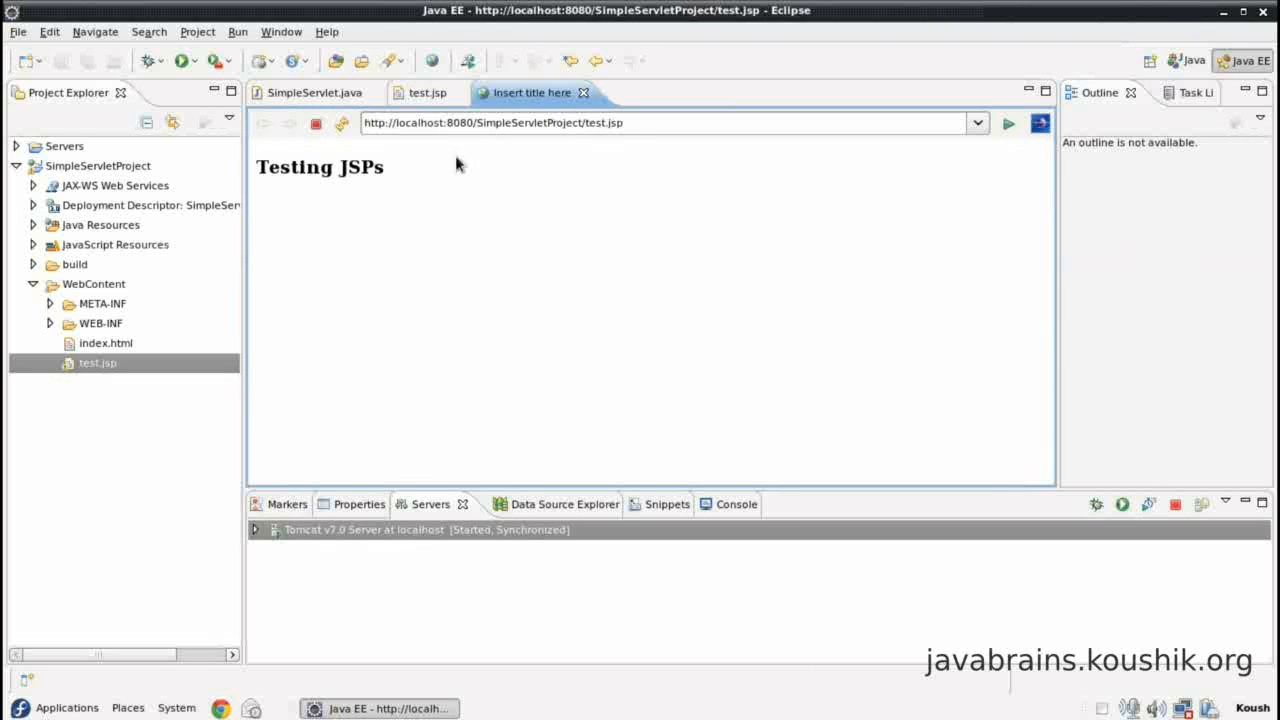
Step: Add out.println("Value of k is " + k); to the scriptlet after k = i + j
click(429, 92)
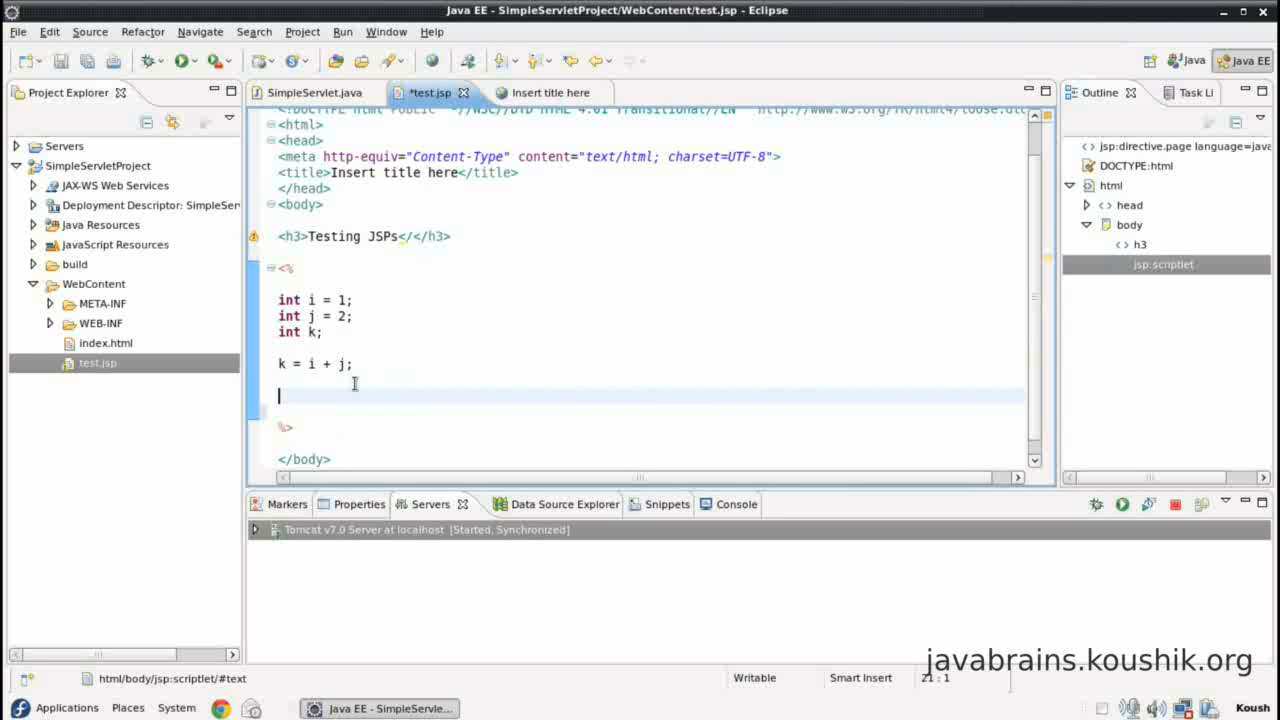
text(out.prin)
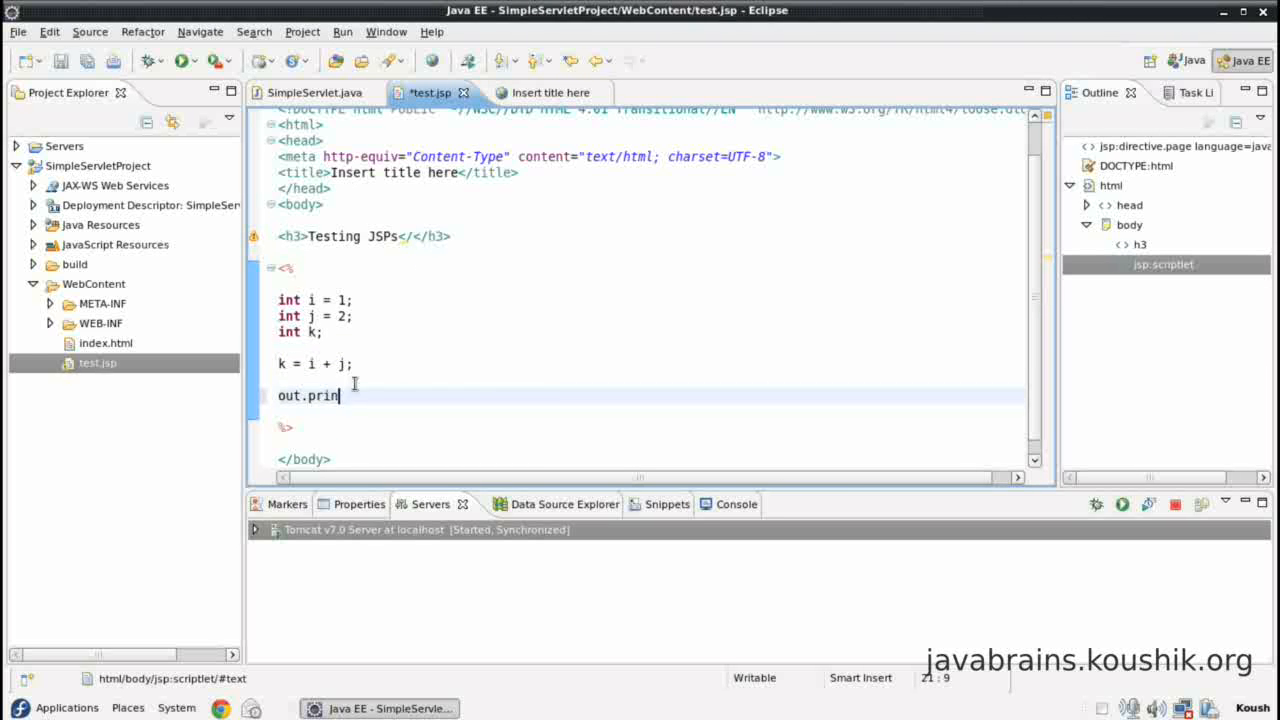
text(tln)
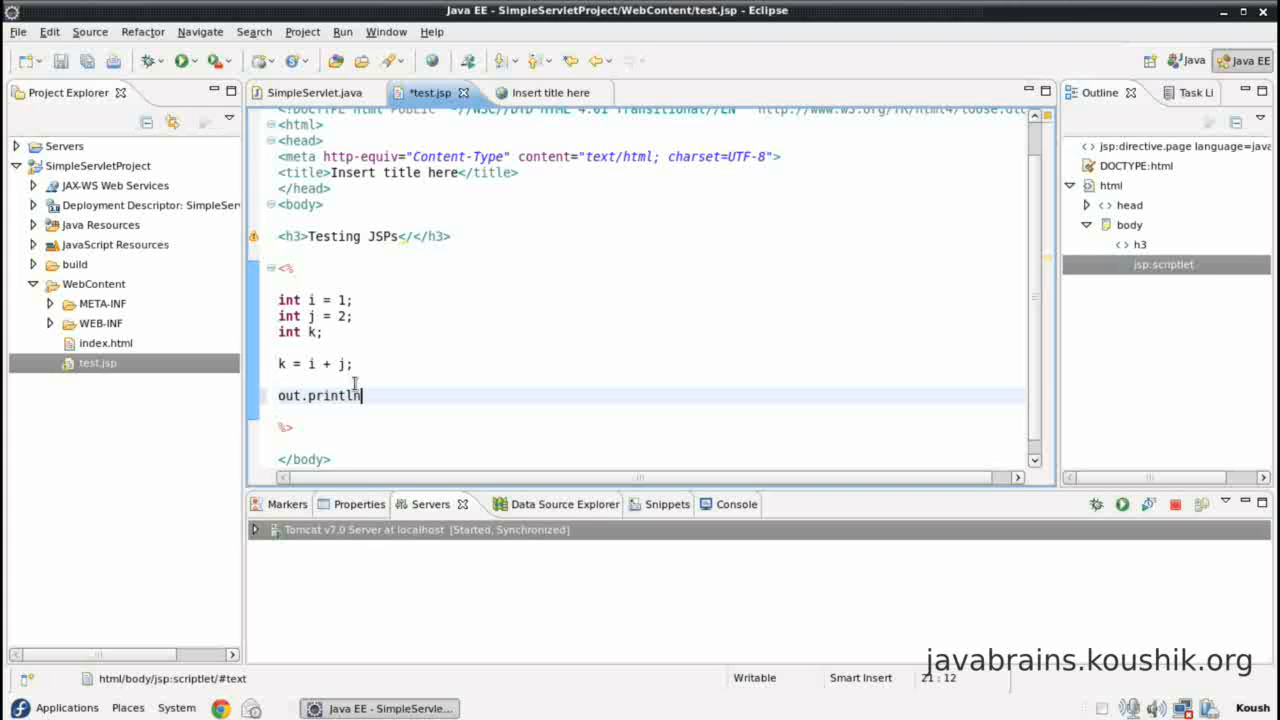
text((")
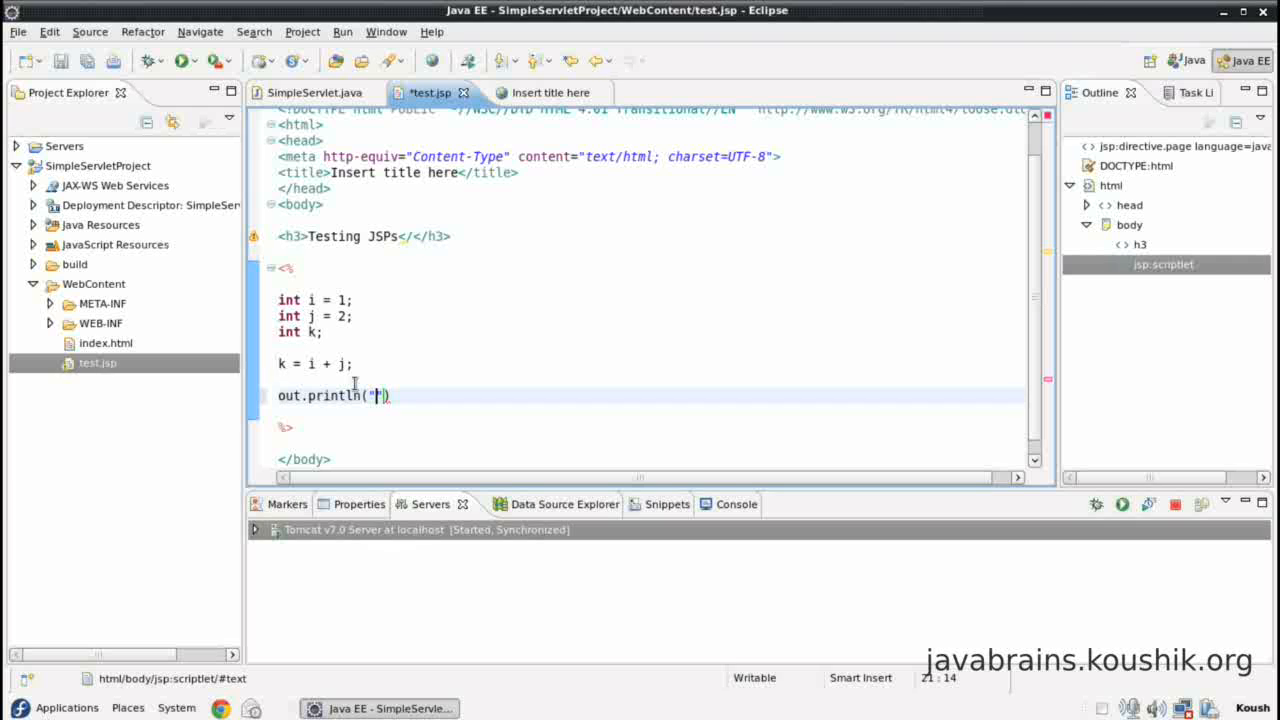
text(Val)
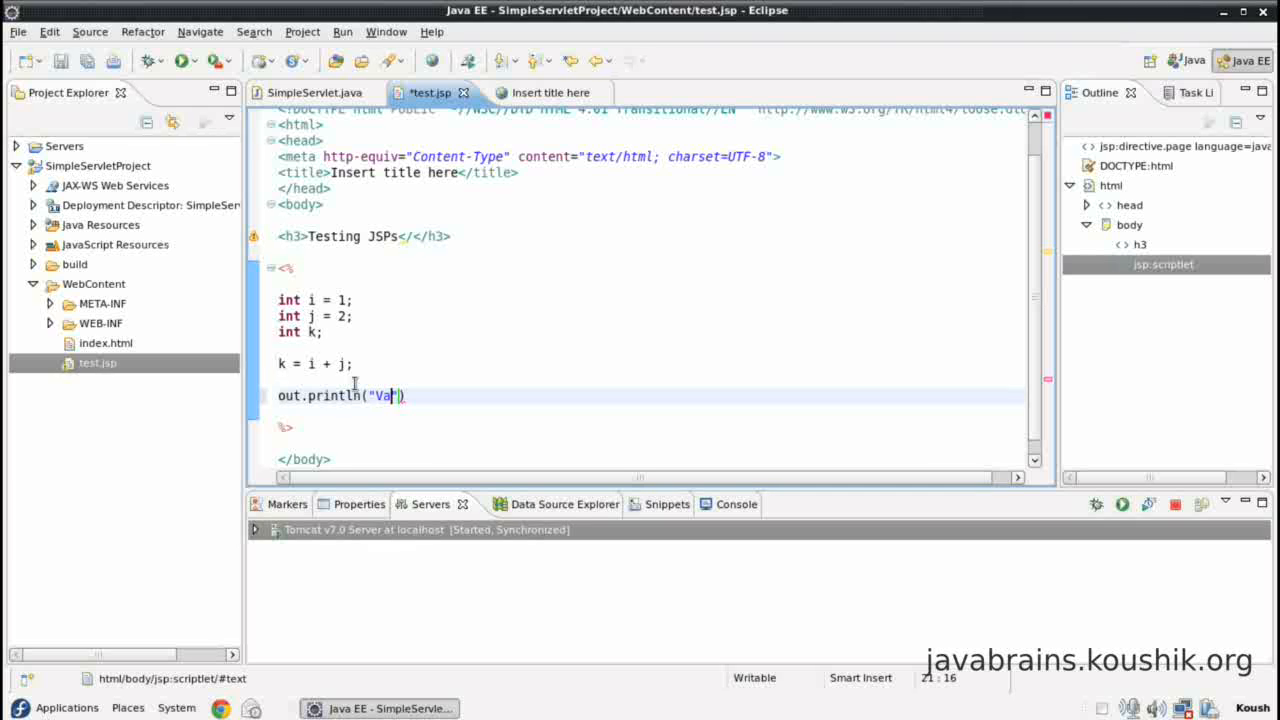
text(lue of k is)
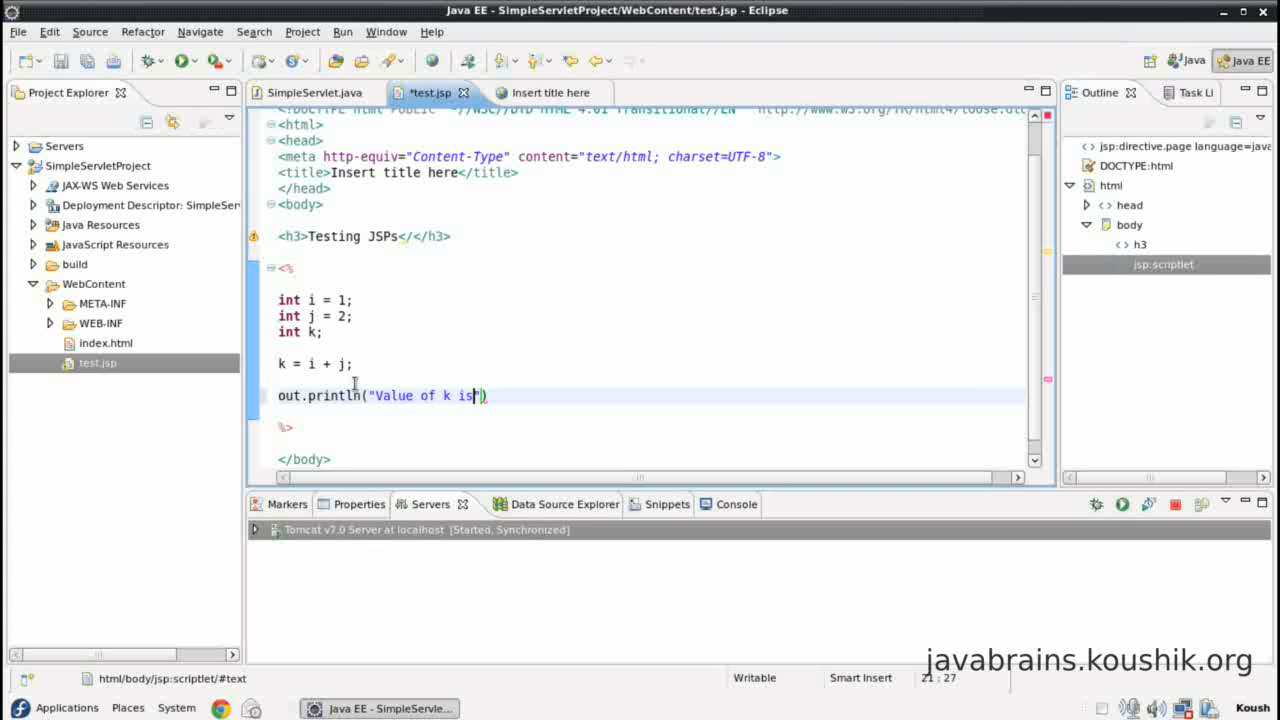
text(" ")
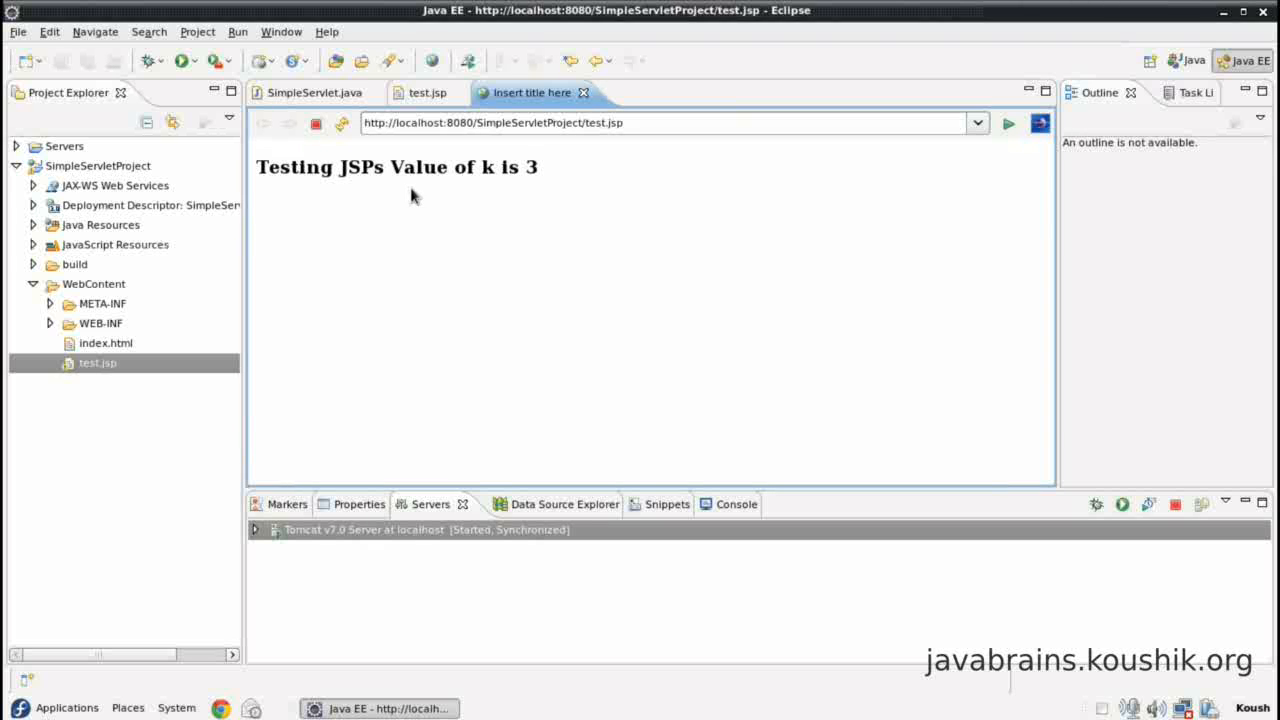
Step: Return to the test.jsp source and pick out the out object in the println line
click(419, 92)
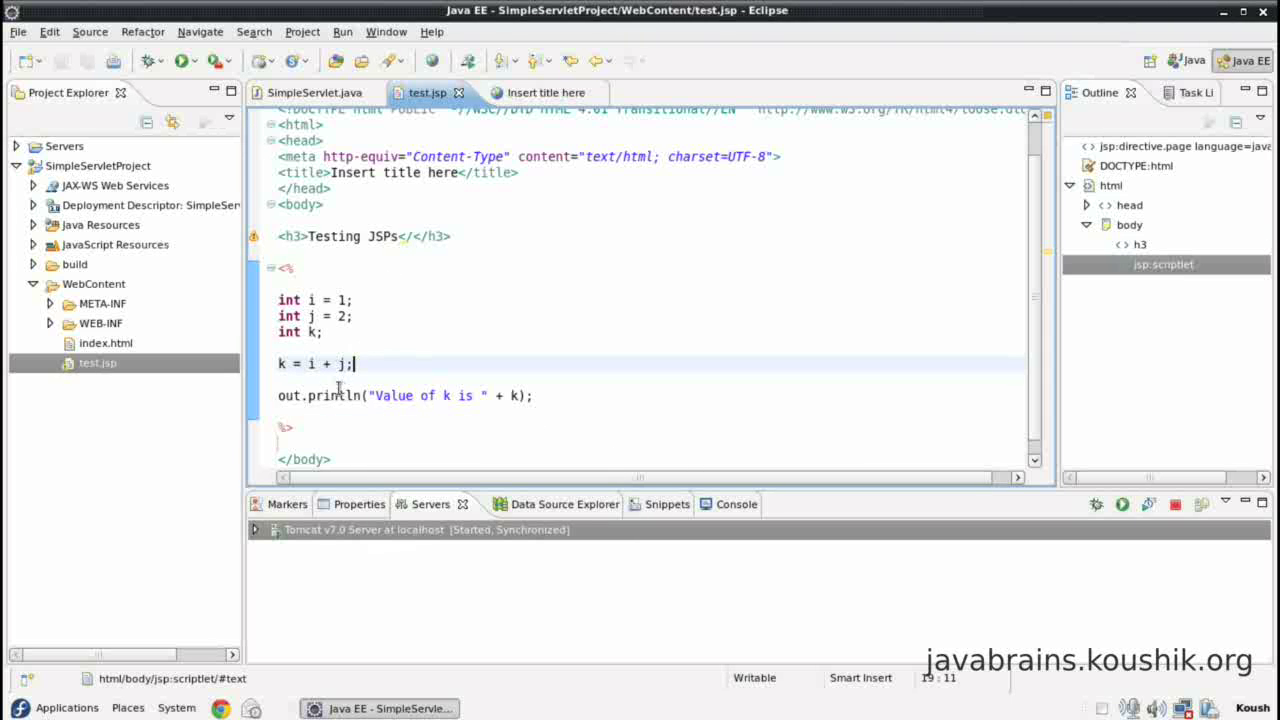
double_click(289, 396)
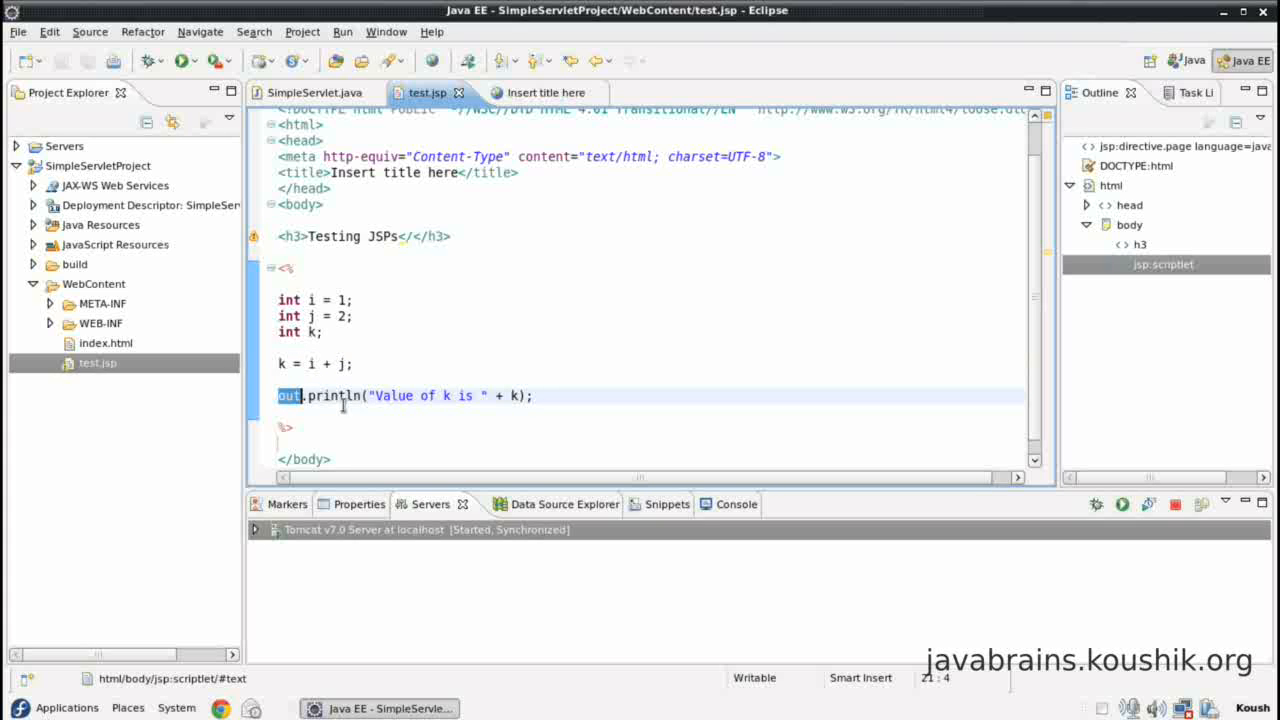
mouse_move(288, 395)
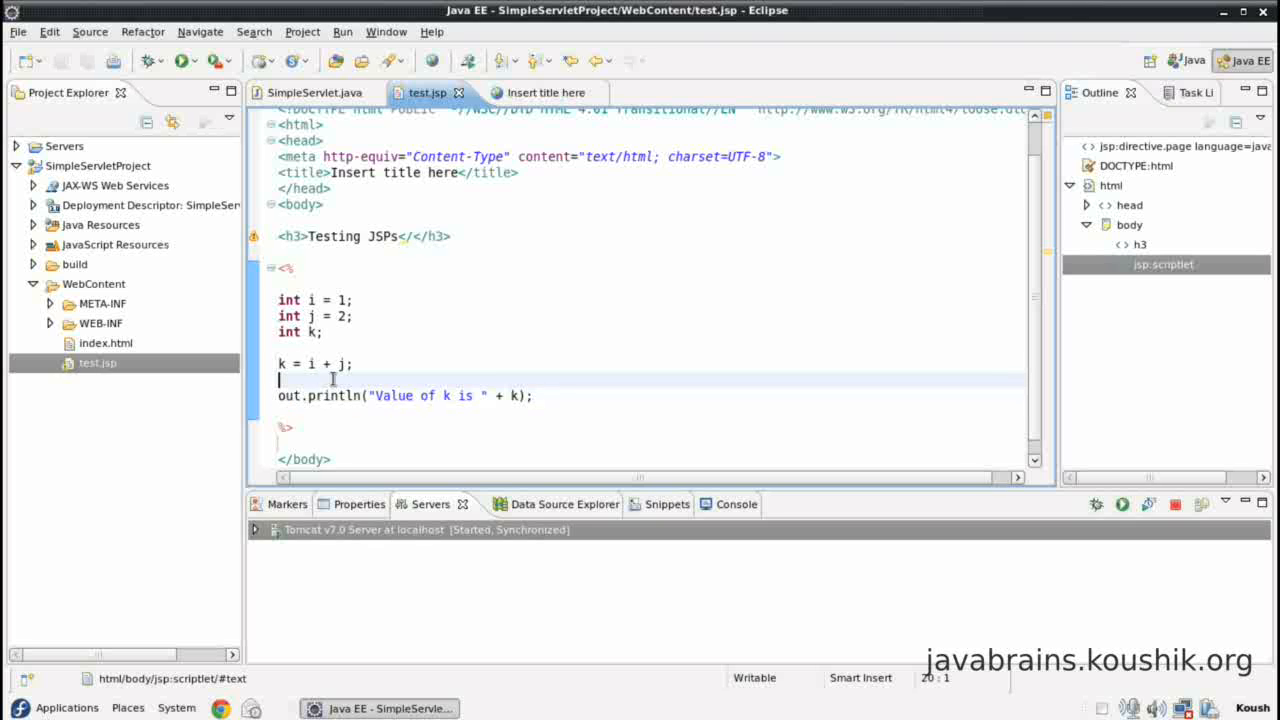
click(353, 364)
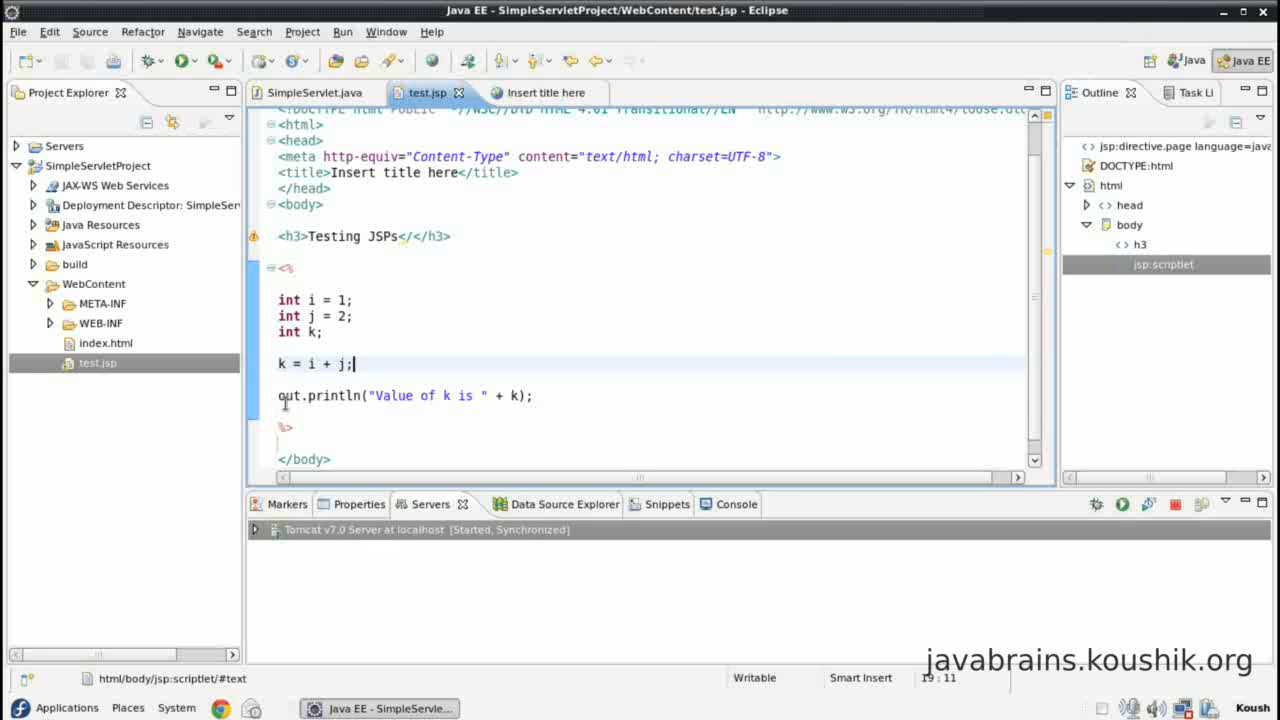
double_click(286, 395)
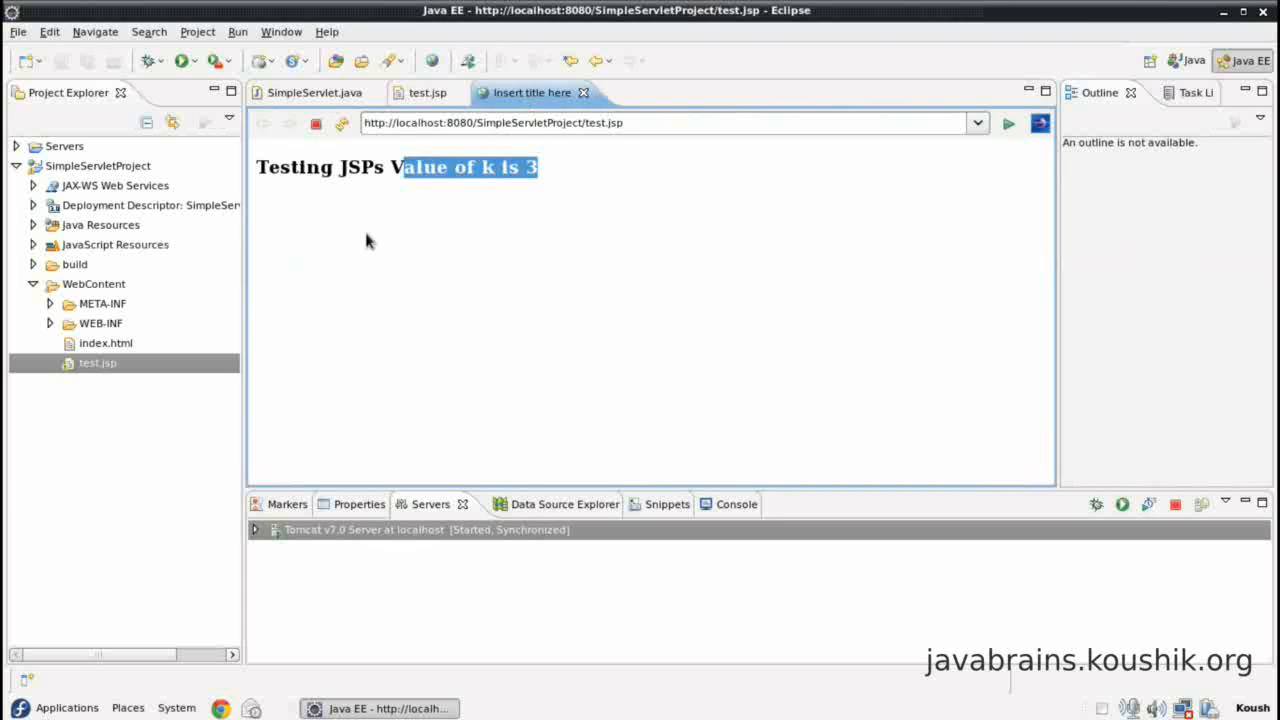
Step: Highlight the scriptlet statements from j to the print line, then deselect them
click(430, 92)
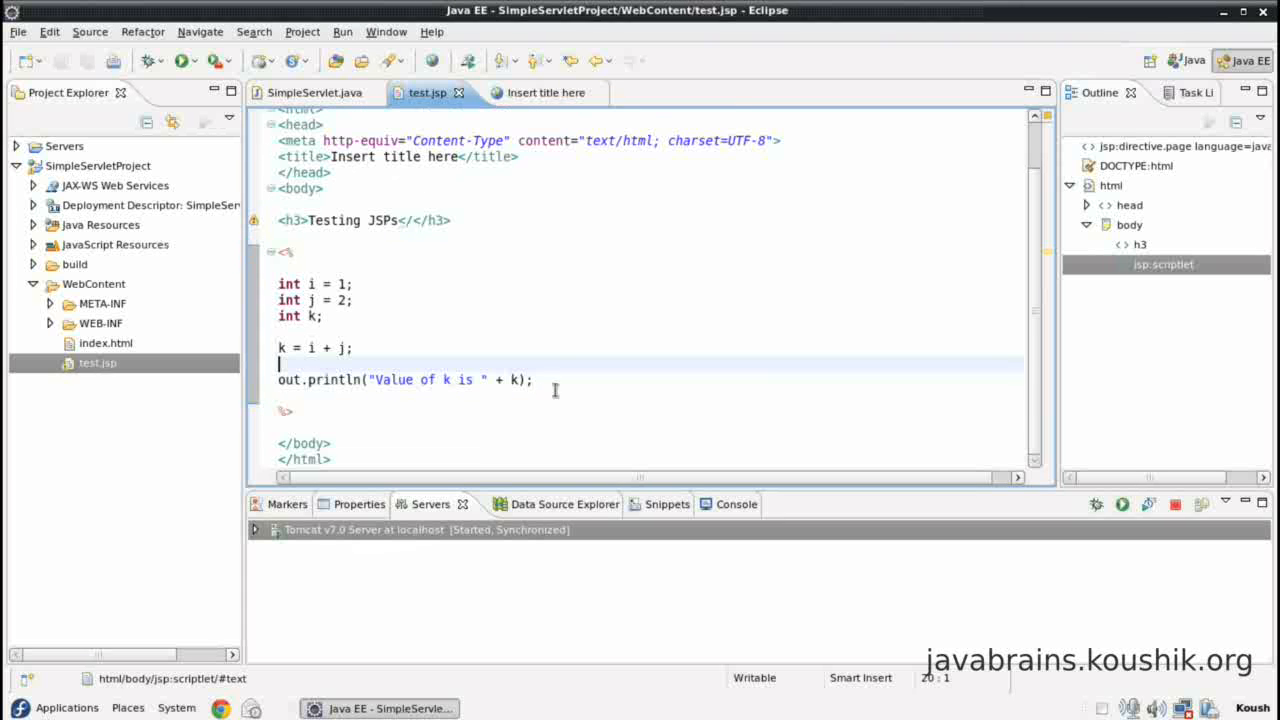
drag(278, 300, 533, 379)
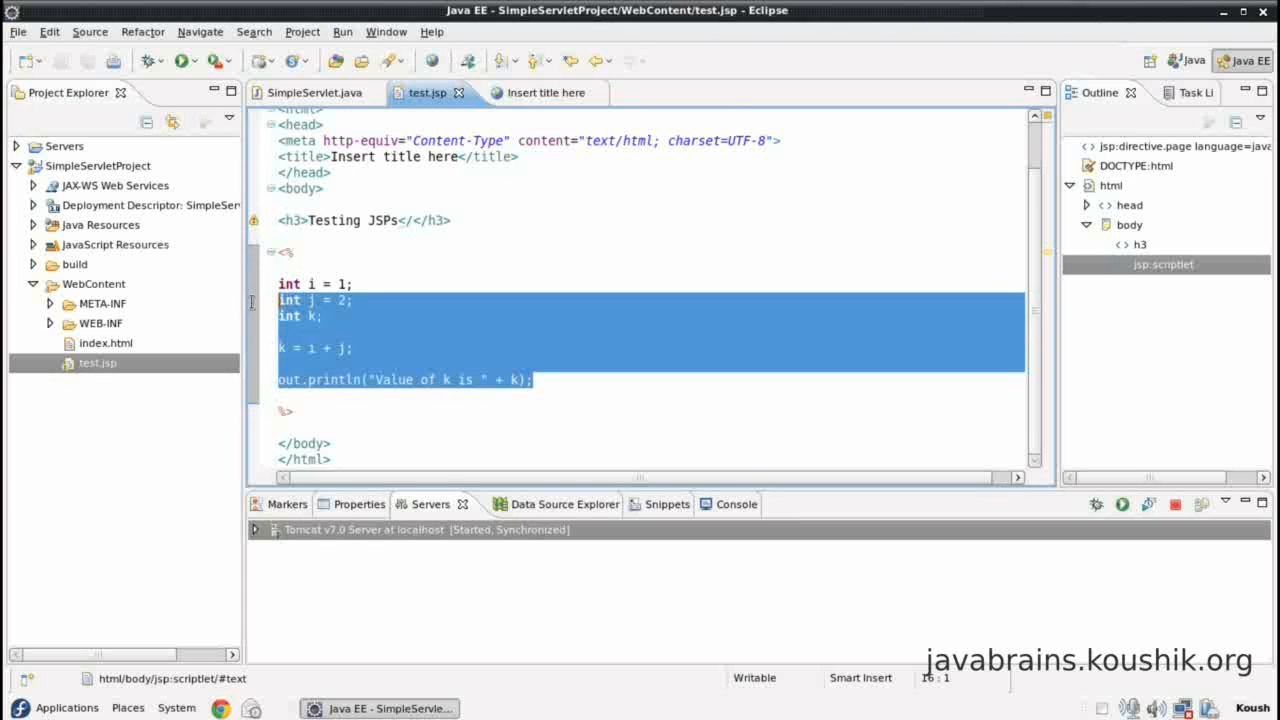
click(322, 316)
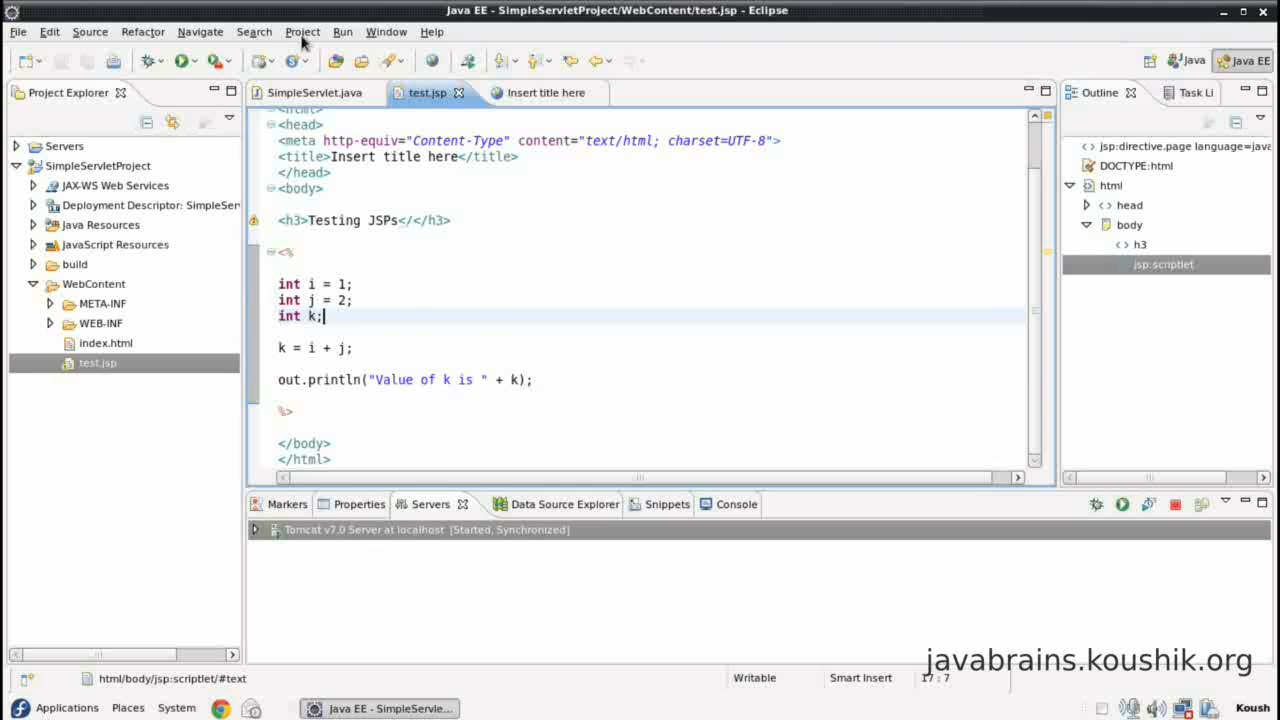
Step: Glance at SimpleServlet.java, return to test.jsp and add a new line after the closing %>
click(315, 92)
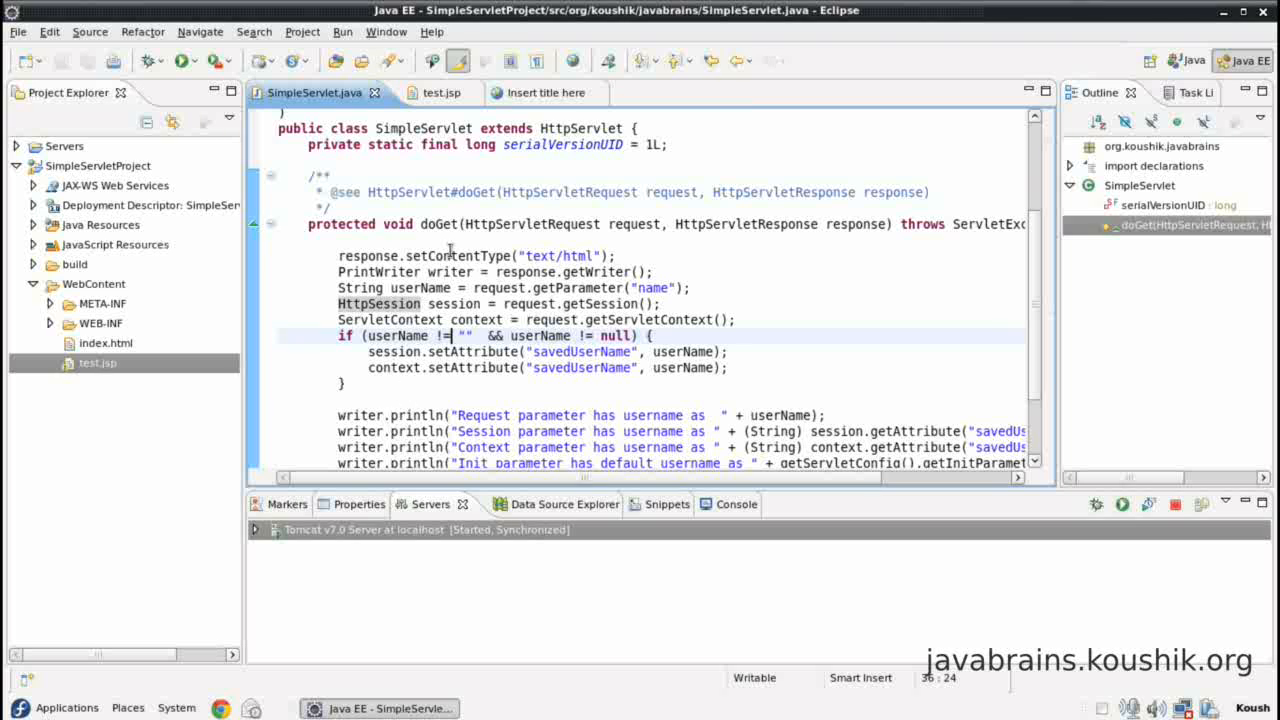
click(433, 92)
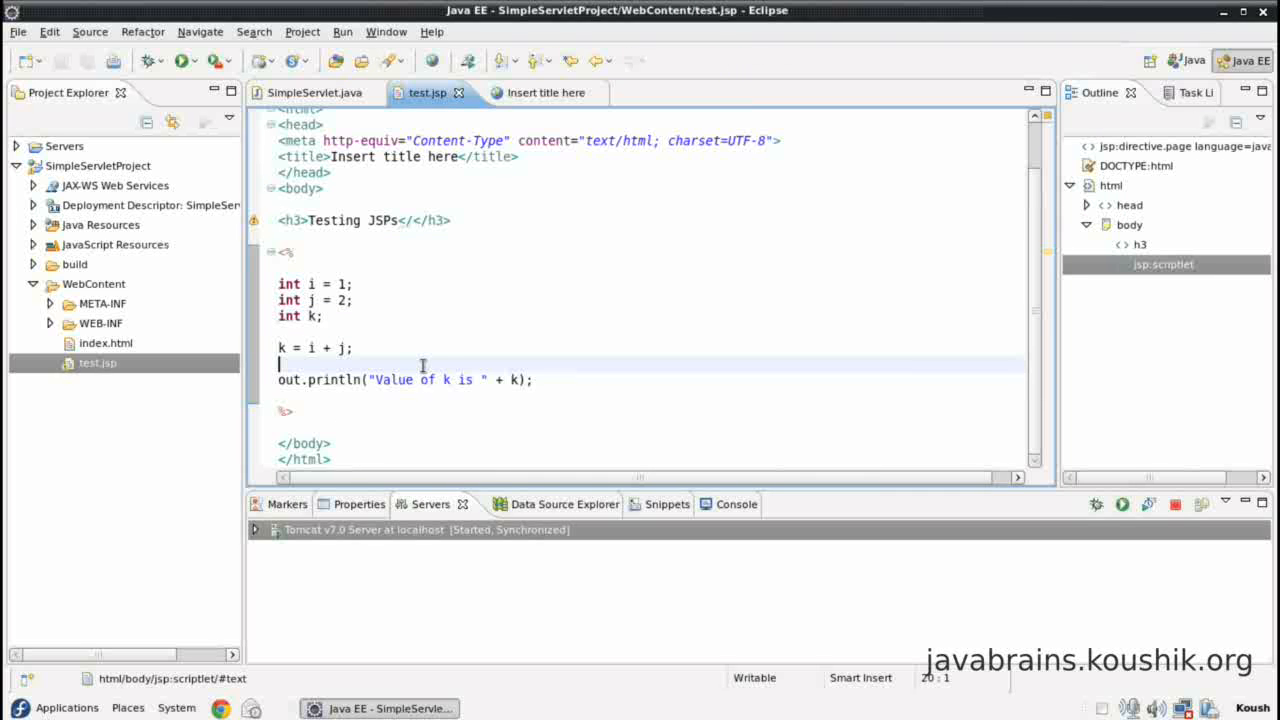
mouse_move(356, 391)
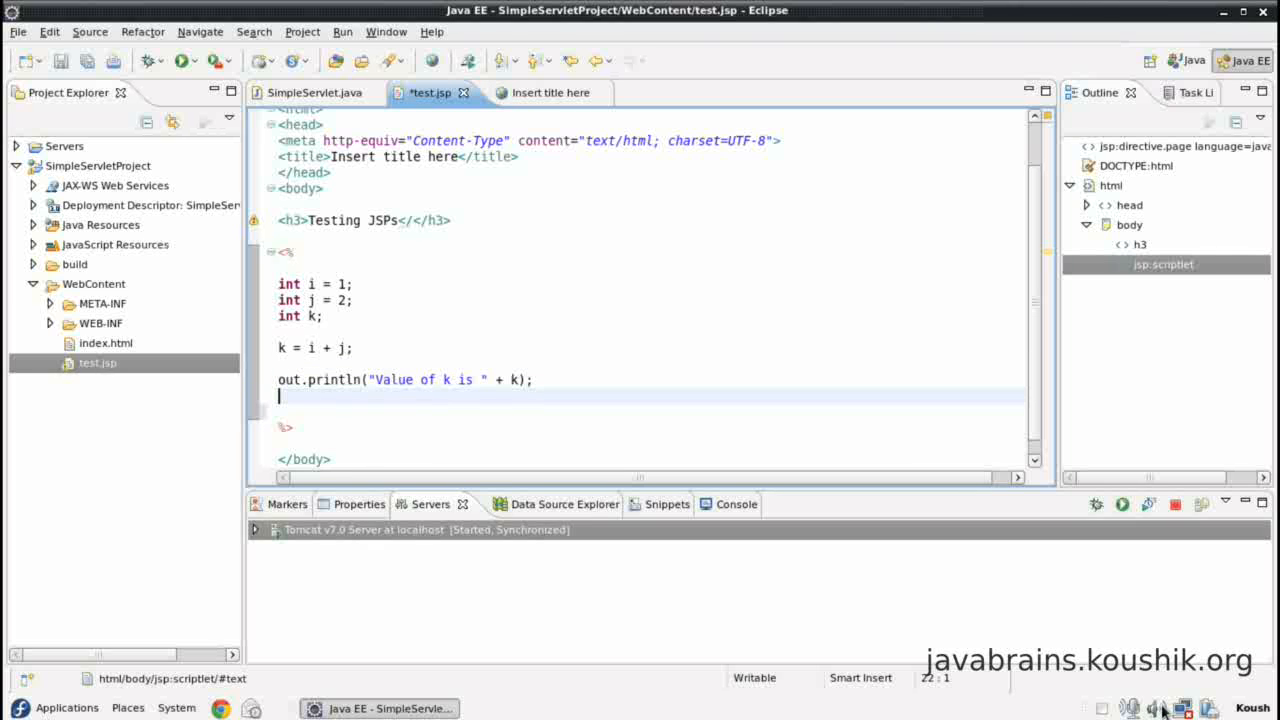
click(536, 380)
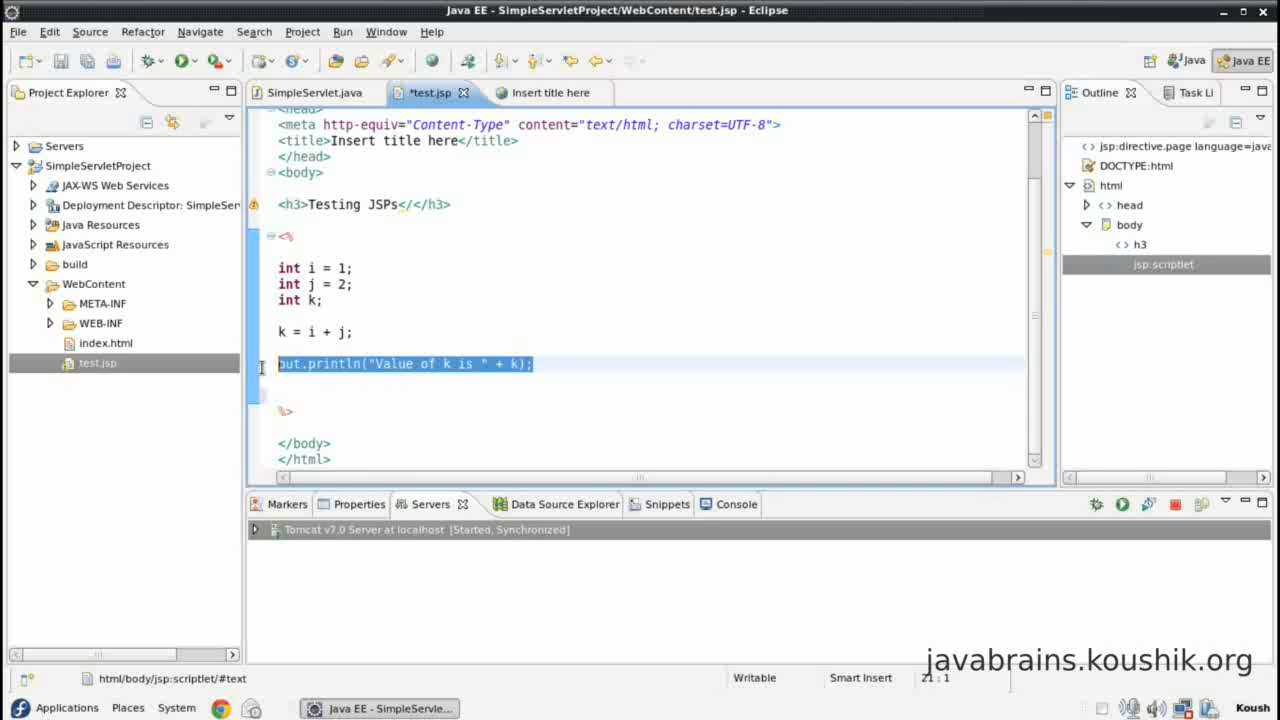
mouse_move(512, 247)
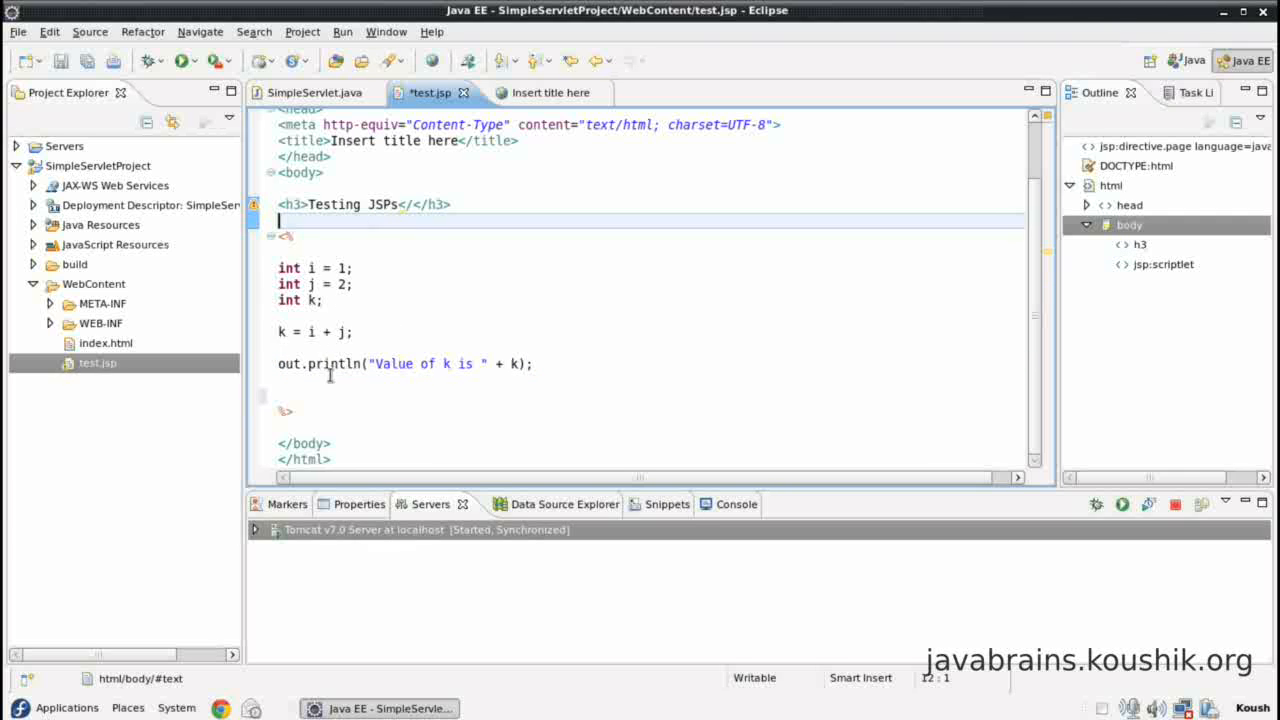
mouse_move(368, 316)
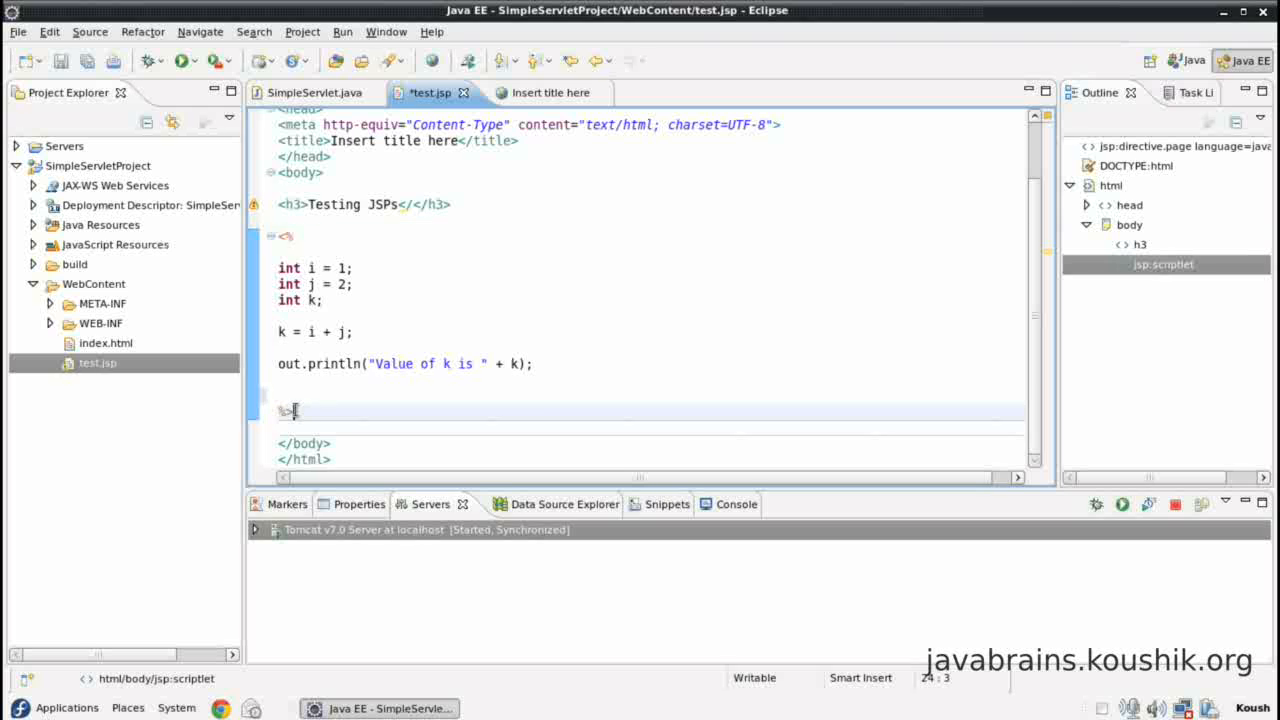
key(Return)
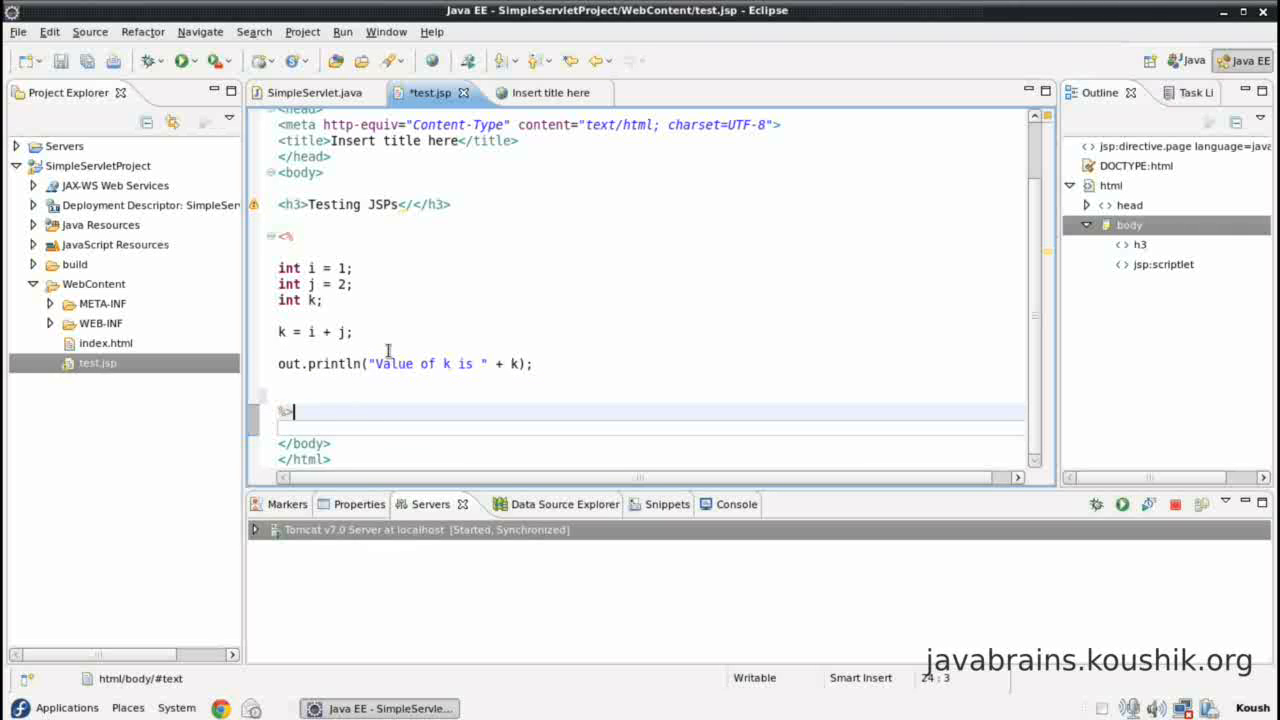
mouse_move(554, 360)
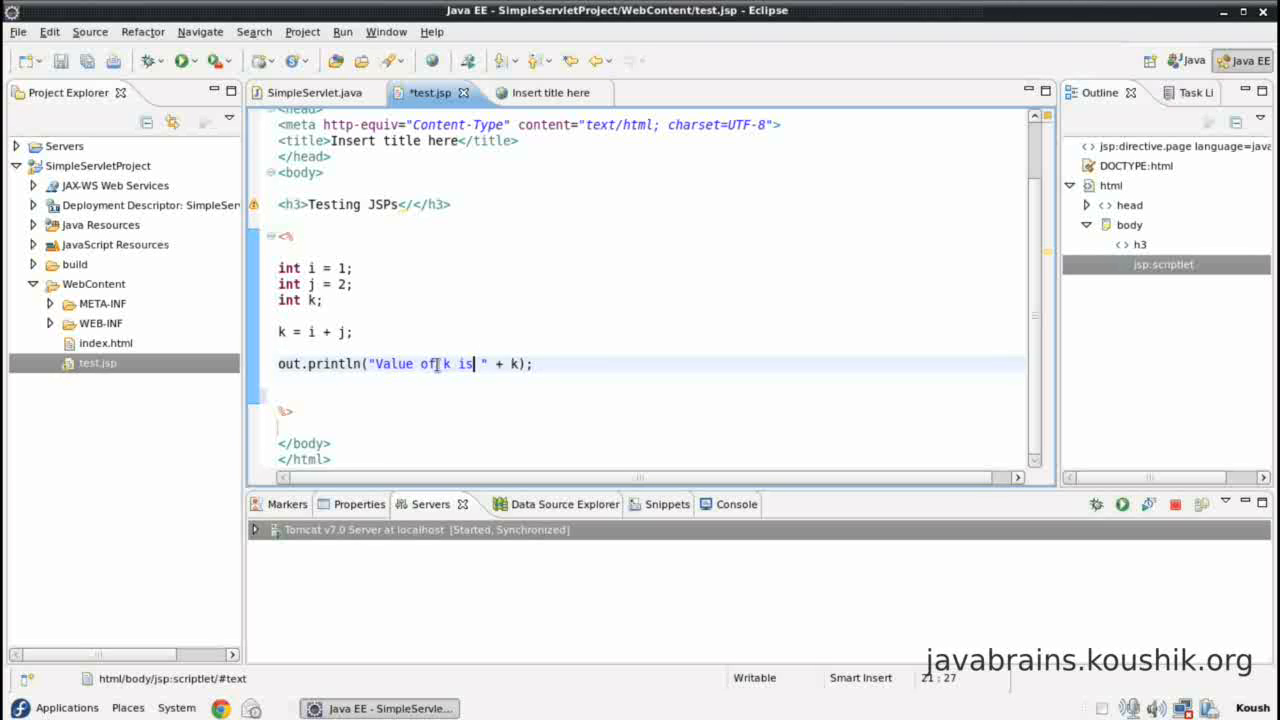
Step: Remove the out.println statement so the scriptlet ends at k = i + j
triple_click(400, 363)
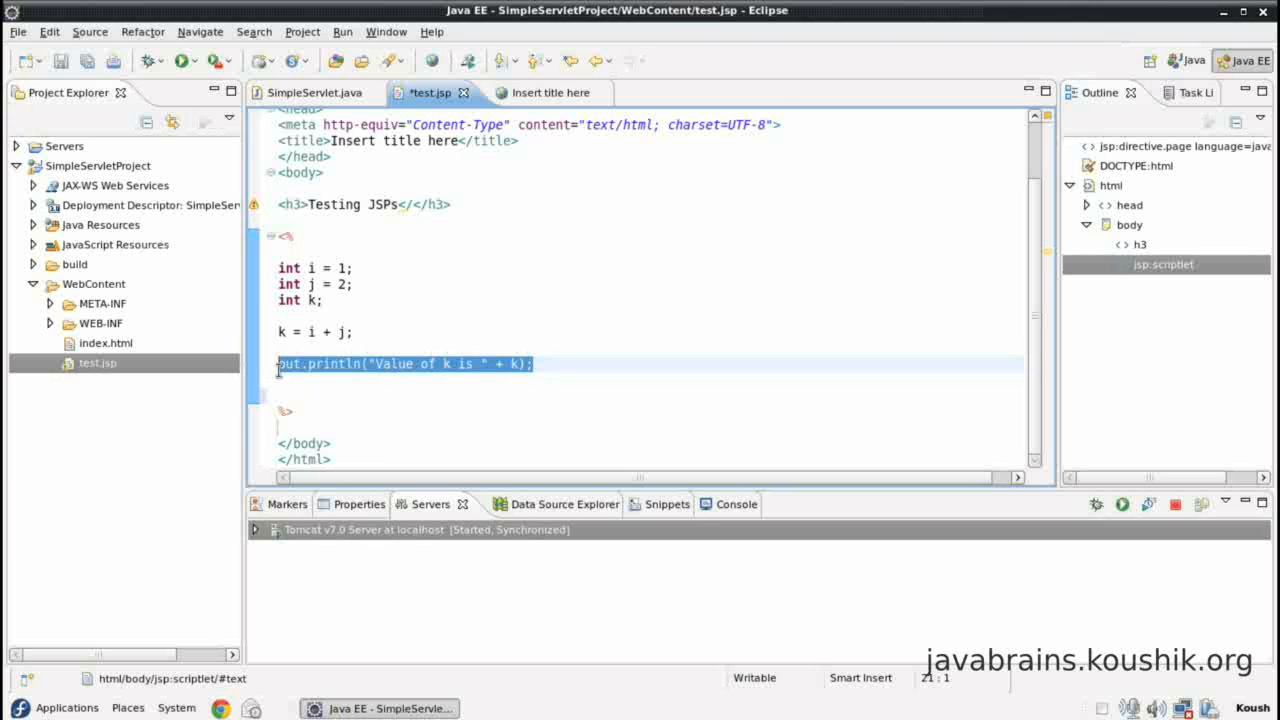
key(Delete)
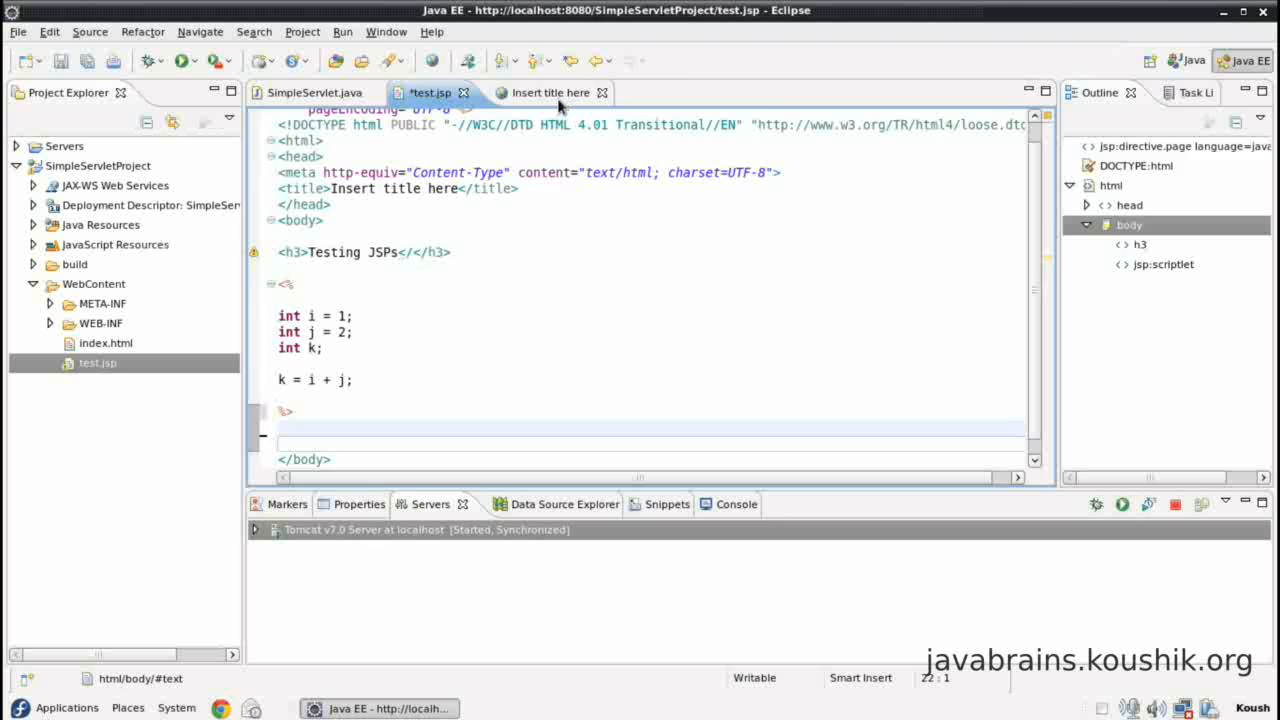
Step: After checking the rendered page, write 'The value of k is:' below the scriptlet
click(551, 92)
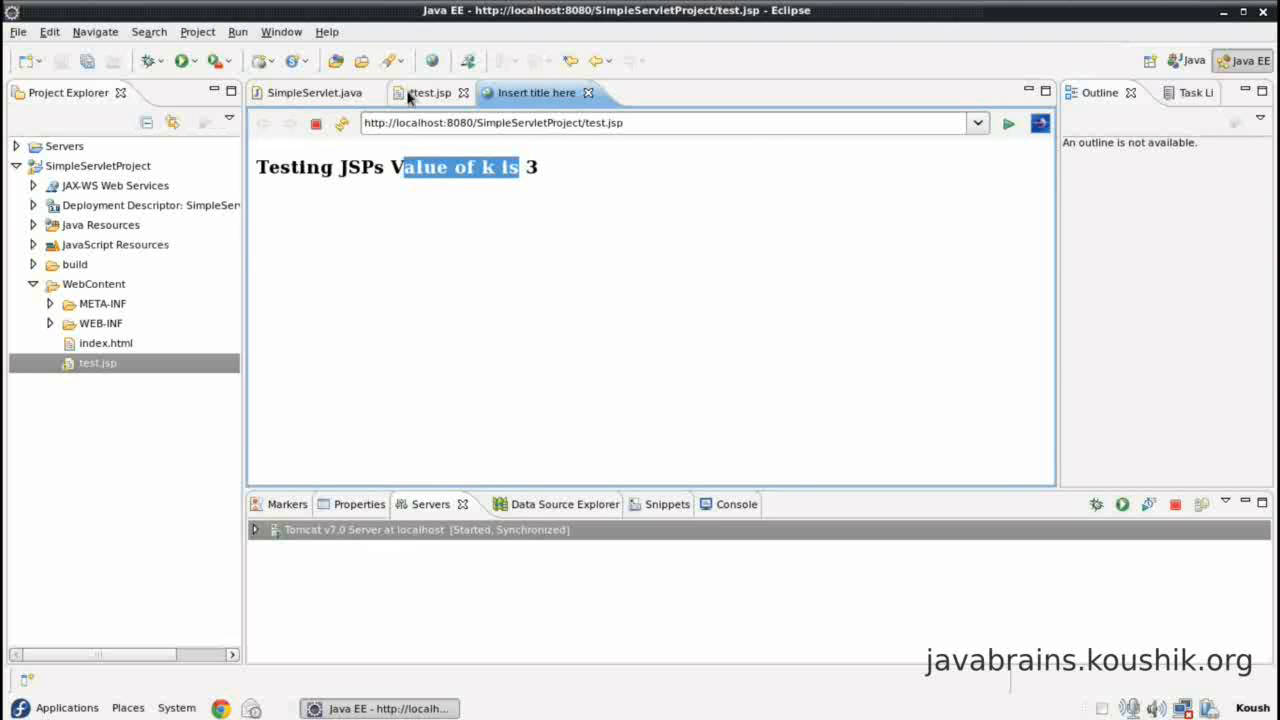
click(426, 92)
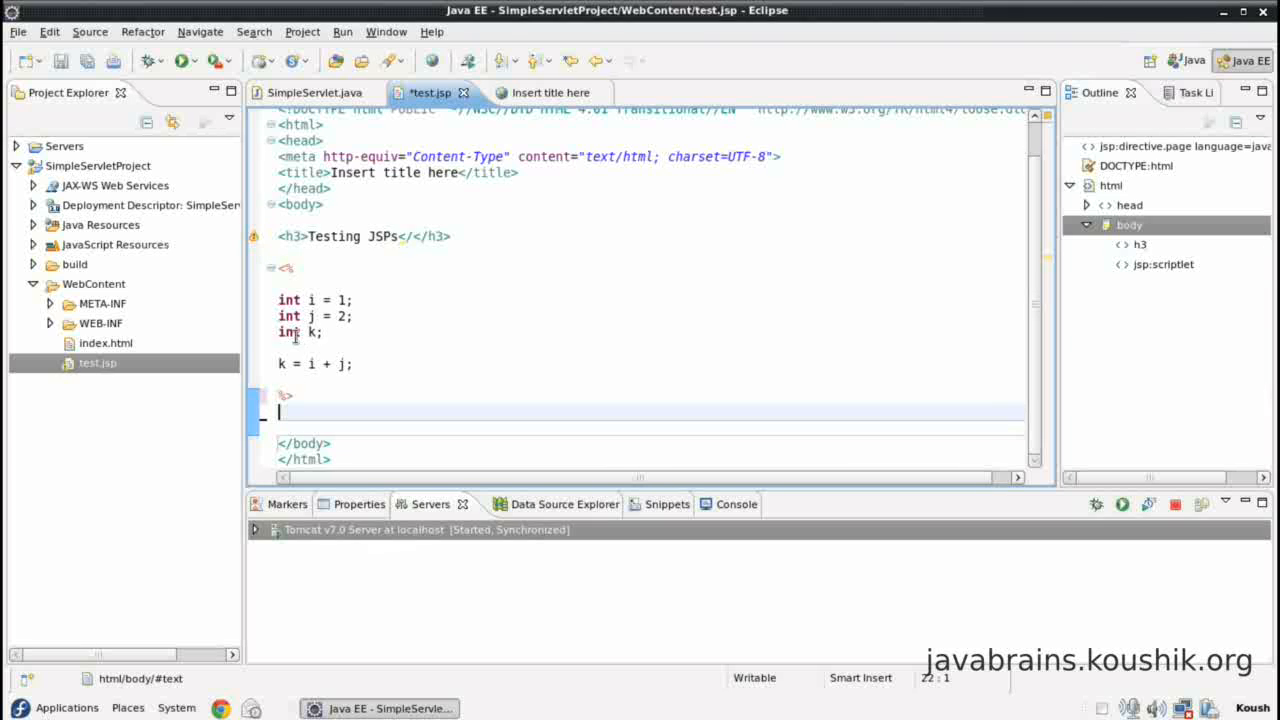
text(T)
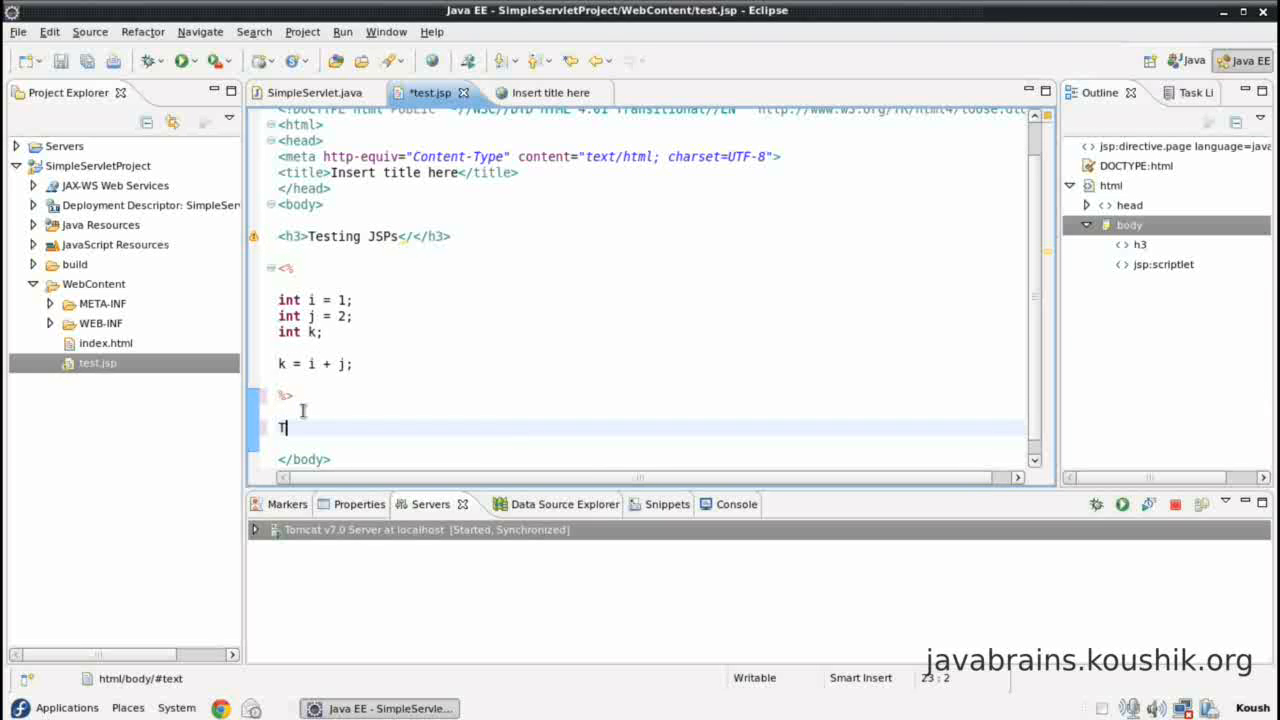
text(he value o)
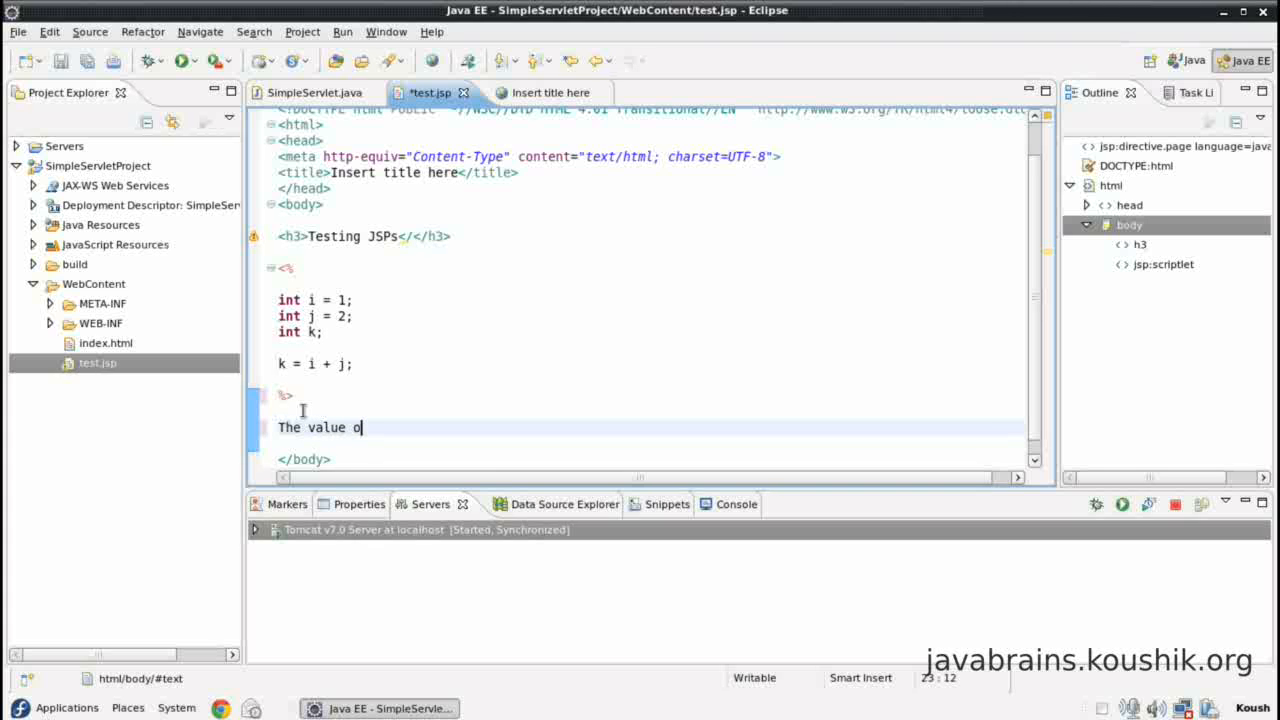
text(f k is:)
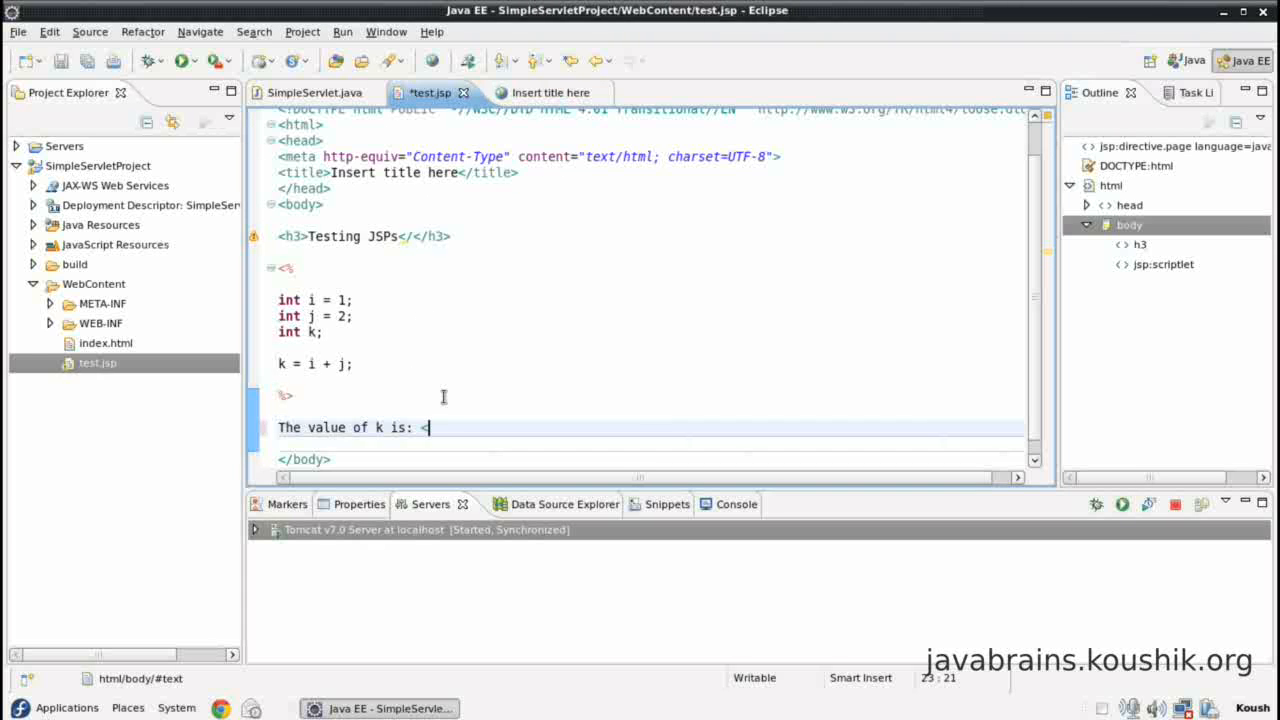
Step: Add the expression <%=k %> after the text and save test.jsp
text(<)
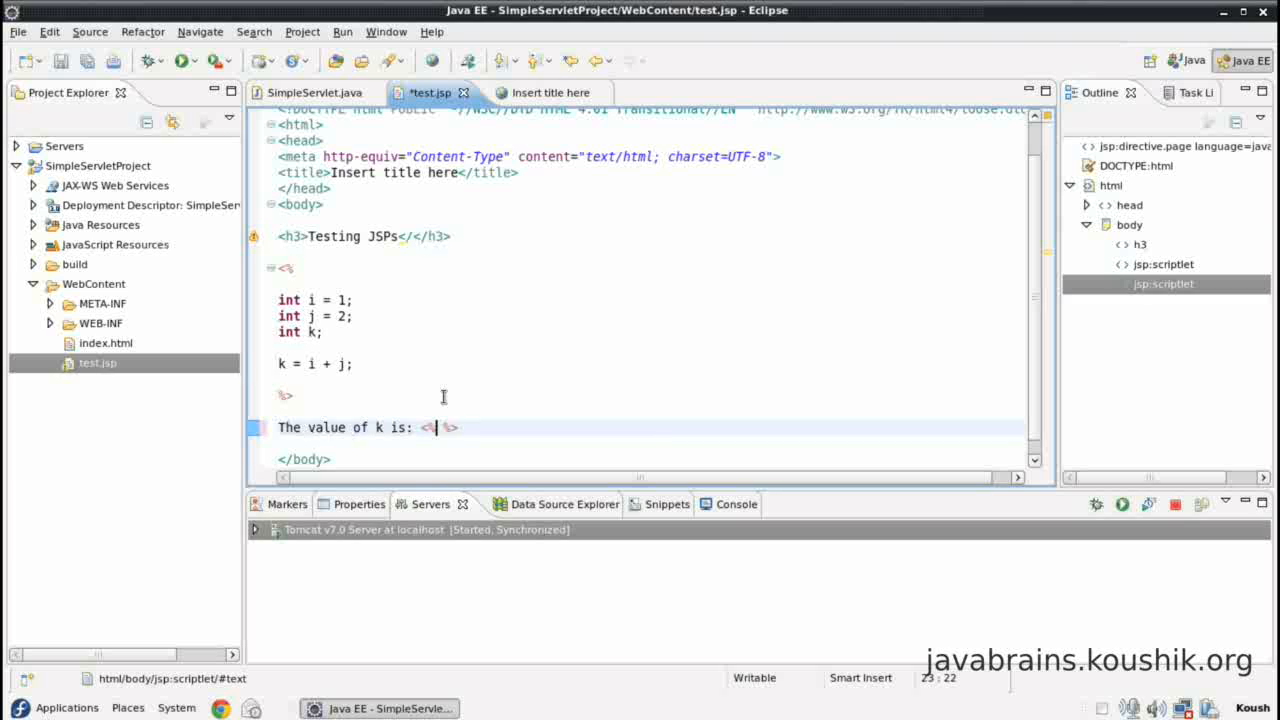
text(=k)
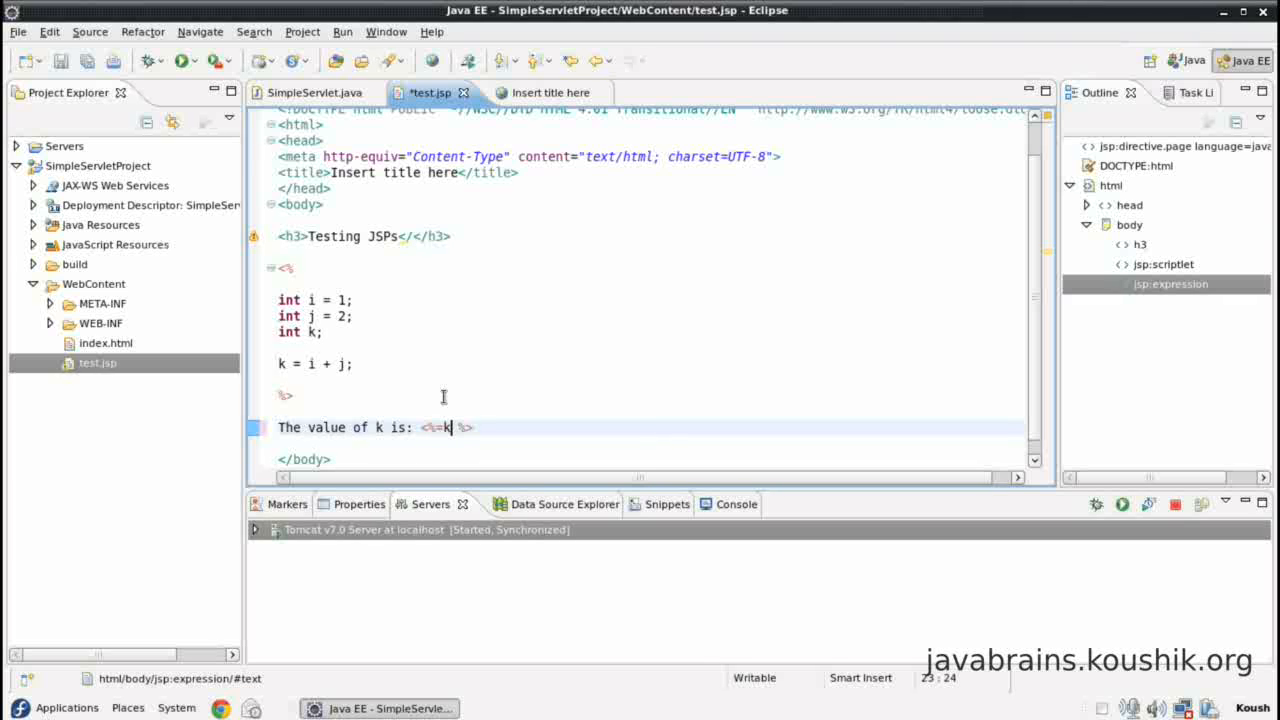
key(ctrl+s)
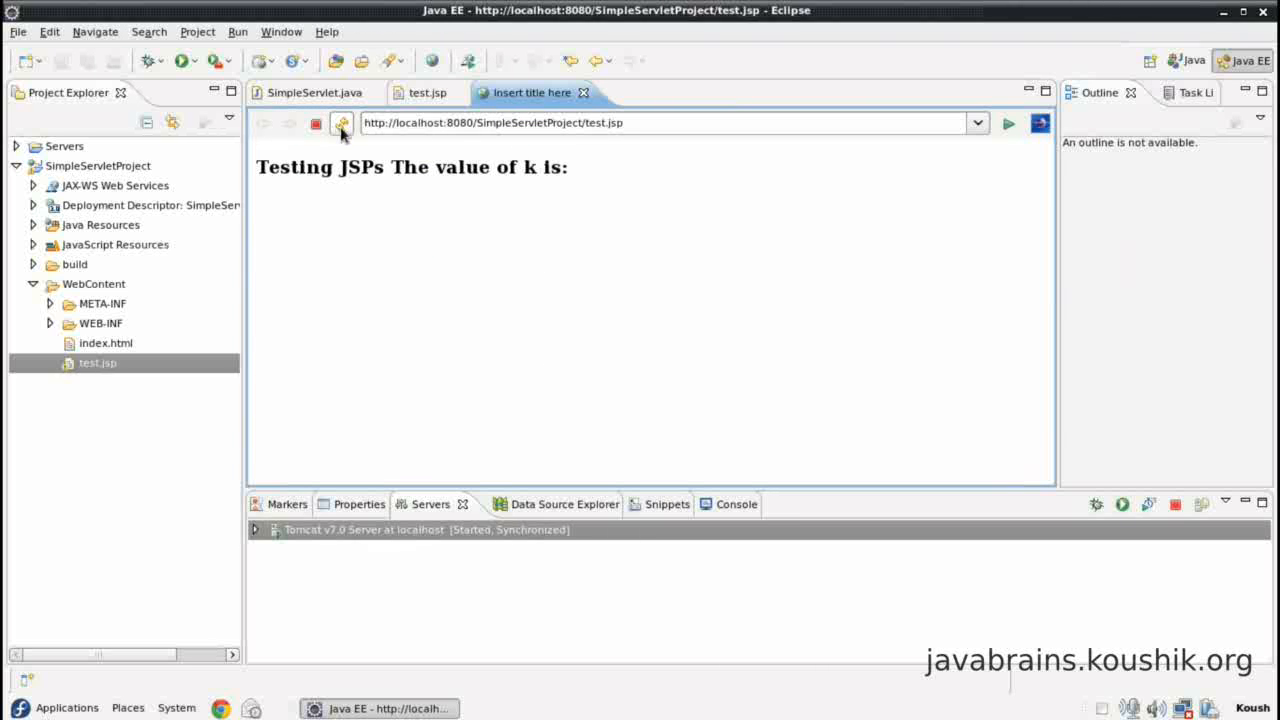
Step: Refresh the page to show 'The value of k is: 3', then replace k in the expression with 3
click(341, 122)
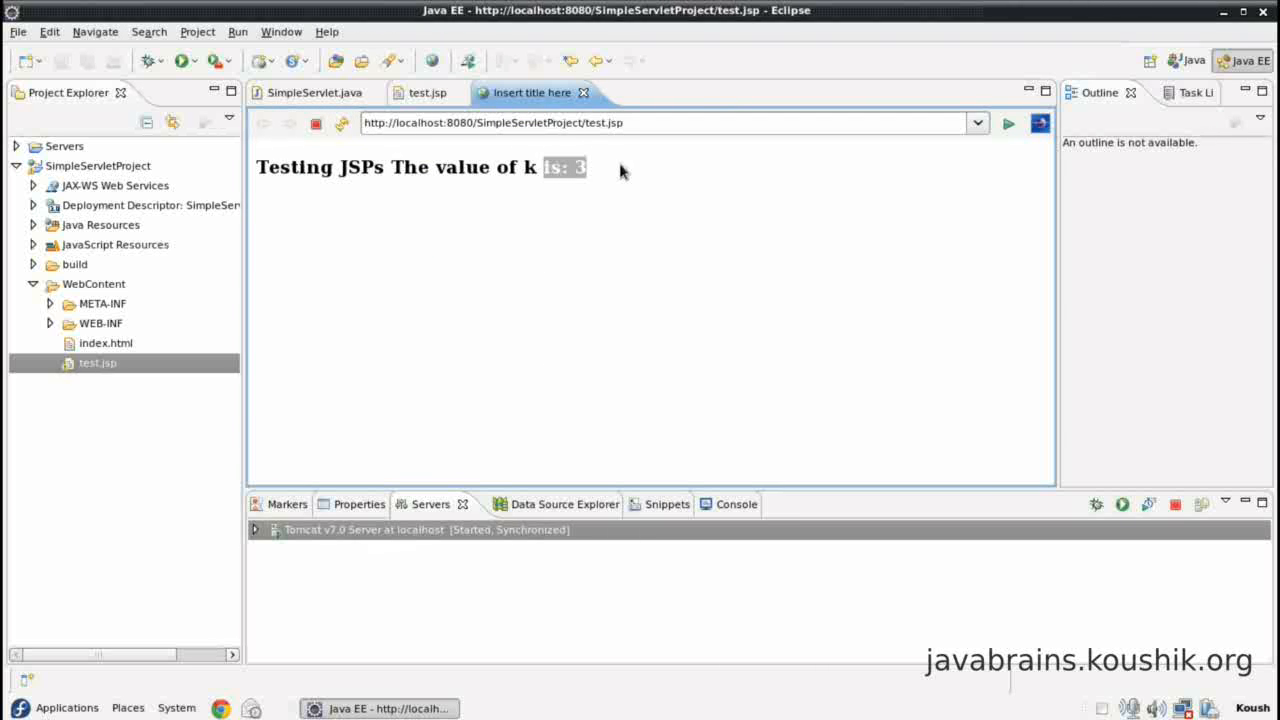
click(427, 92)
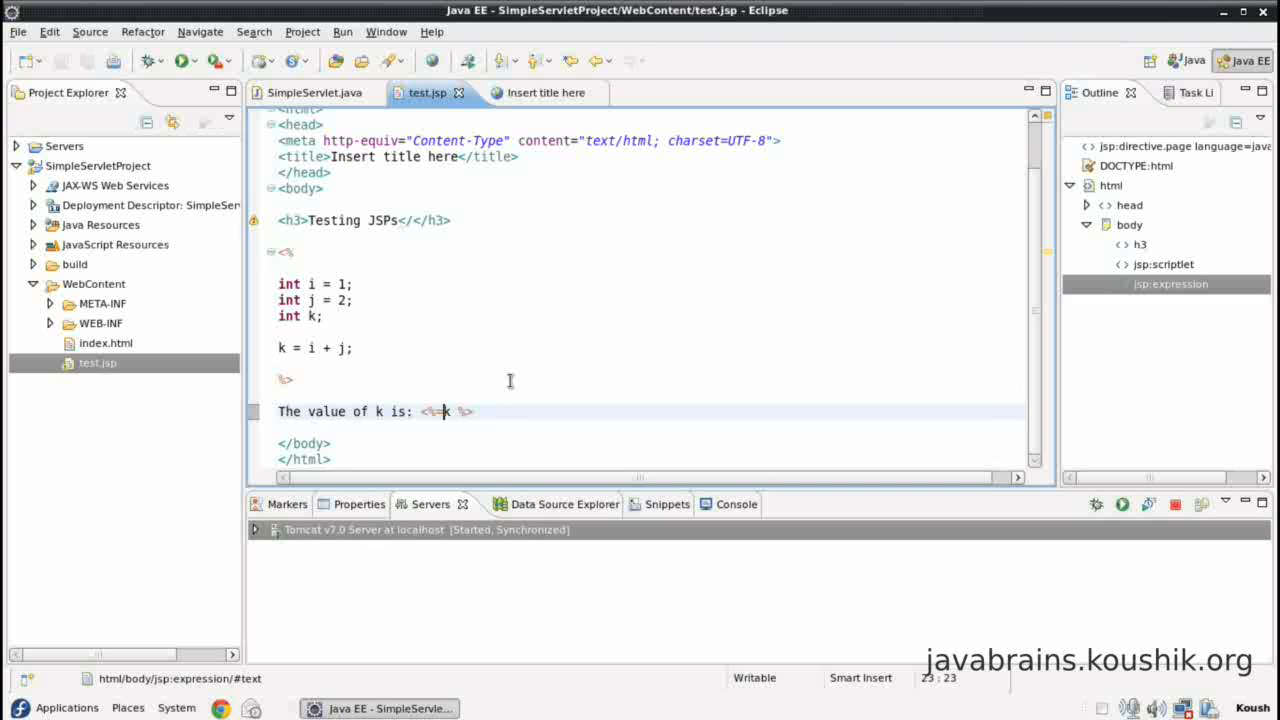
text(3)
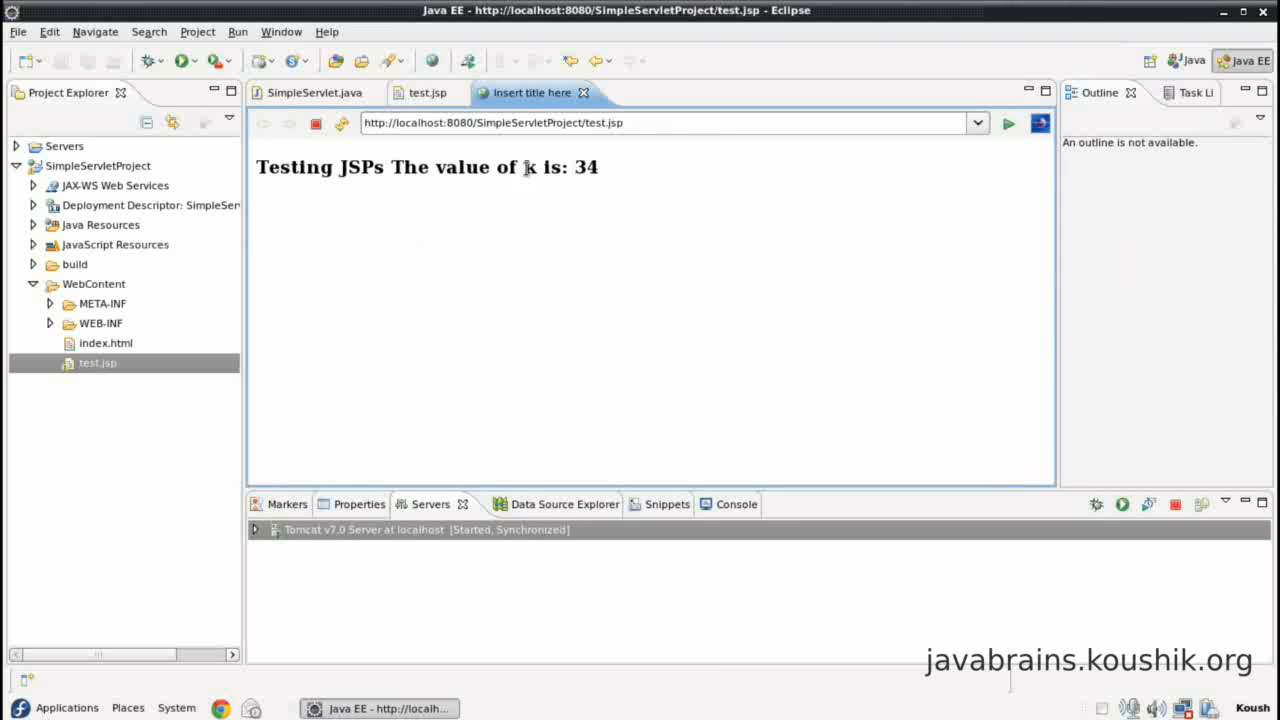
click(423, 92)
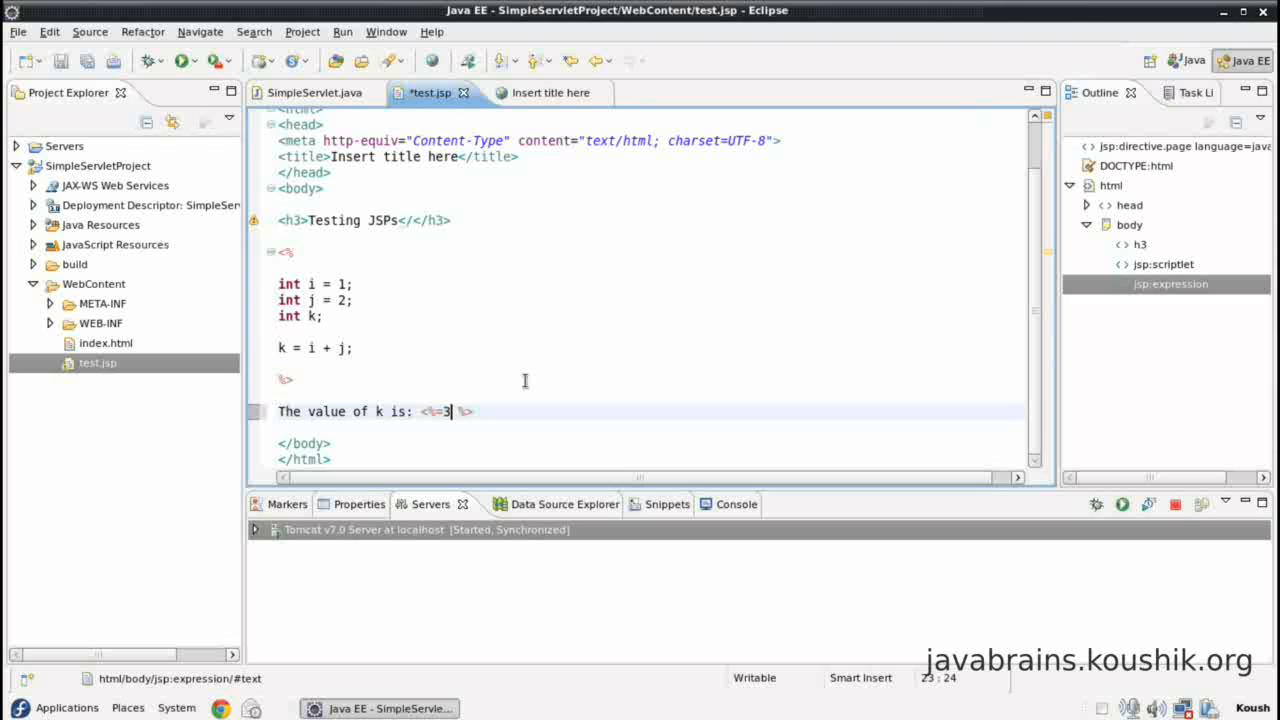
Step: Change the expression content to 1+2 and return to the test.jsp source
key(BackSpace)
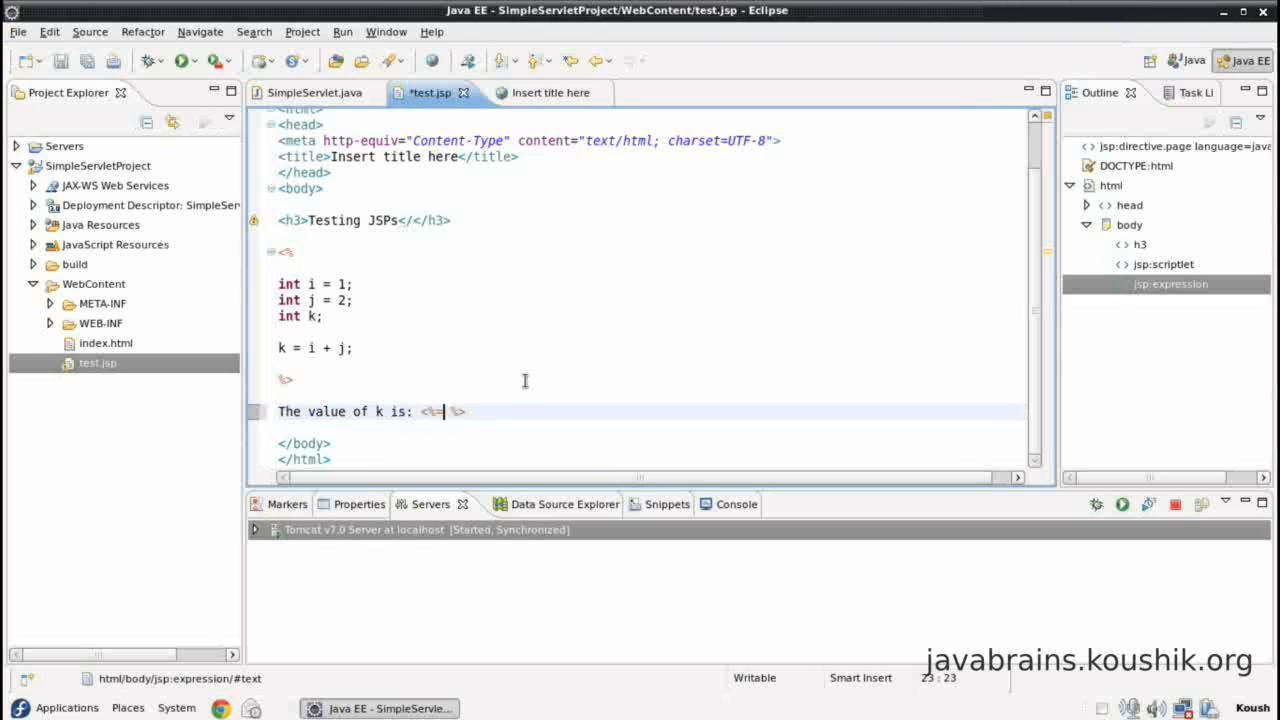
text(1+)
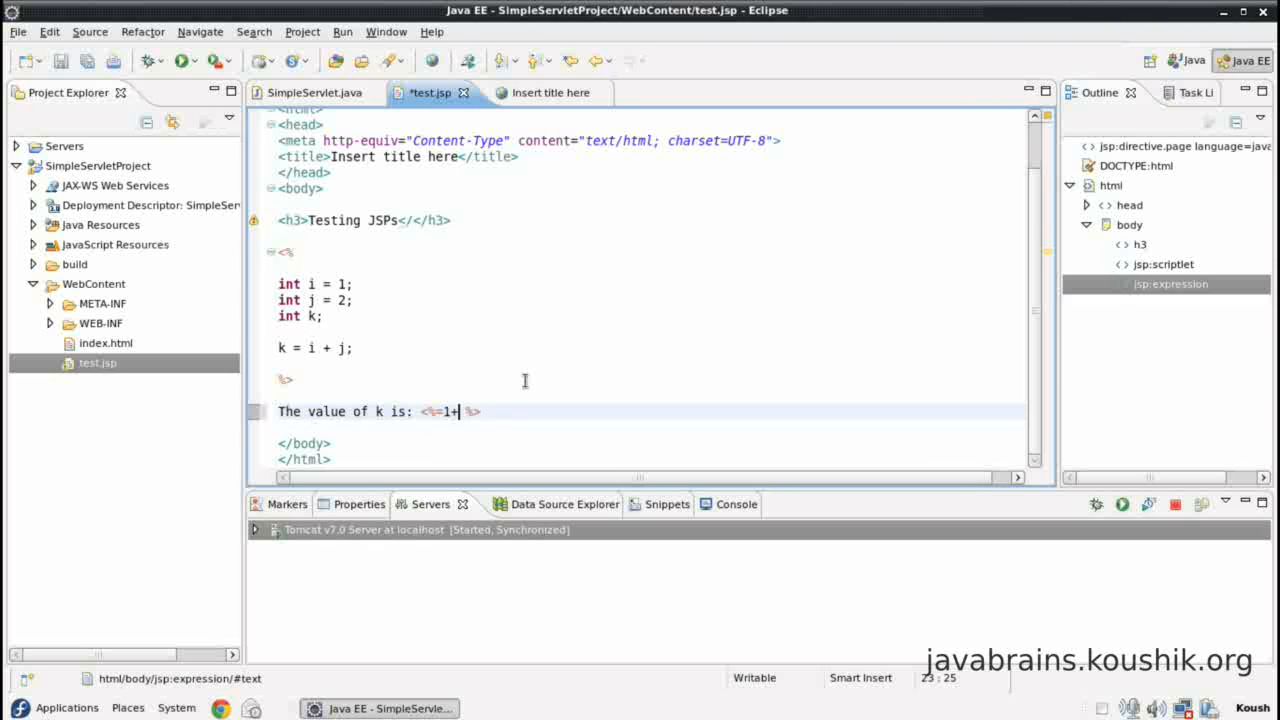
text(2)
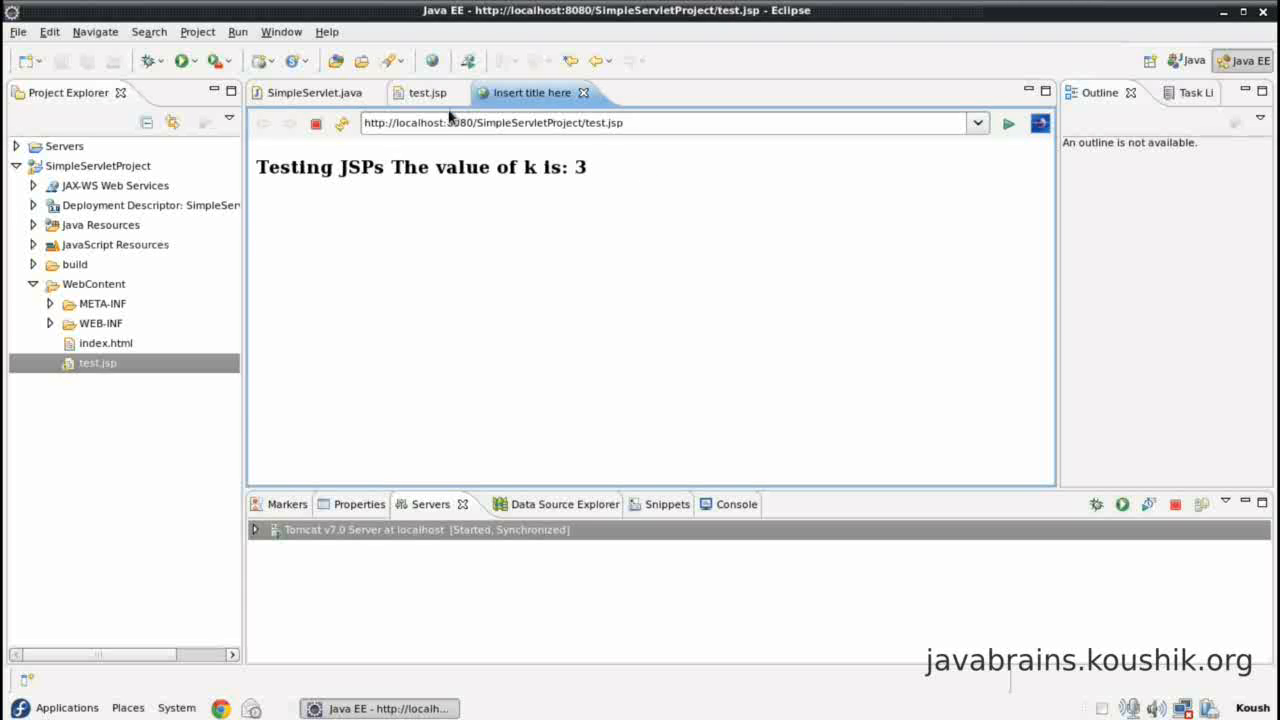
click(424, 92)
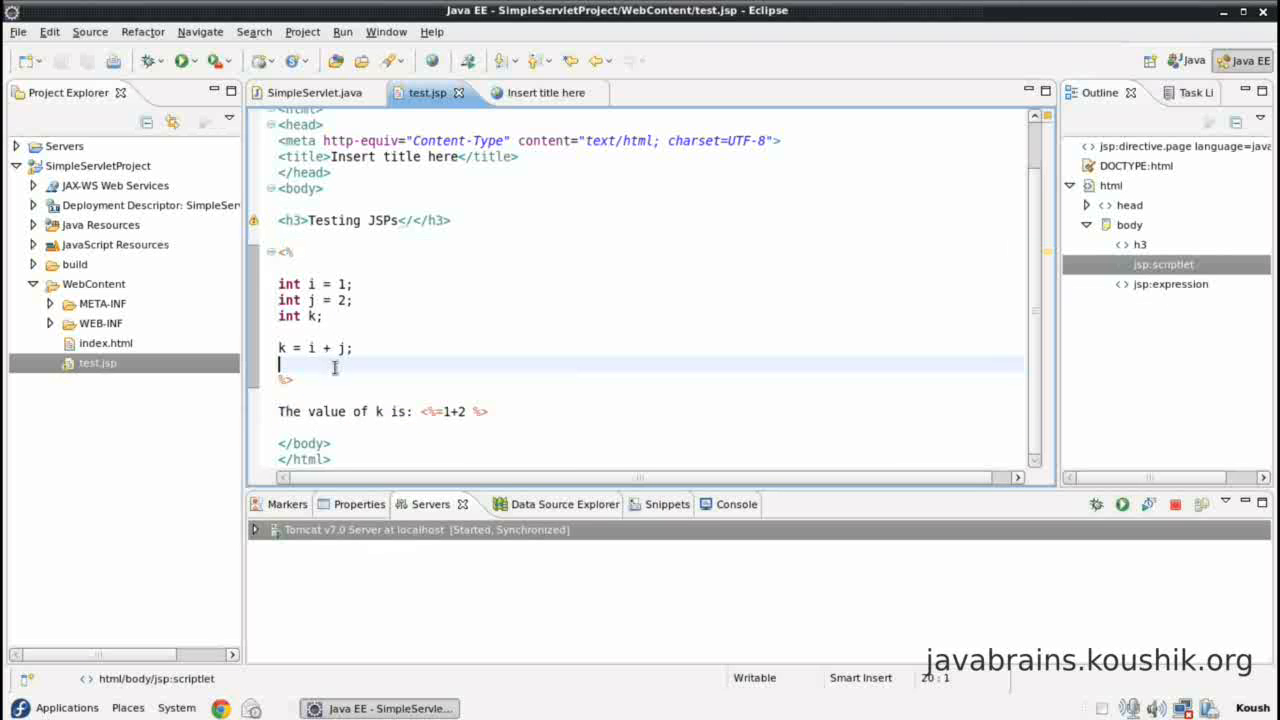
Step: Append !! after the expression and confirm the page reads 'The value of k is: 3!!'
click(356, 348)
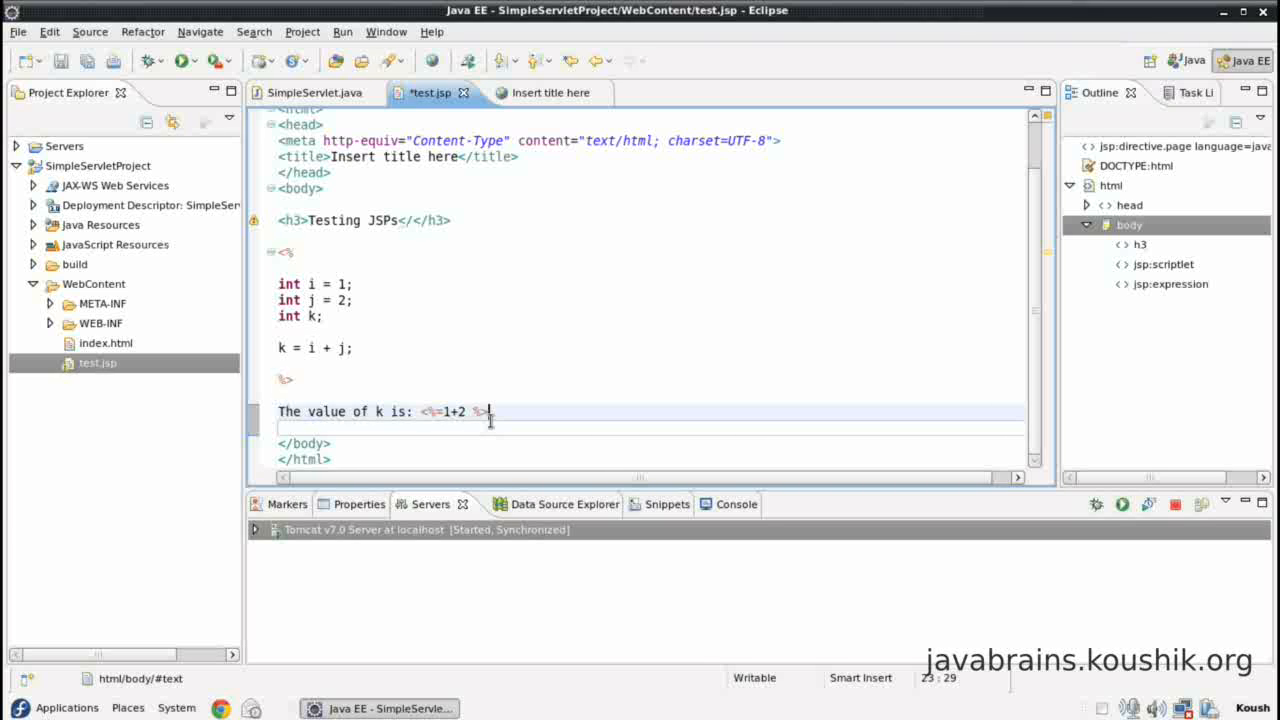
text(!!)
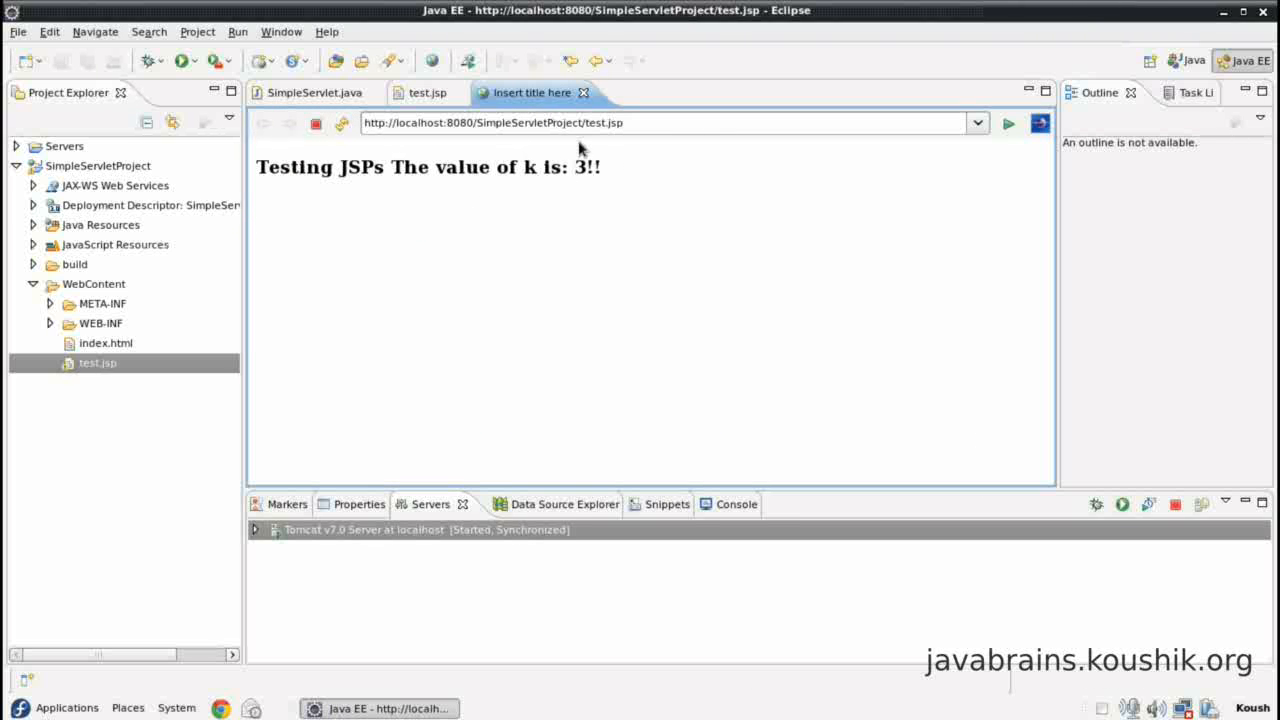
drag(392, 167, 490, 167)
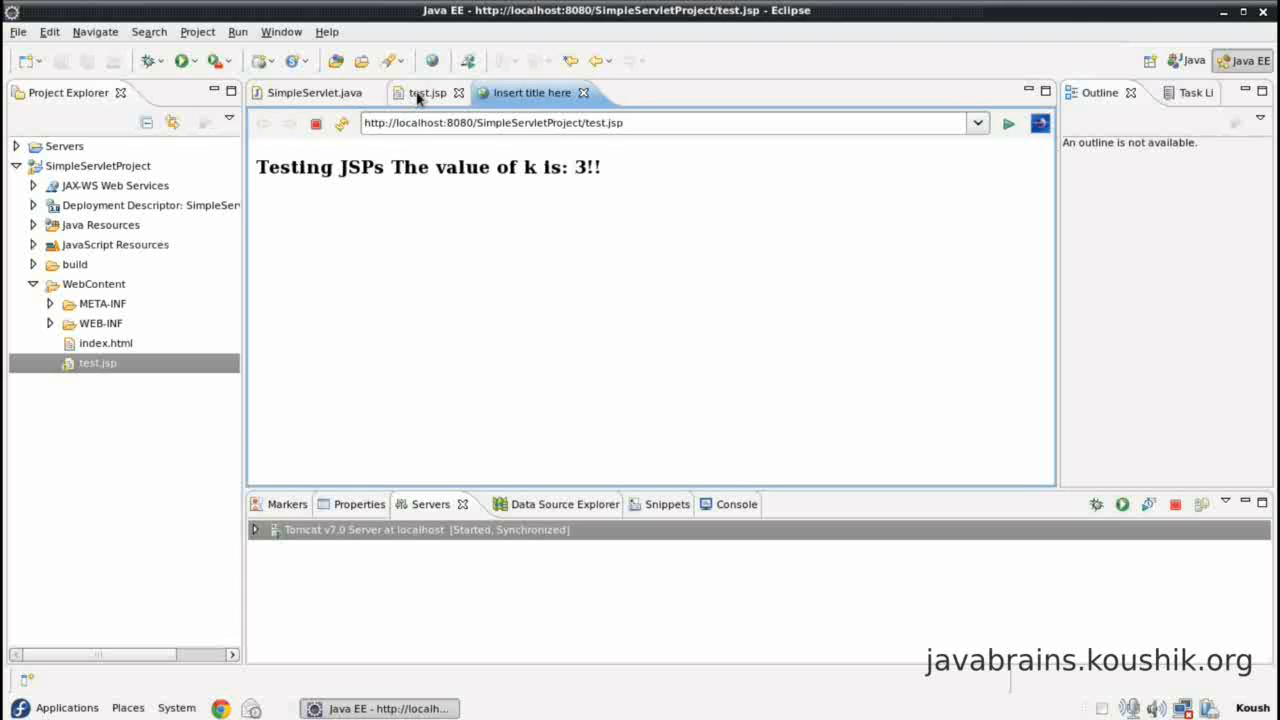
click(429, 92)
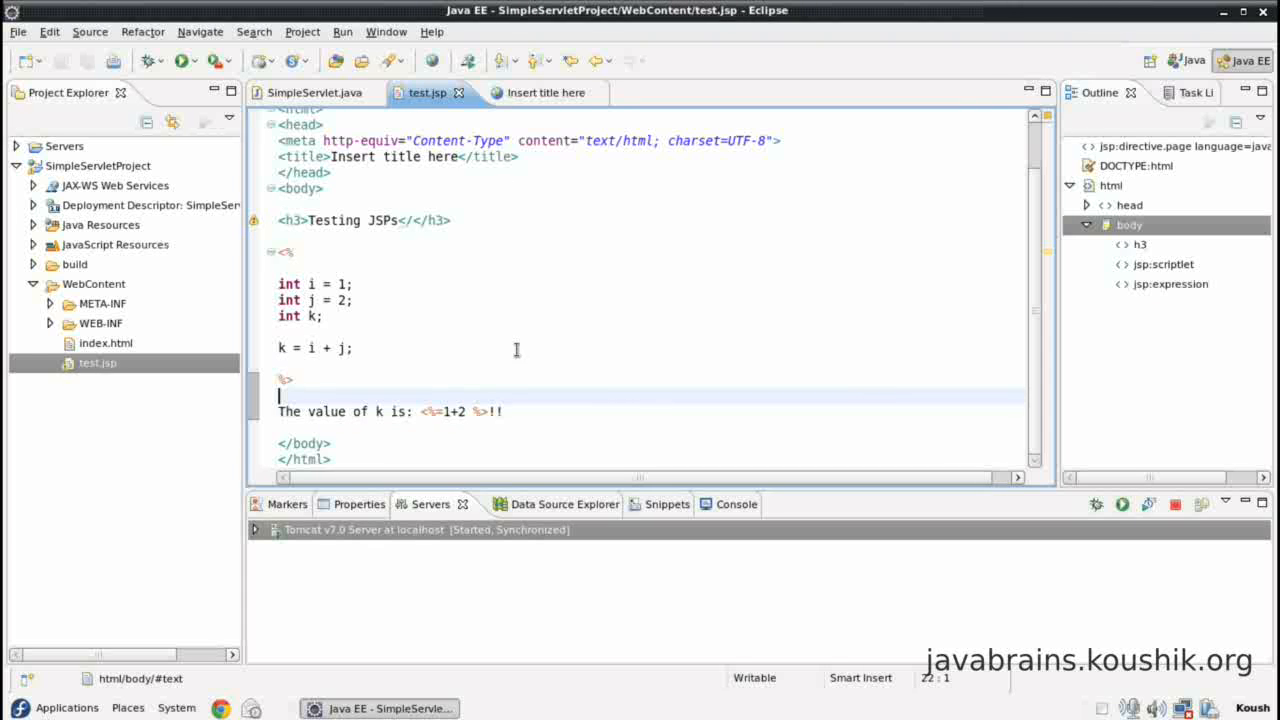
mouse_move(434, 322)
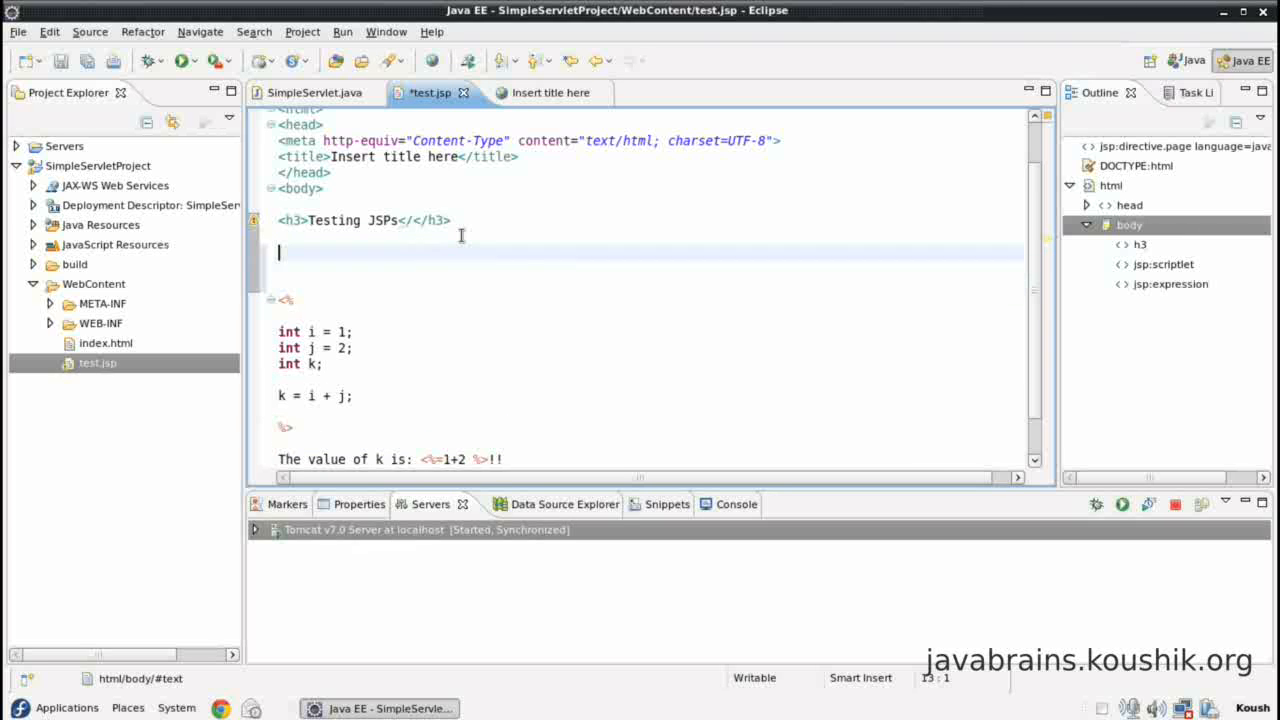
Step: Start a <%! %> declaration block below the h3 with room for code inside
text(<)
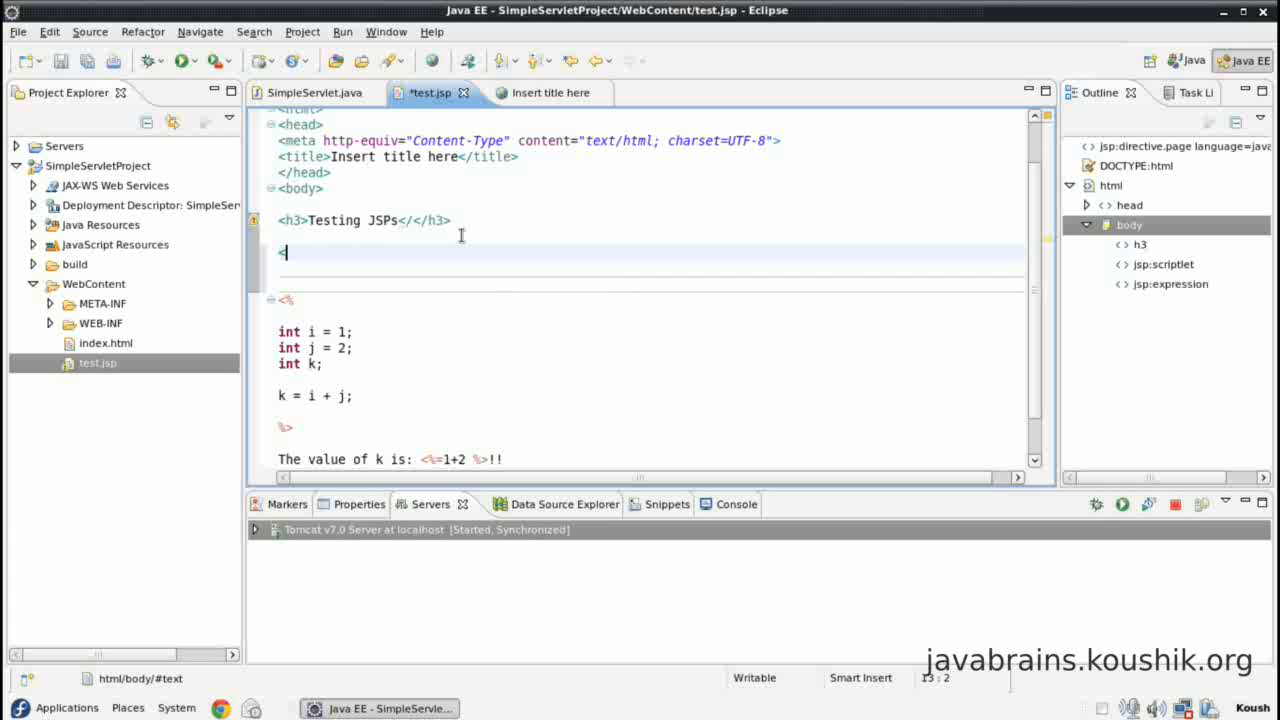
text(%!)
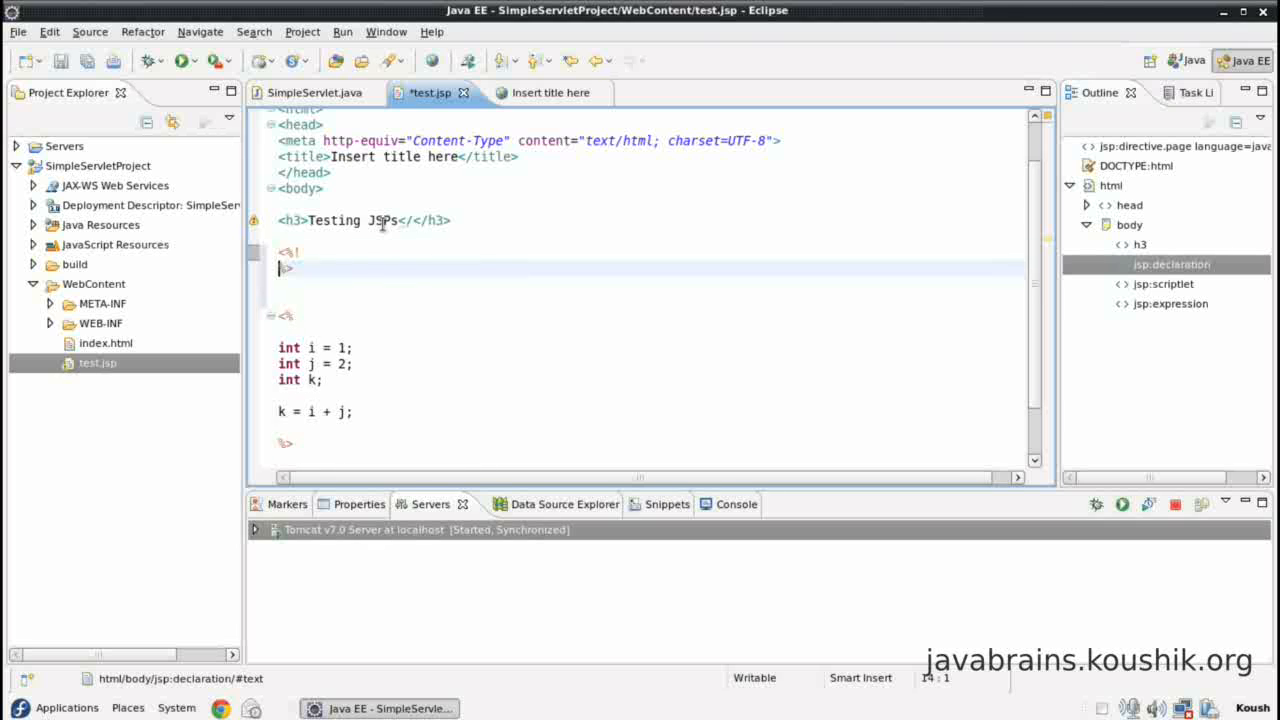
scroll(down, 3)
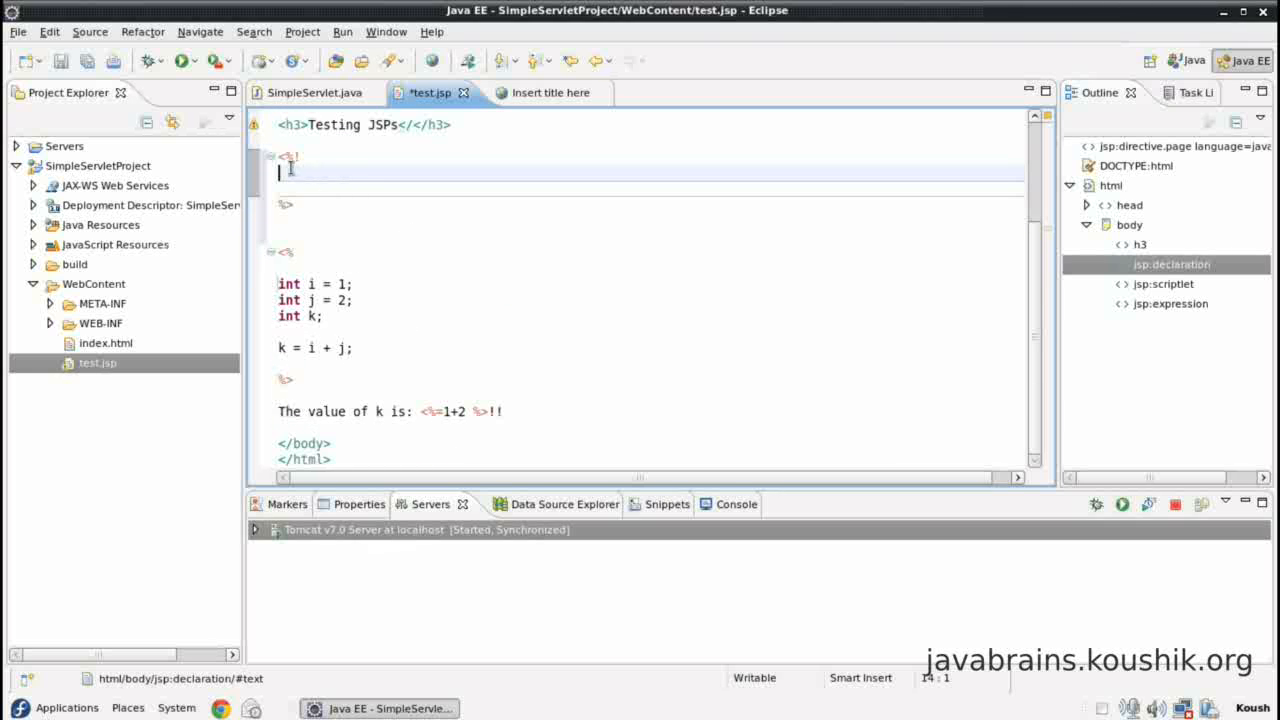
key(Return)
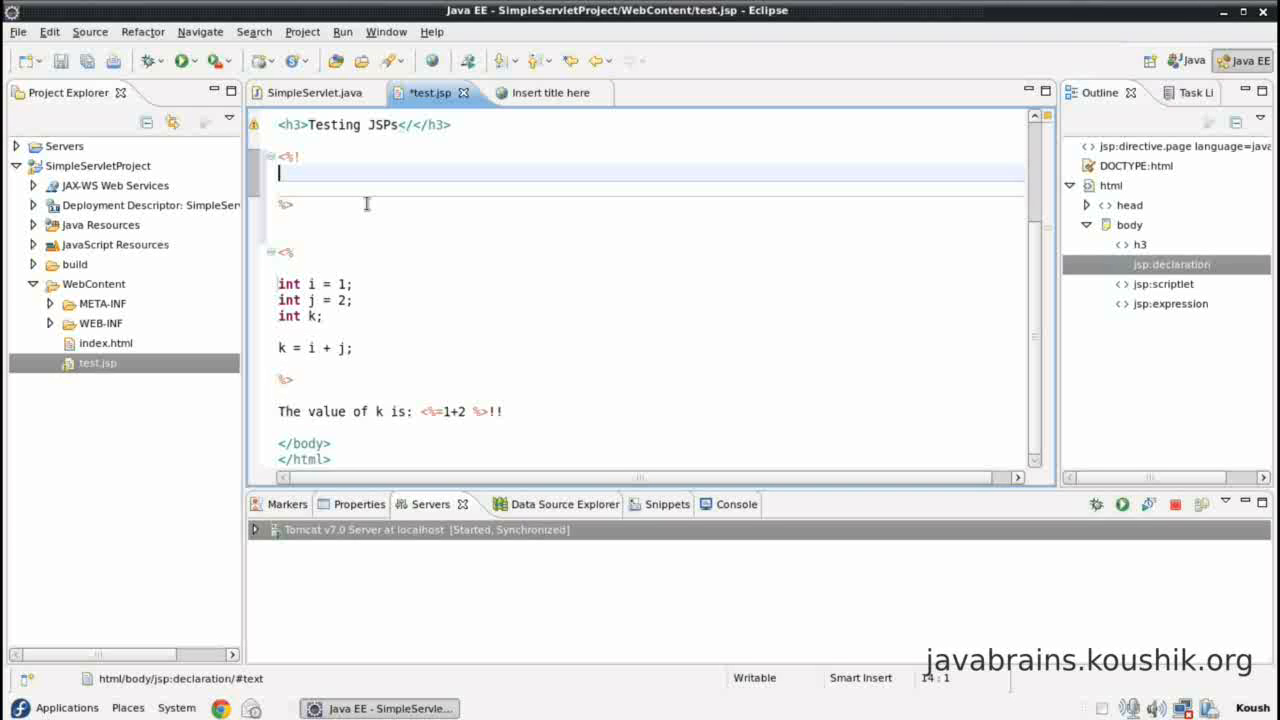
Step: Write public int add(int a, int b) { return a + b; } inside the declaration
text(p)
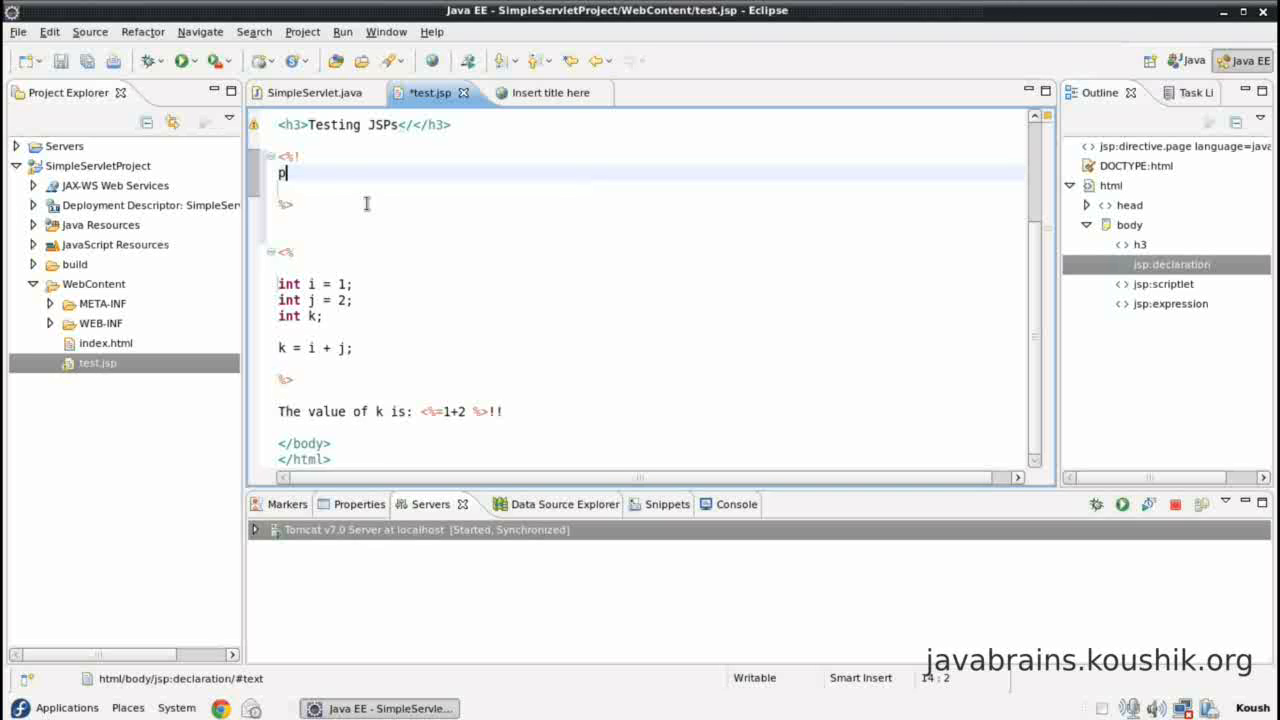
text(ublic add)
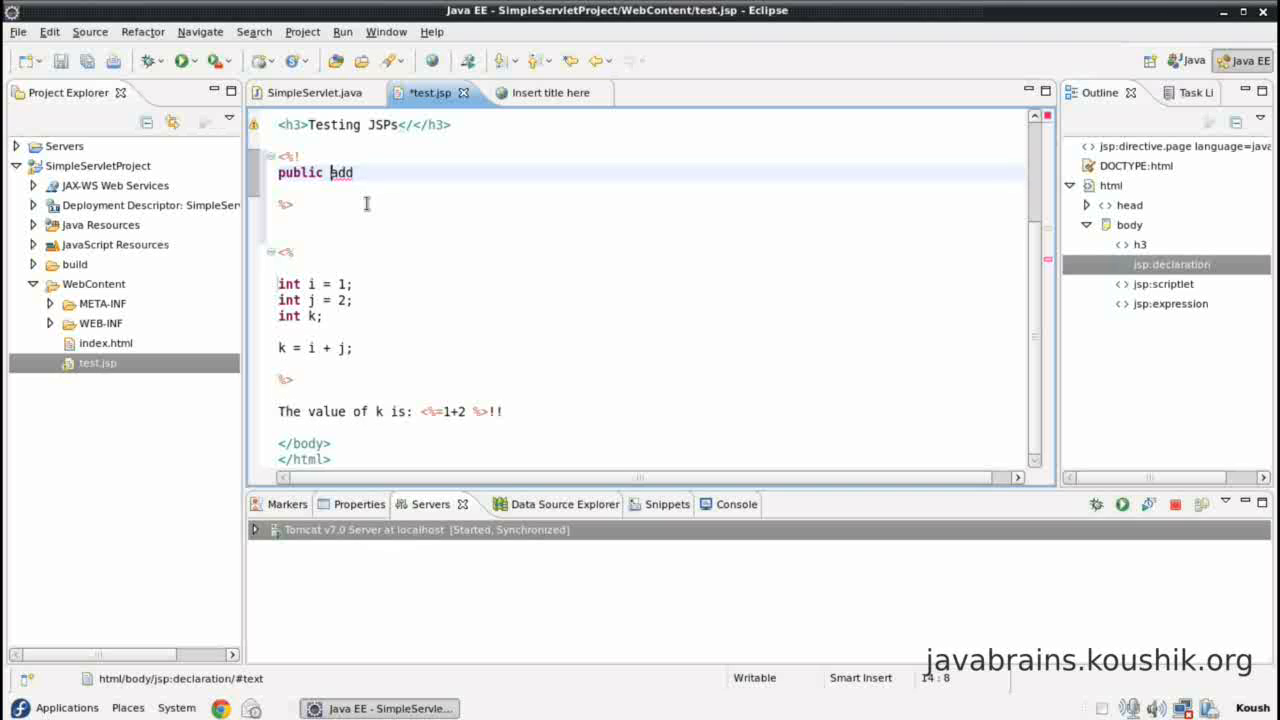
text(int)
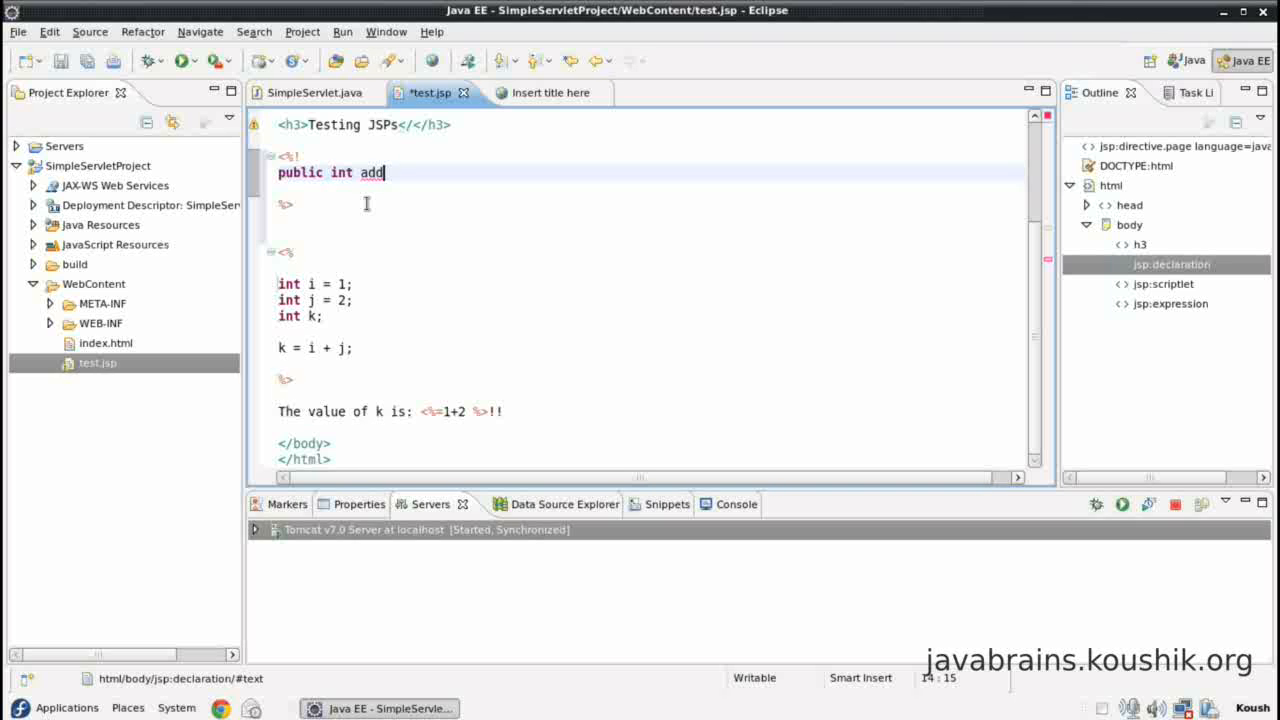
text((int a))
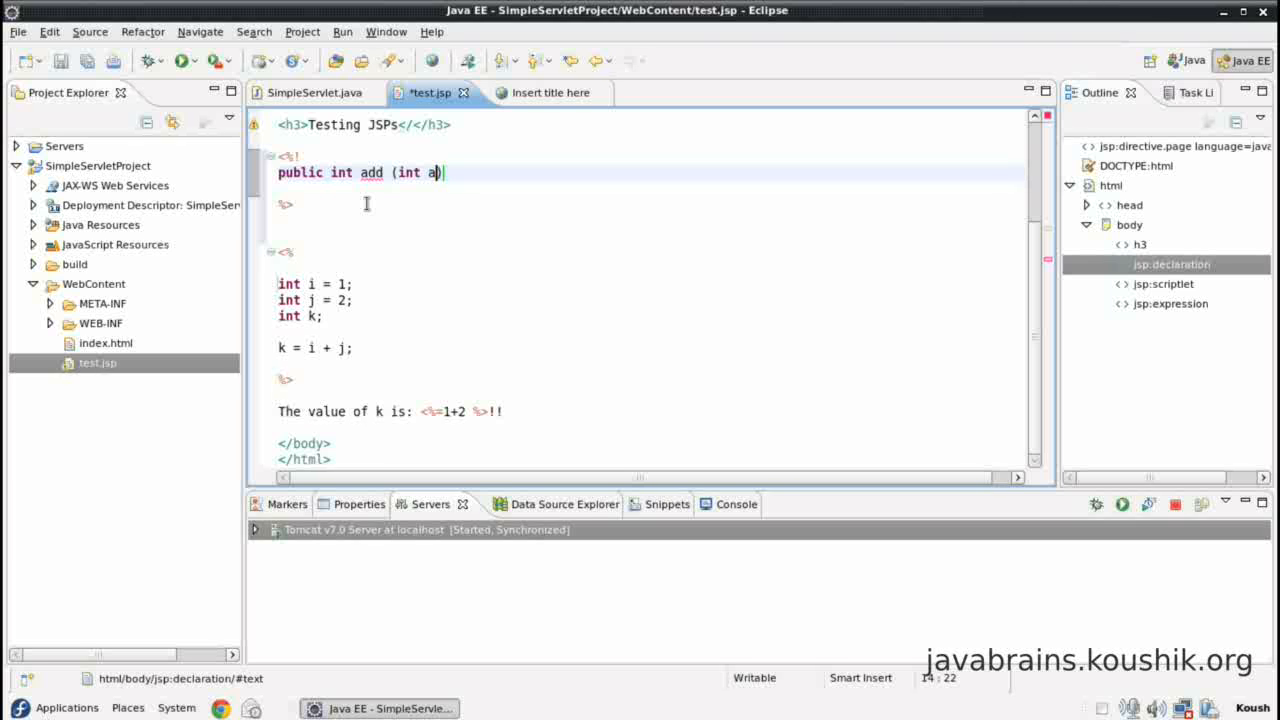
text(, int b)
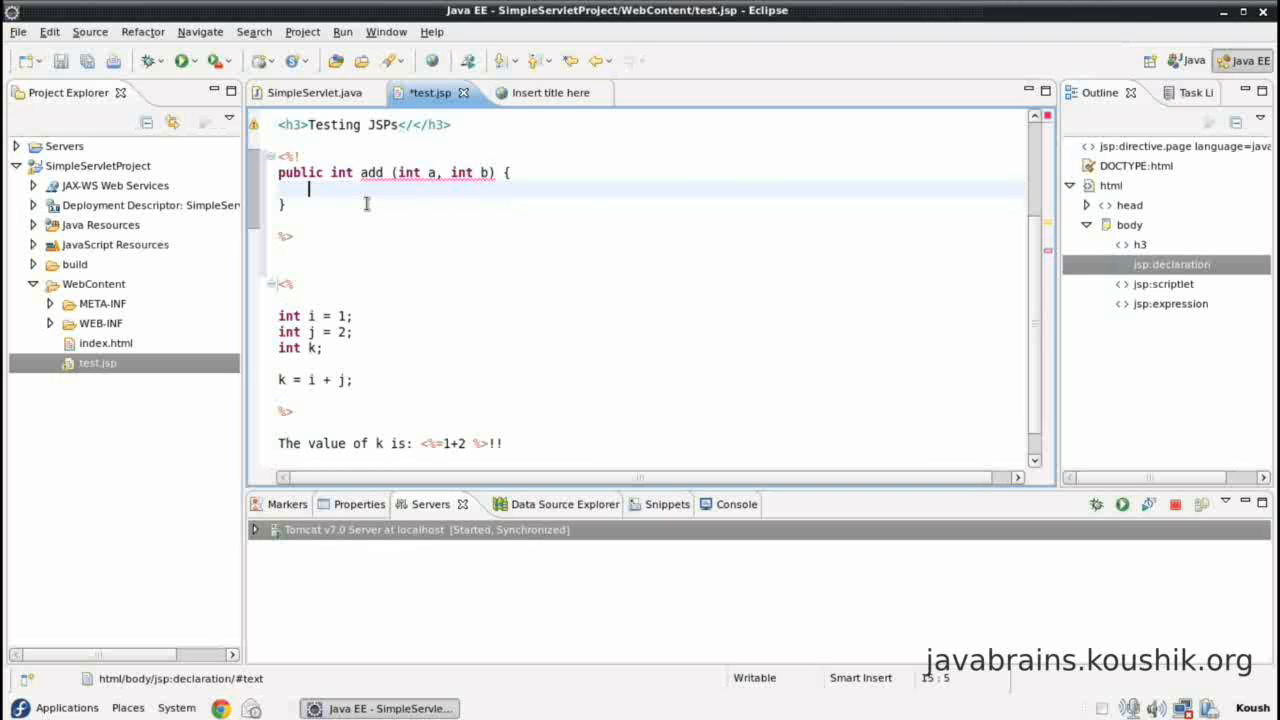
text(eturn a +)
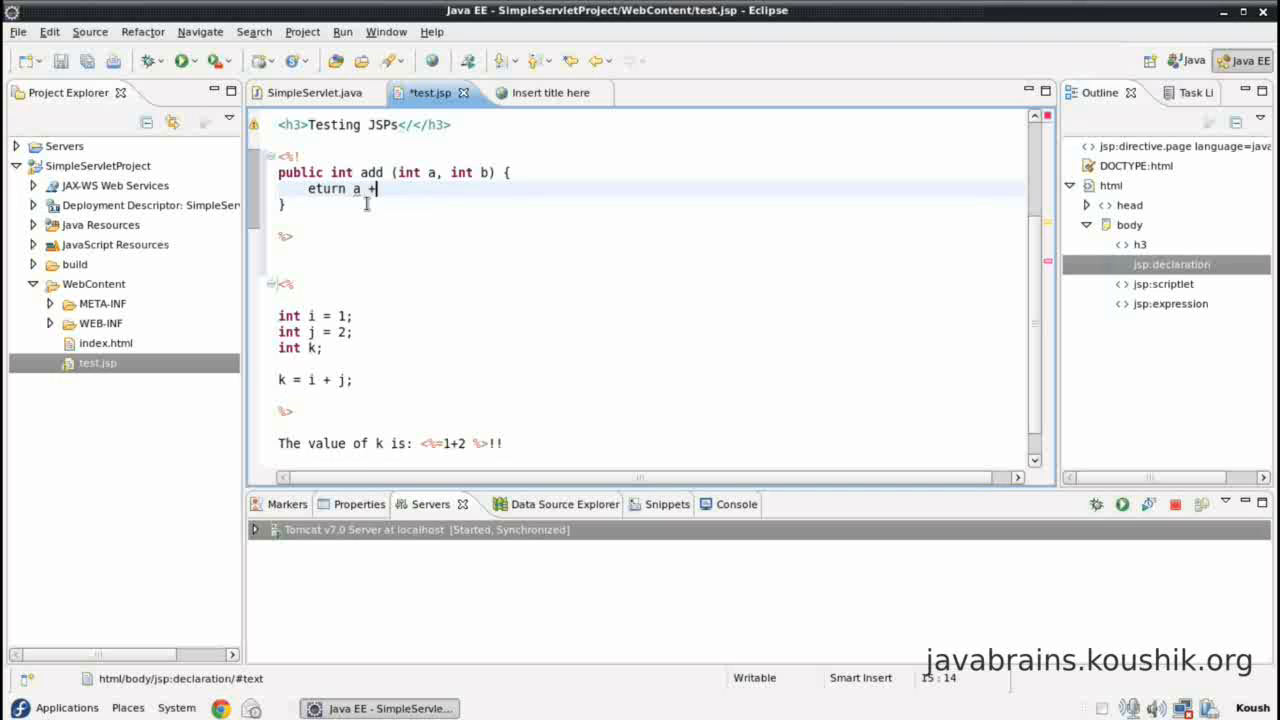
text(b;)
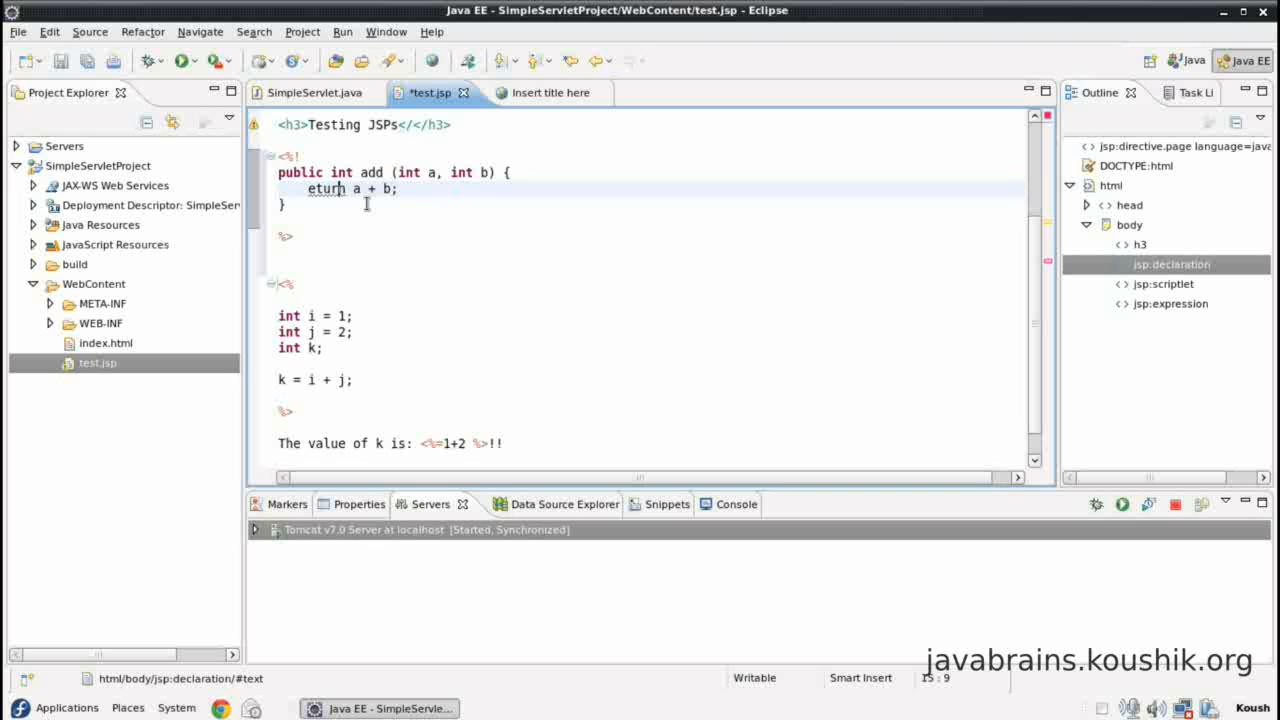
text(r)
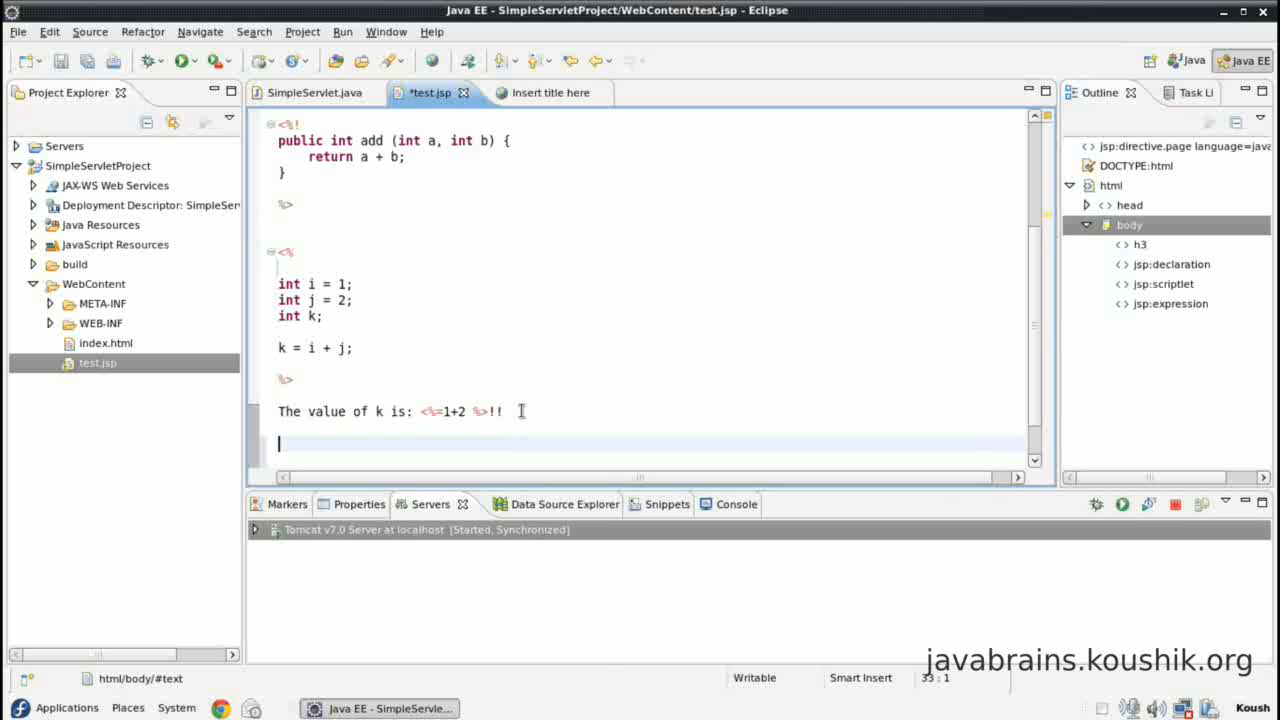
Step: Add a scriptlet <% k=add(35643, 87658); %> followed by a <br> after the first output line
text(<%)
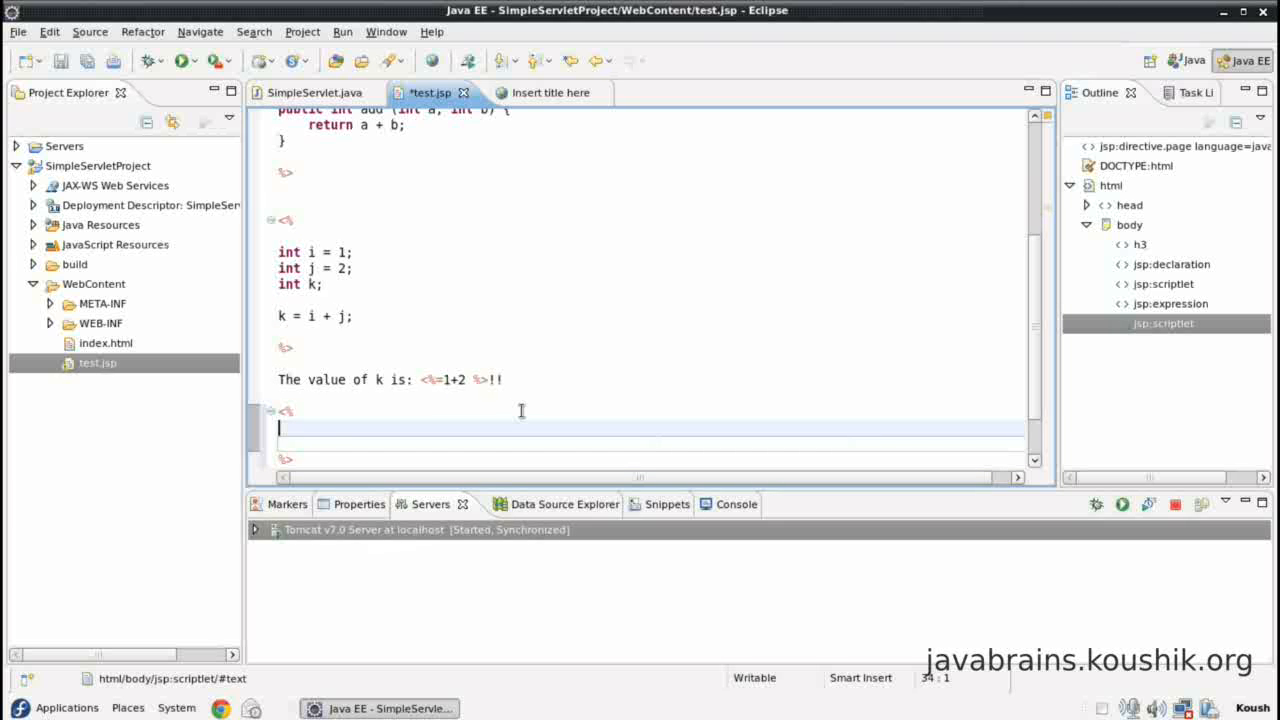
text(k)
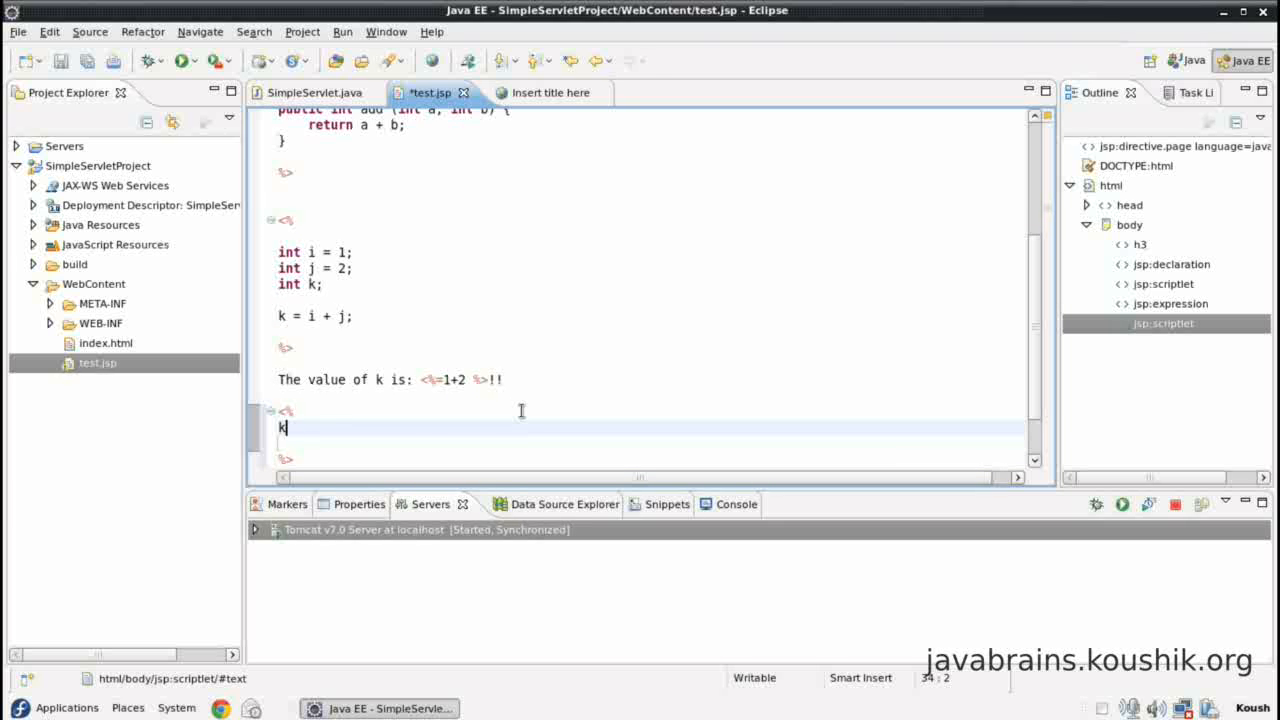
text(=add)
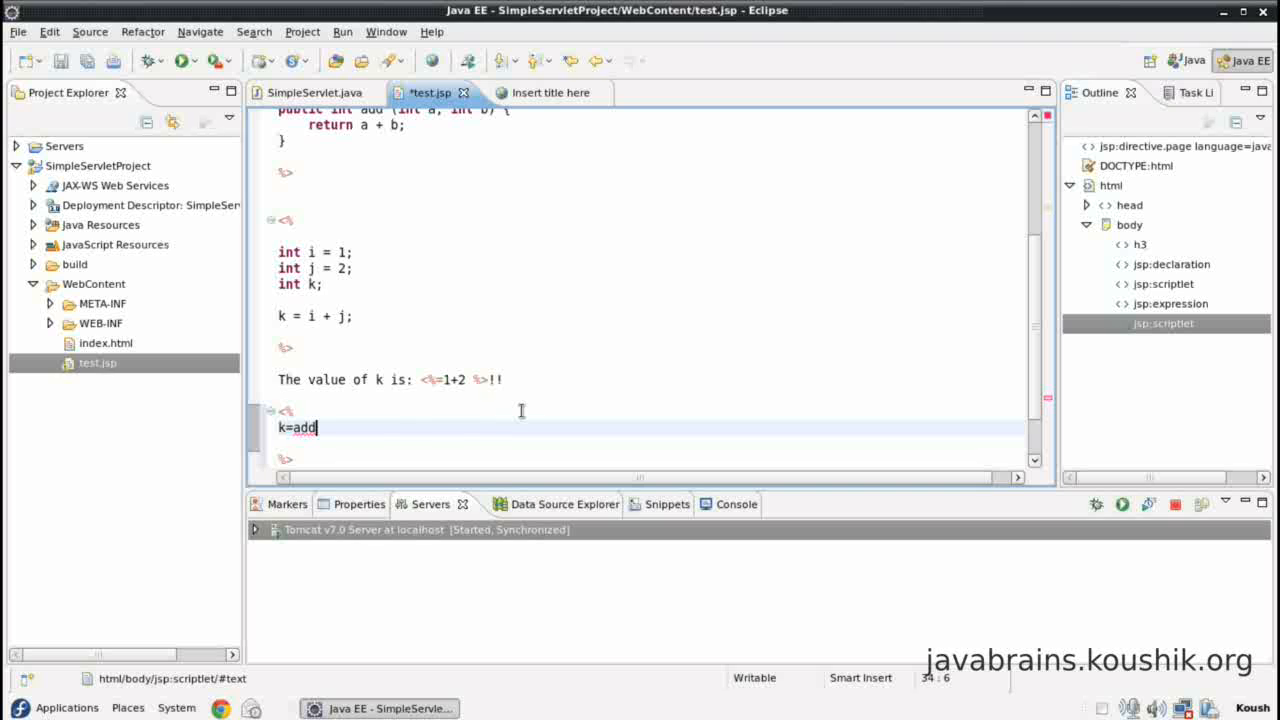
text((35643))
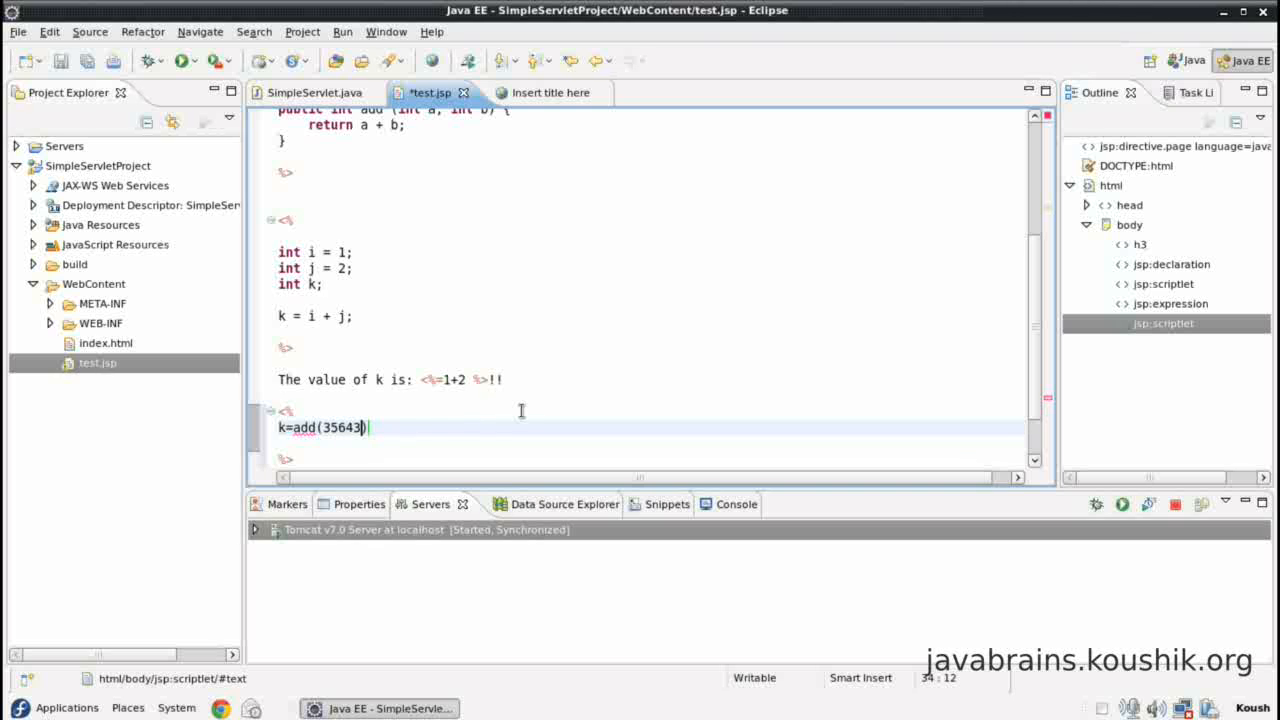
text(, 87658)
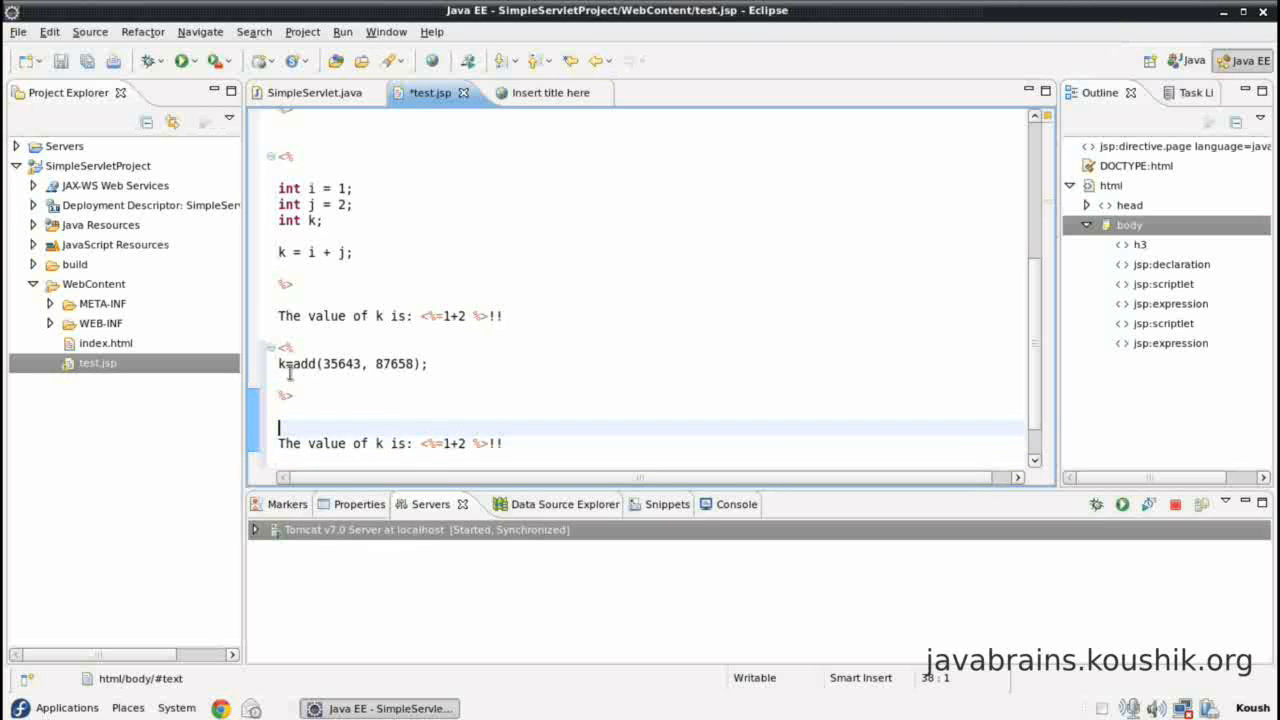
text(<br>)
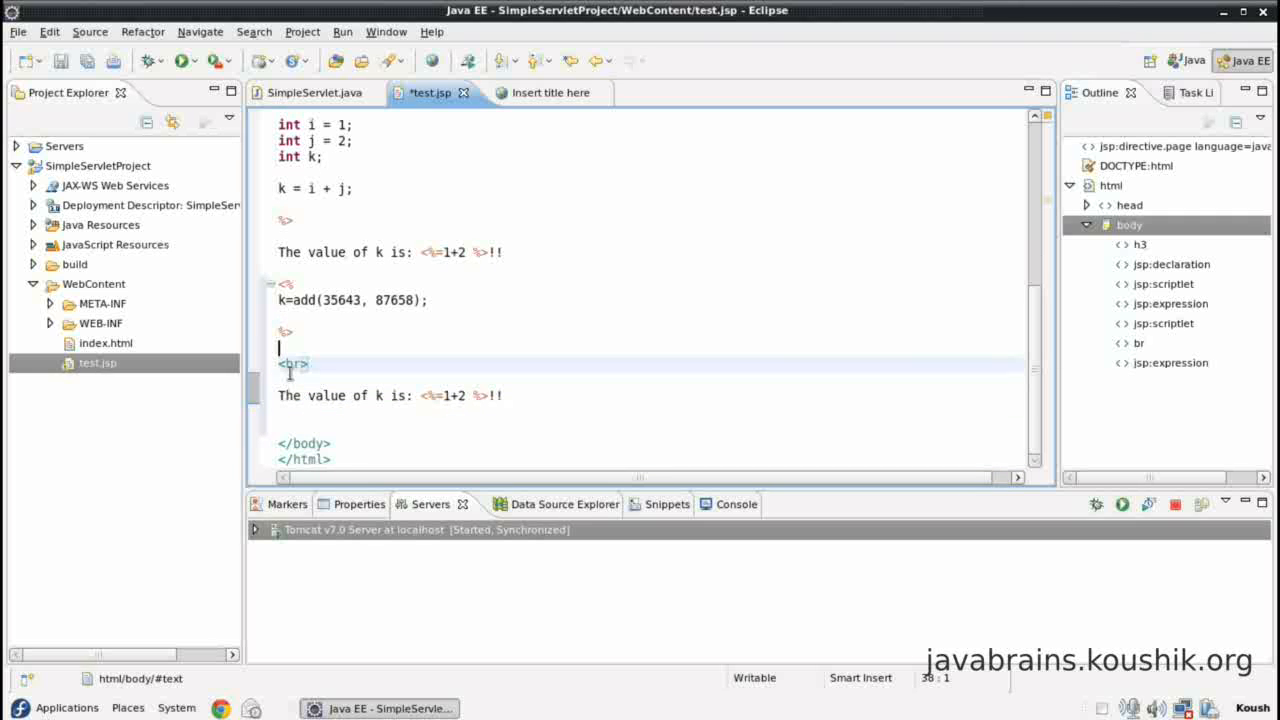
Step: Change the second output line's expression from 1+2 to k
click(292, 363)
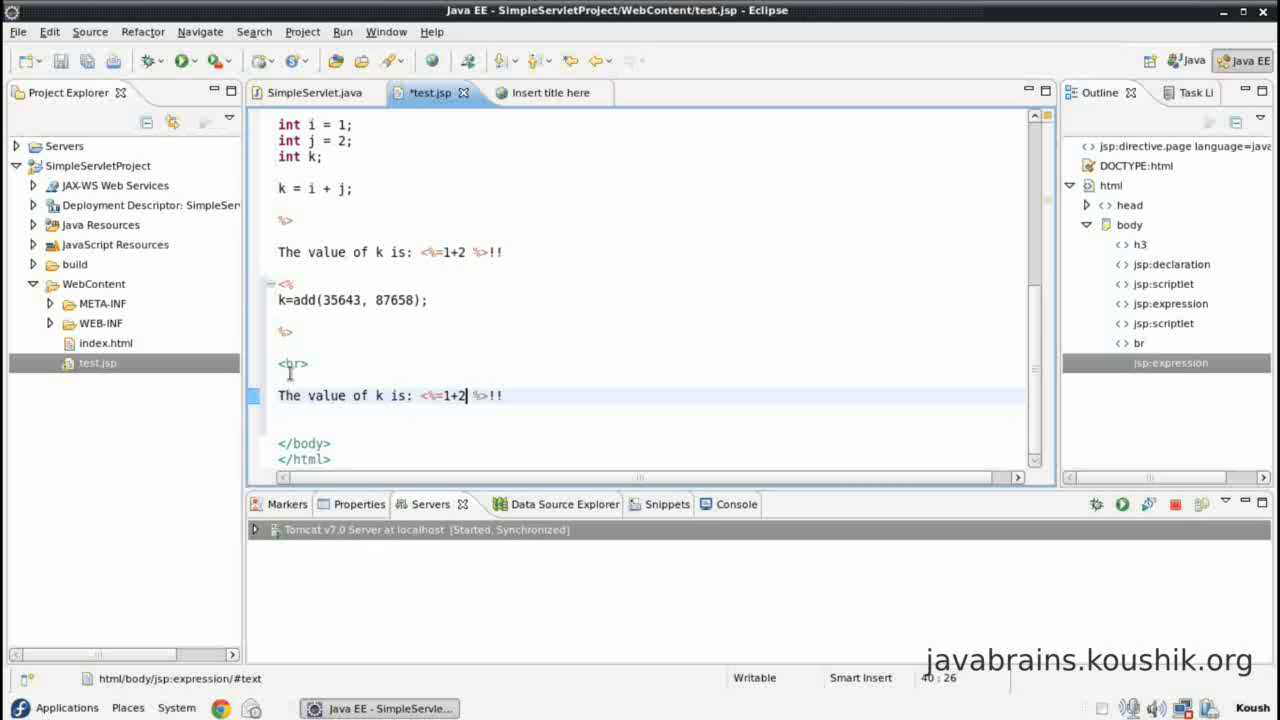
text(k)
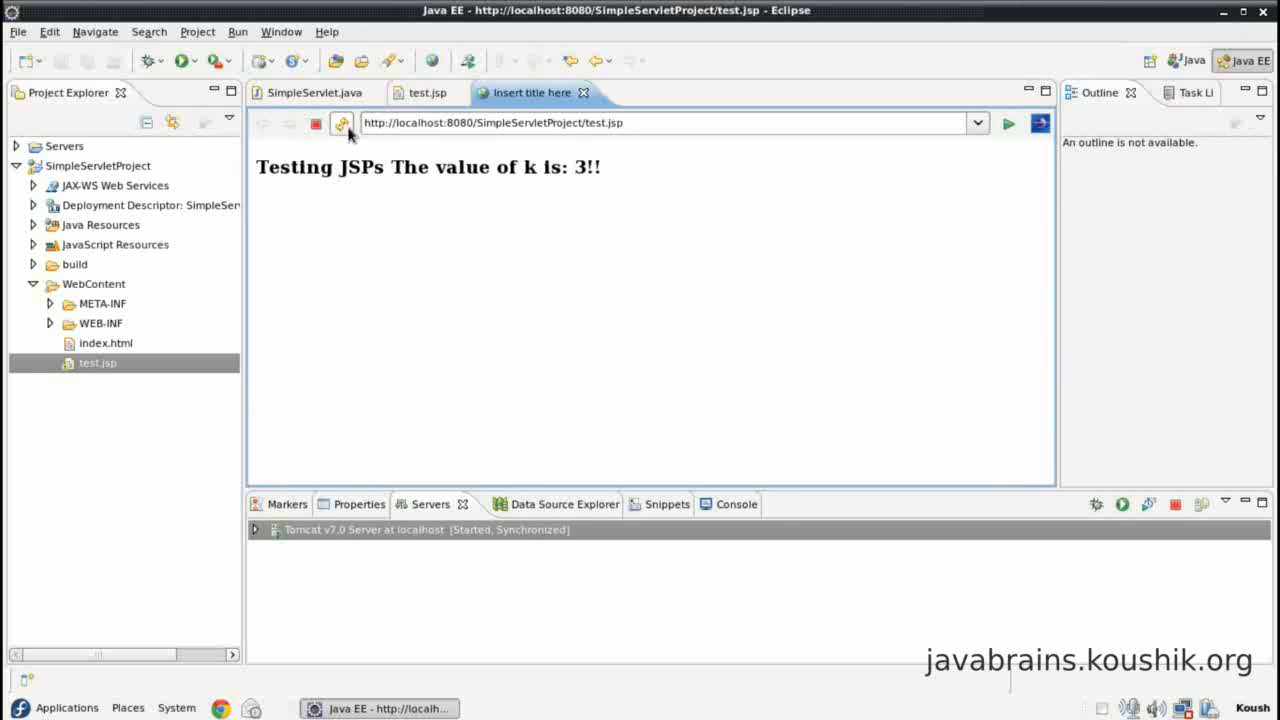
Step: Refresh the page, highlight the computed 123301, and return to the test.jsp source
click(340, 123)
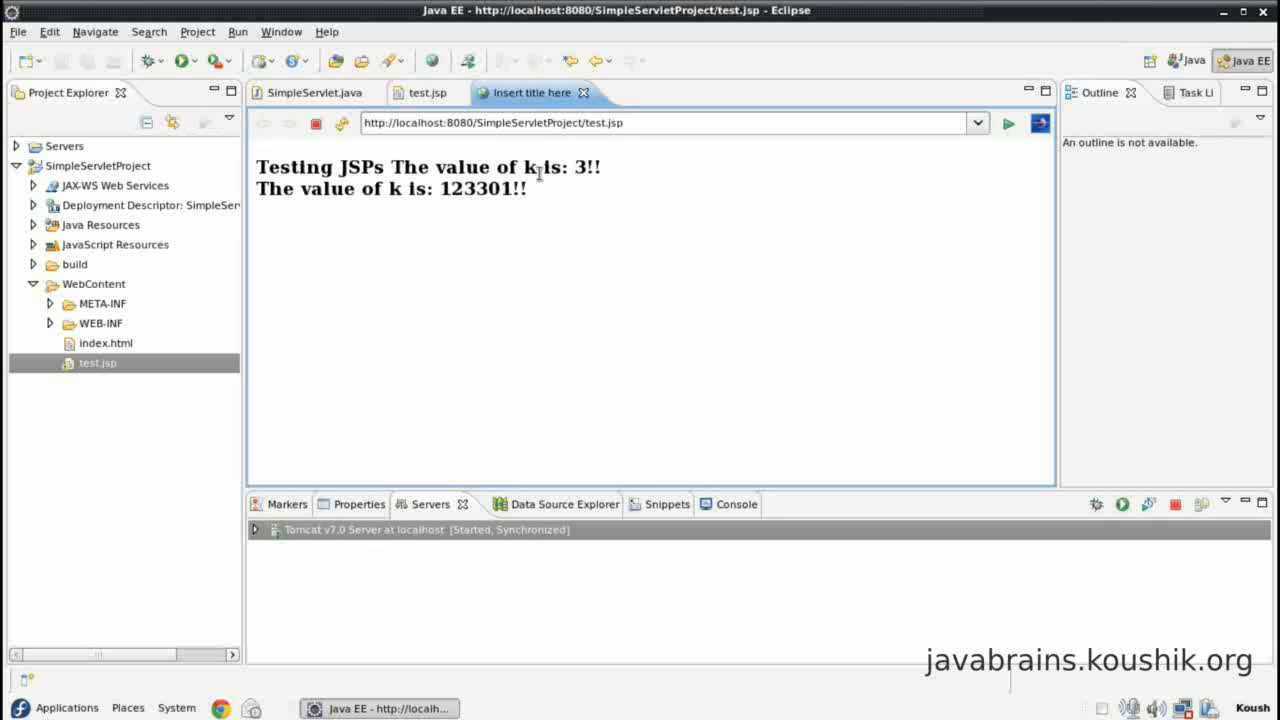
mouse_move(622, 180)
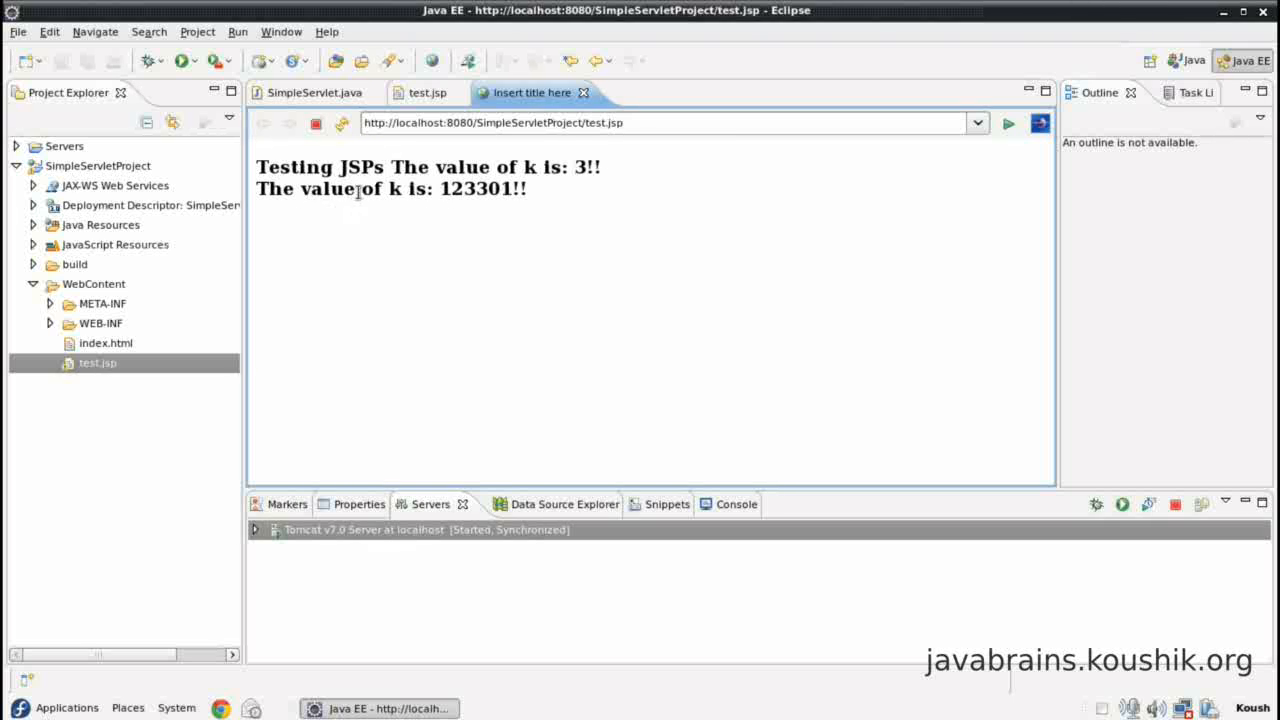
double_click(475, 189)
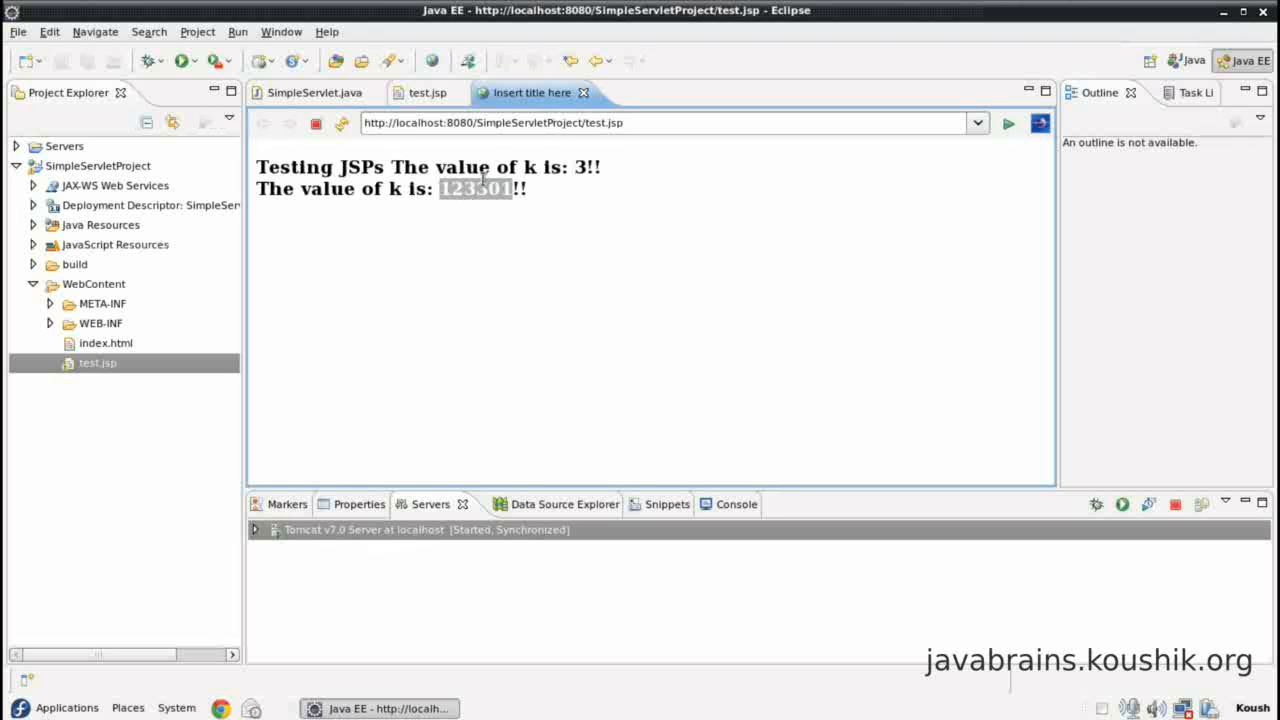
click(429, 92)
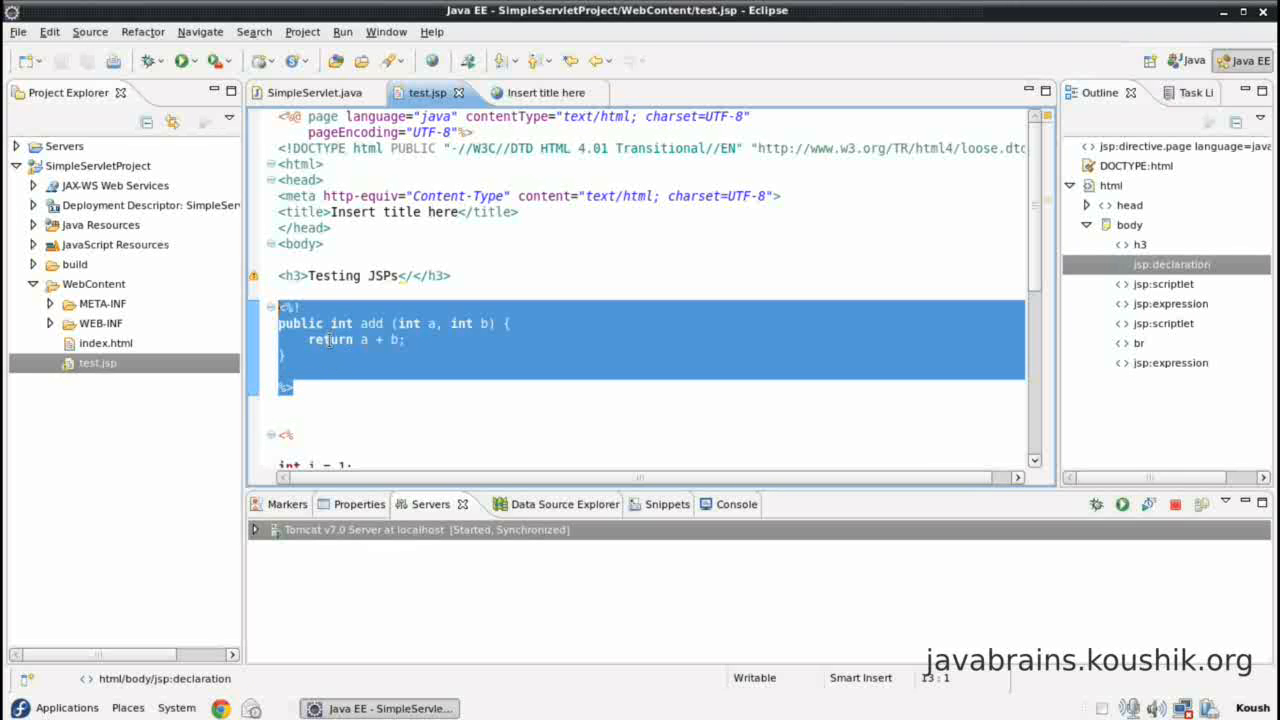
Step: Scroll through the declaration, scriptlets and expressions in test.jsp
scroll(down, 3)
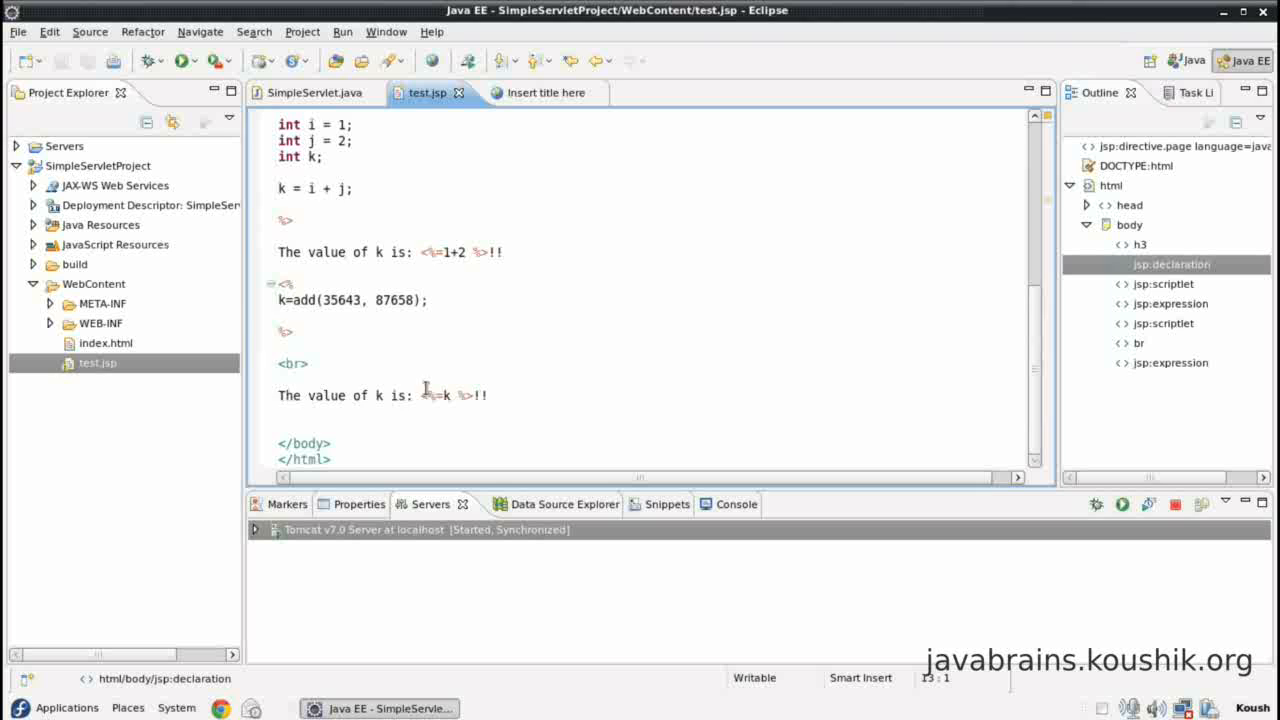